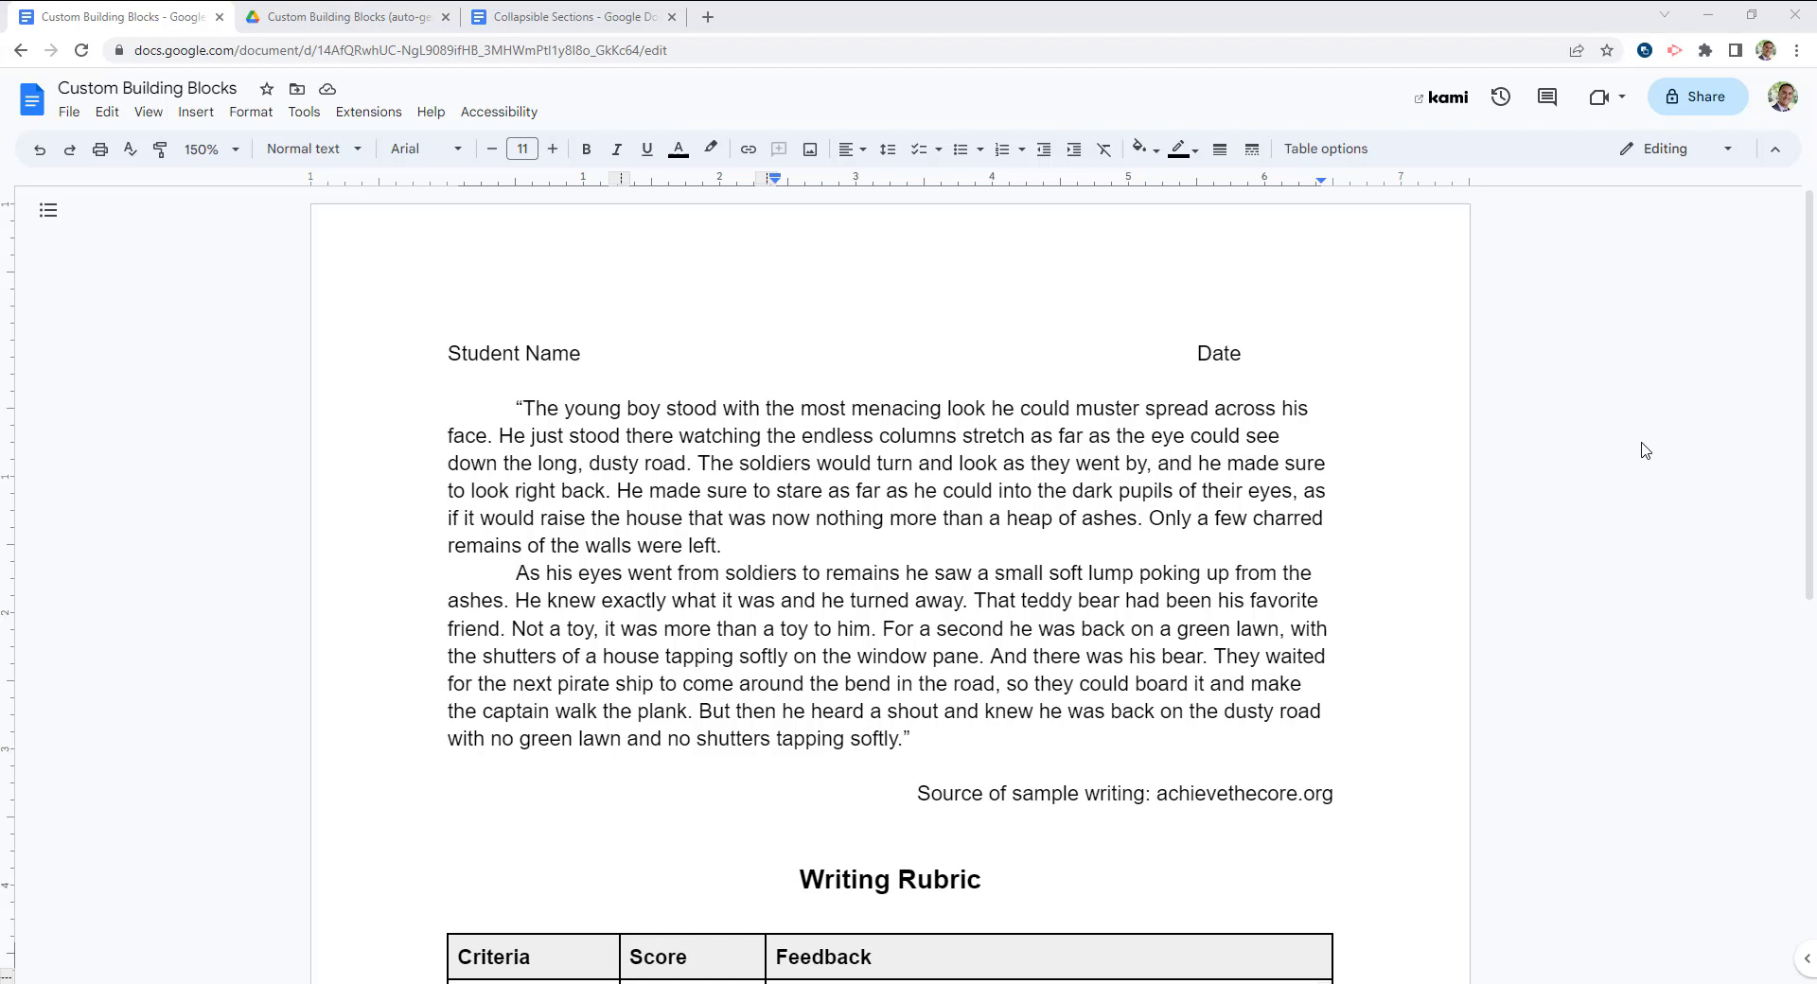
{"action": "mouse_move", "coordinate": [1583, 525]}
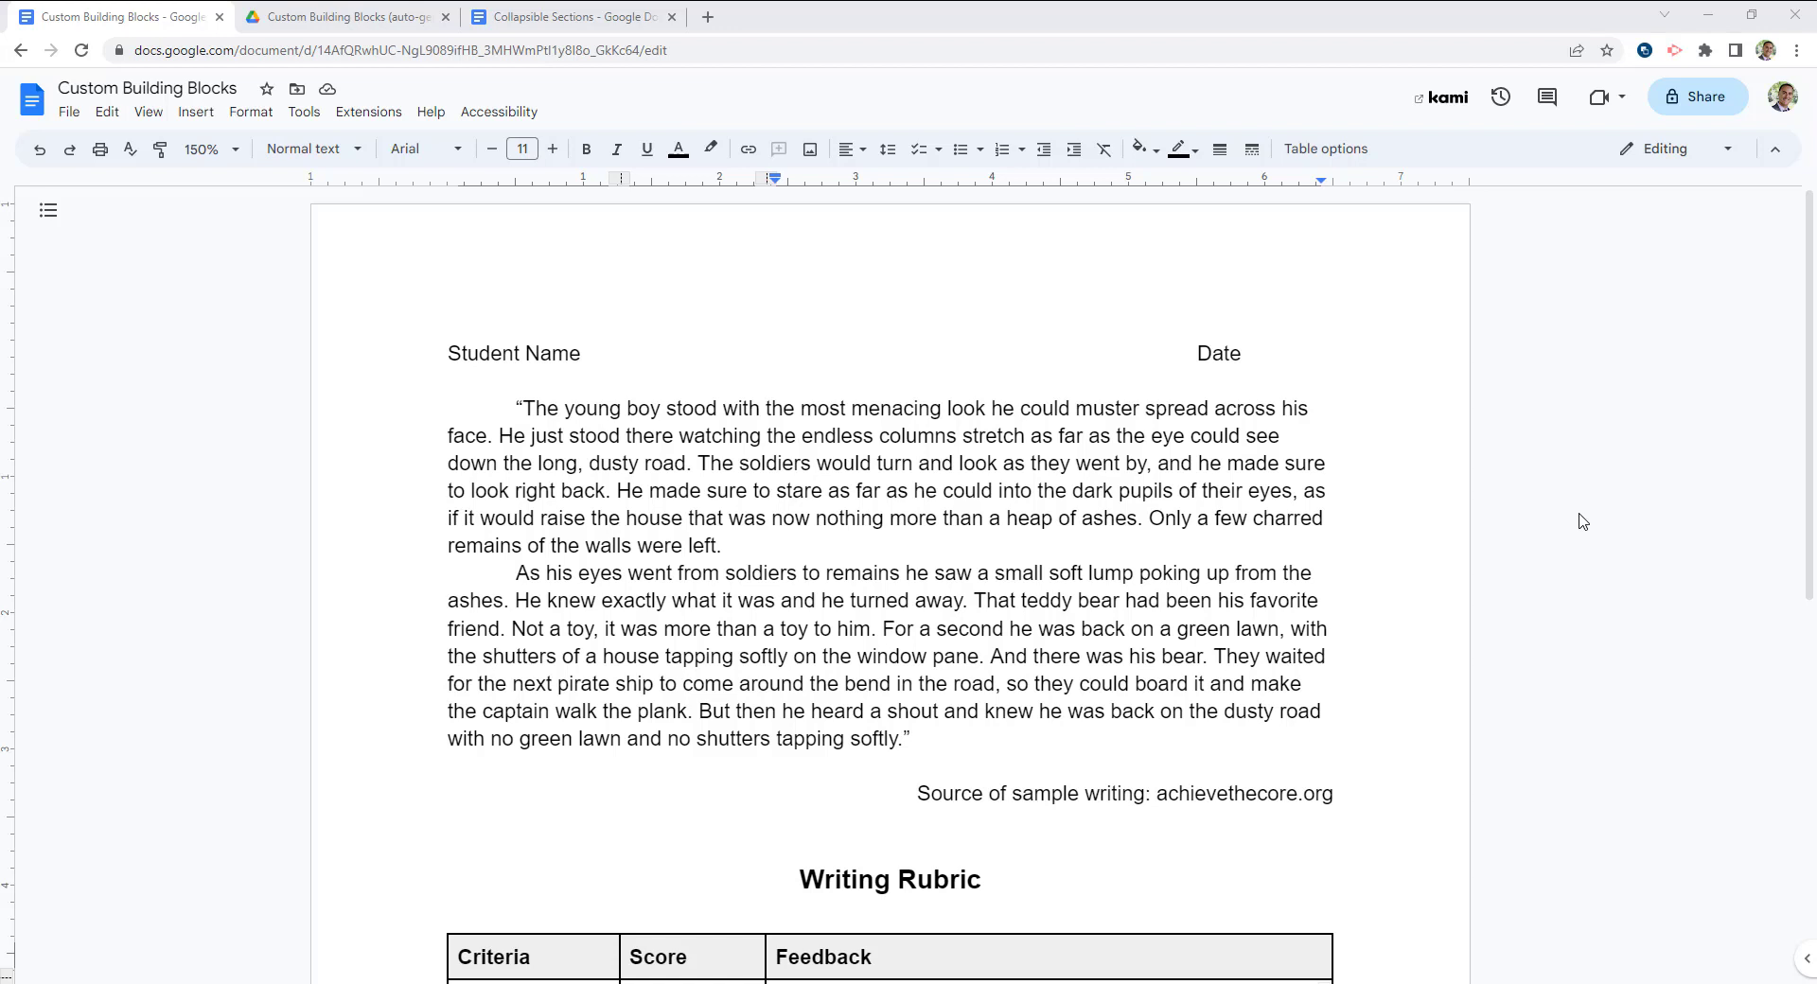
Step: Score the rubric: Formatting 3, Grammar 2, Mechanics 1
{"action": "scroll", "scroll_direction": "down", "scroll_amount": 3}
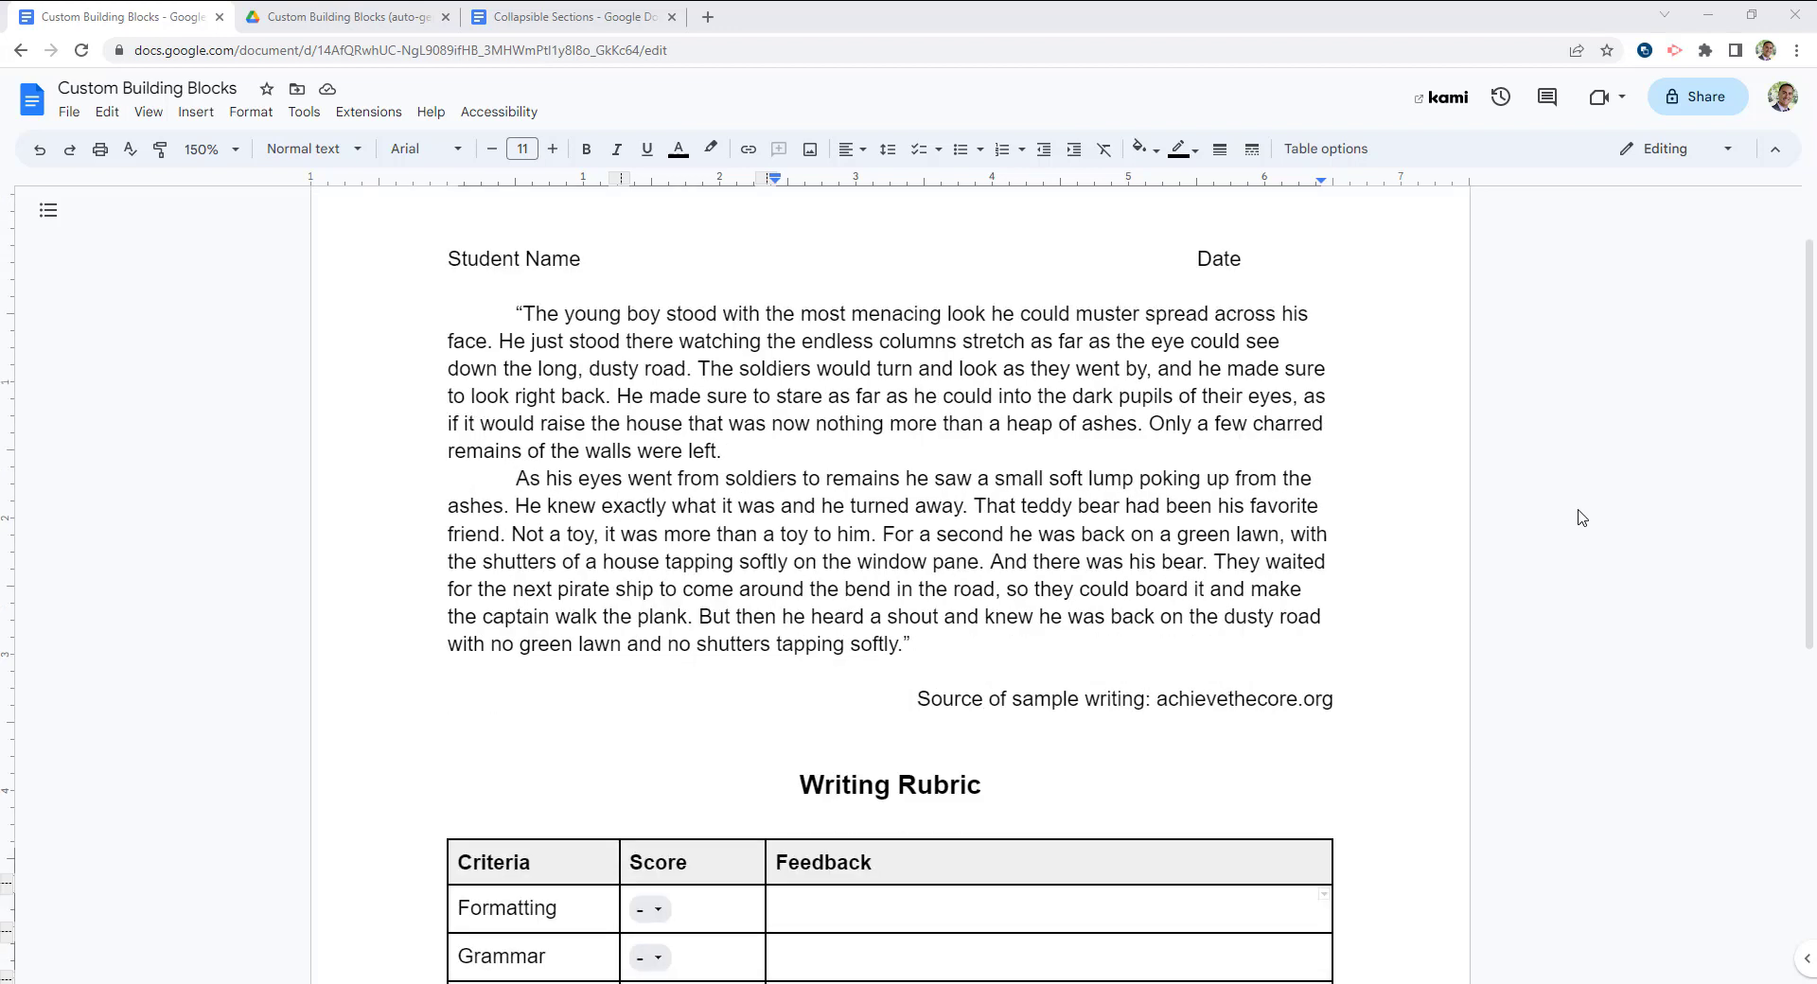
{"action": "scroll", "scroll_direction": "down", "scroll_amount": 3}
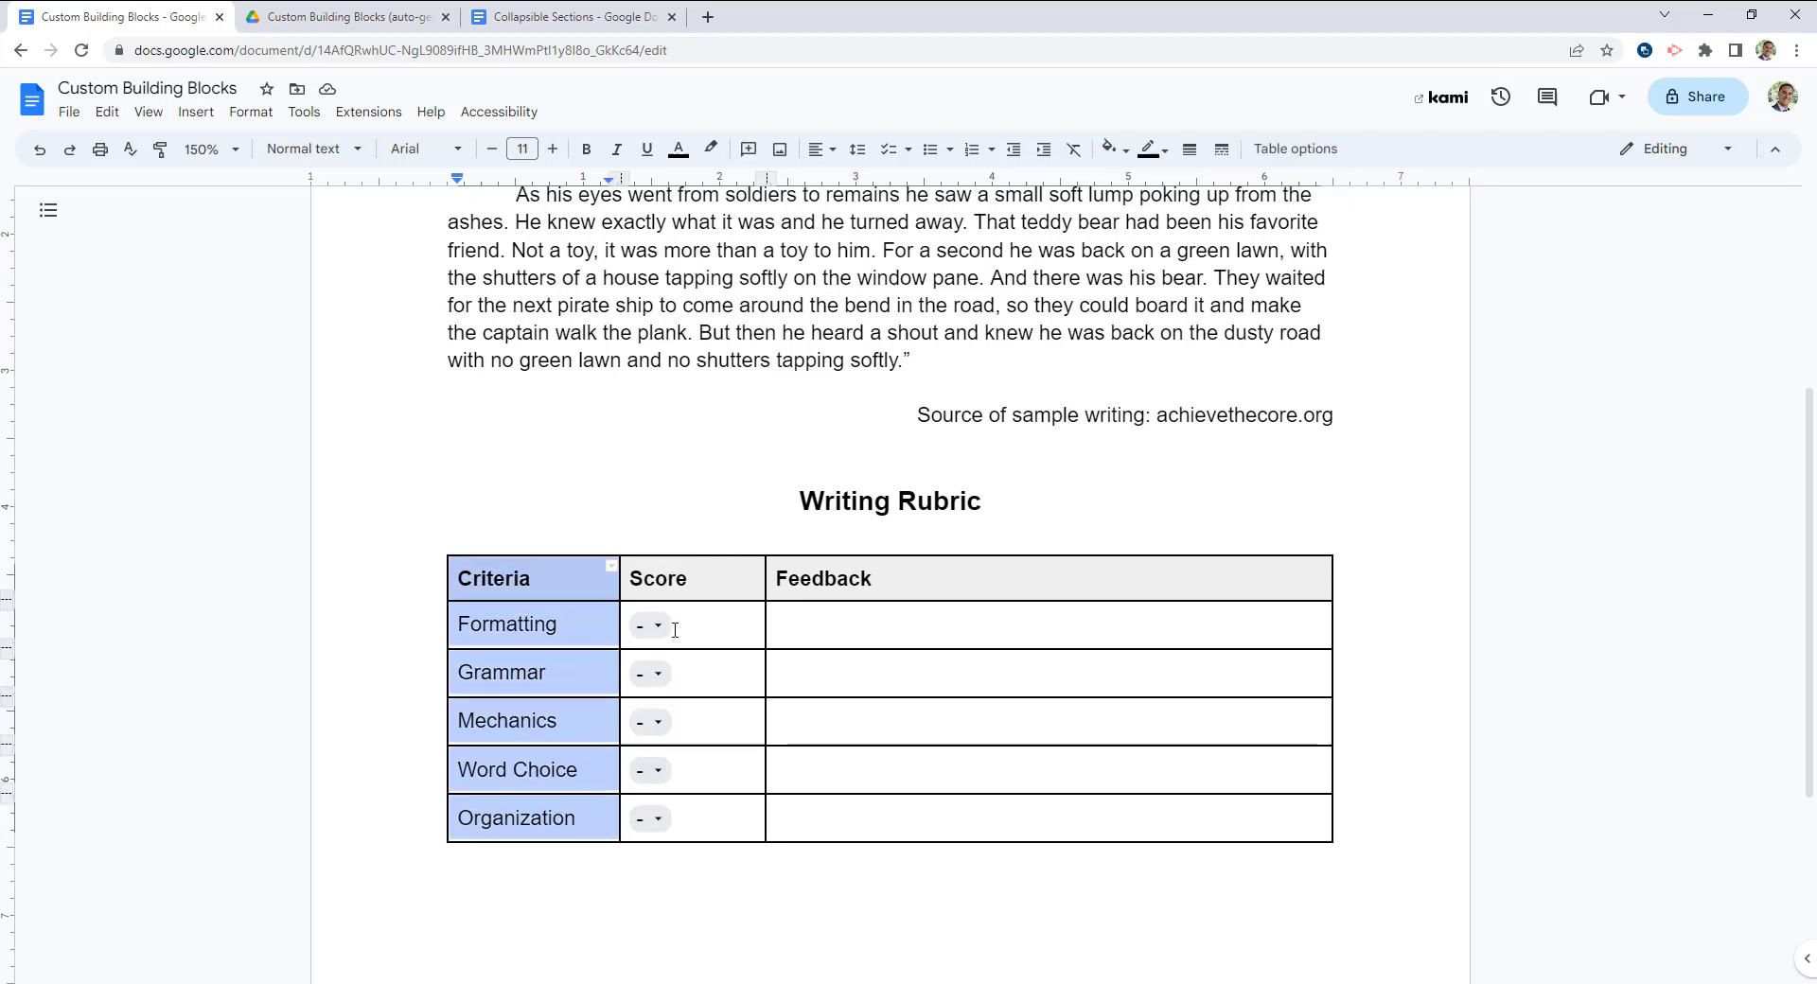
{"action": "left_click", "coordinate": [657, 624]}
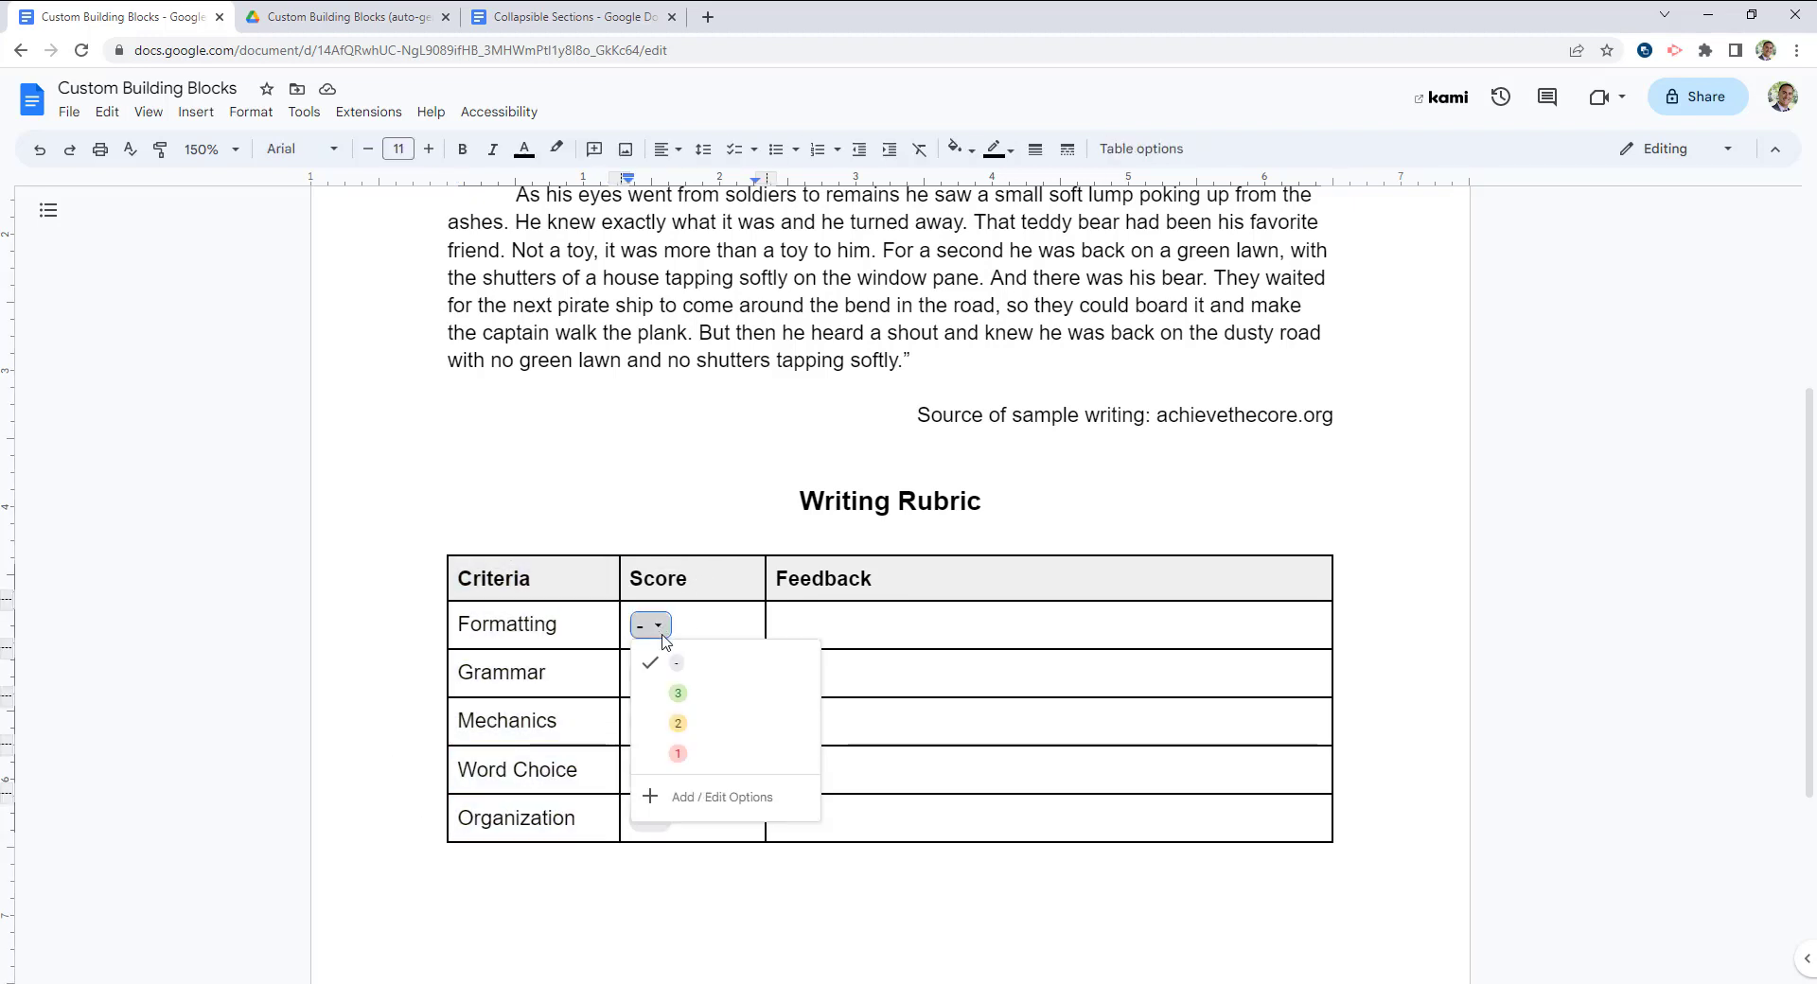
{"action": "left_click", "coordinate": [677, 692]}
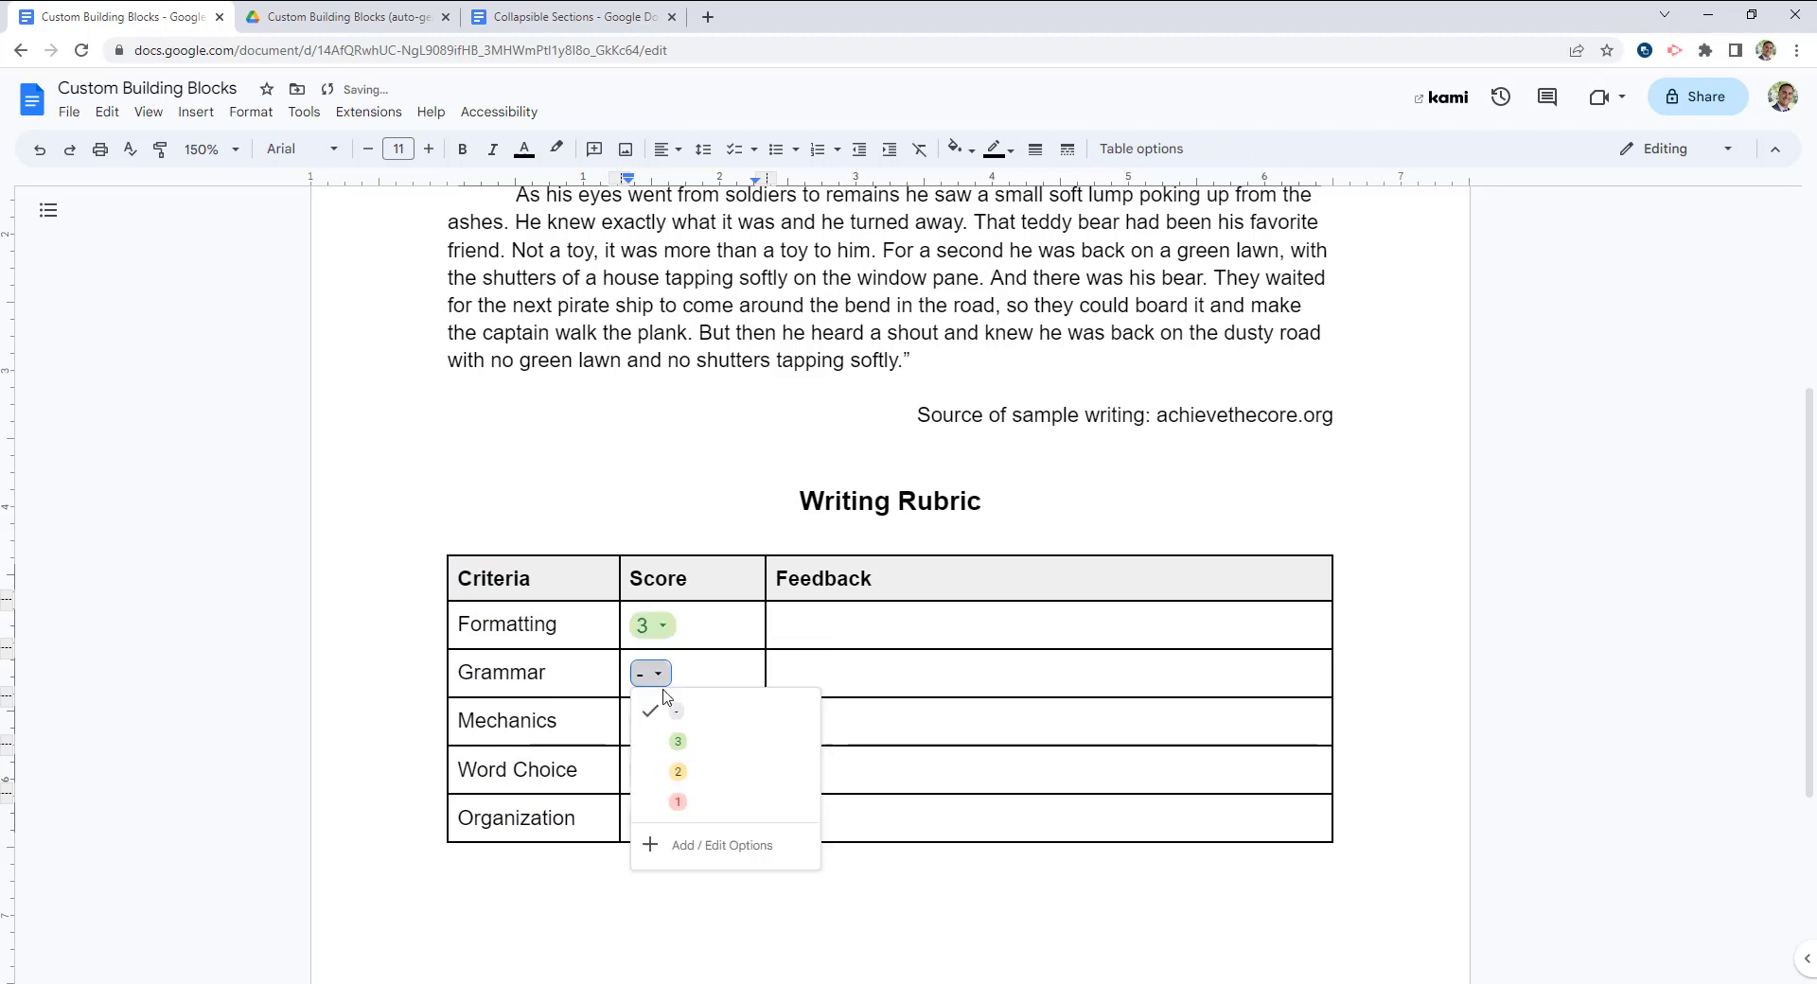
{"action": "left_click", "coordinate": [676, 772]}
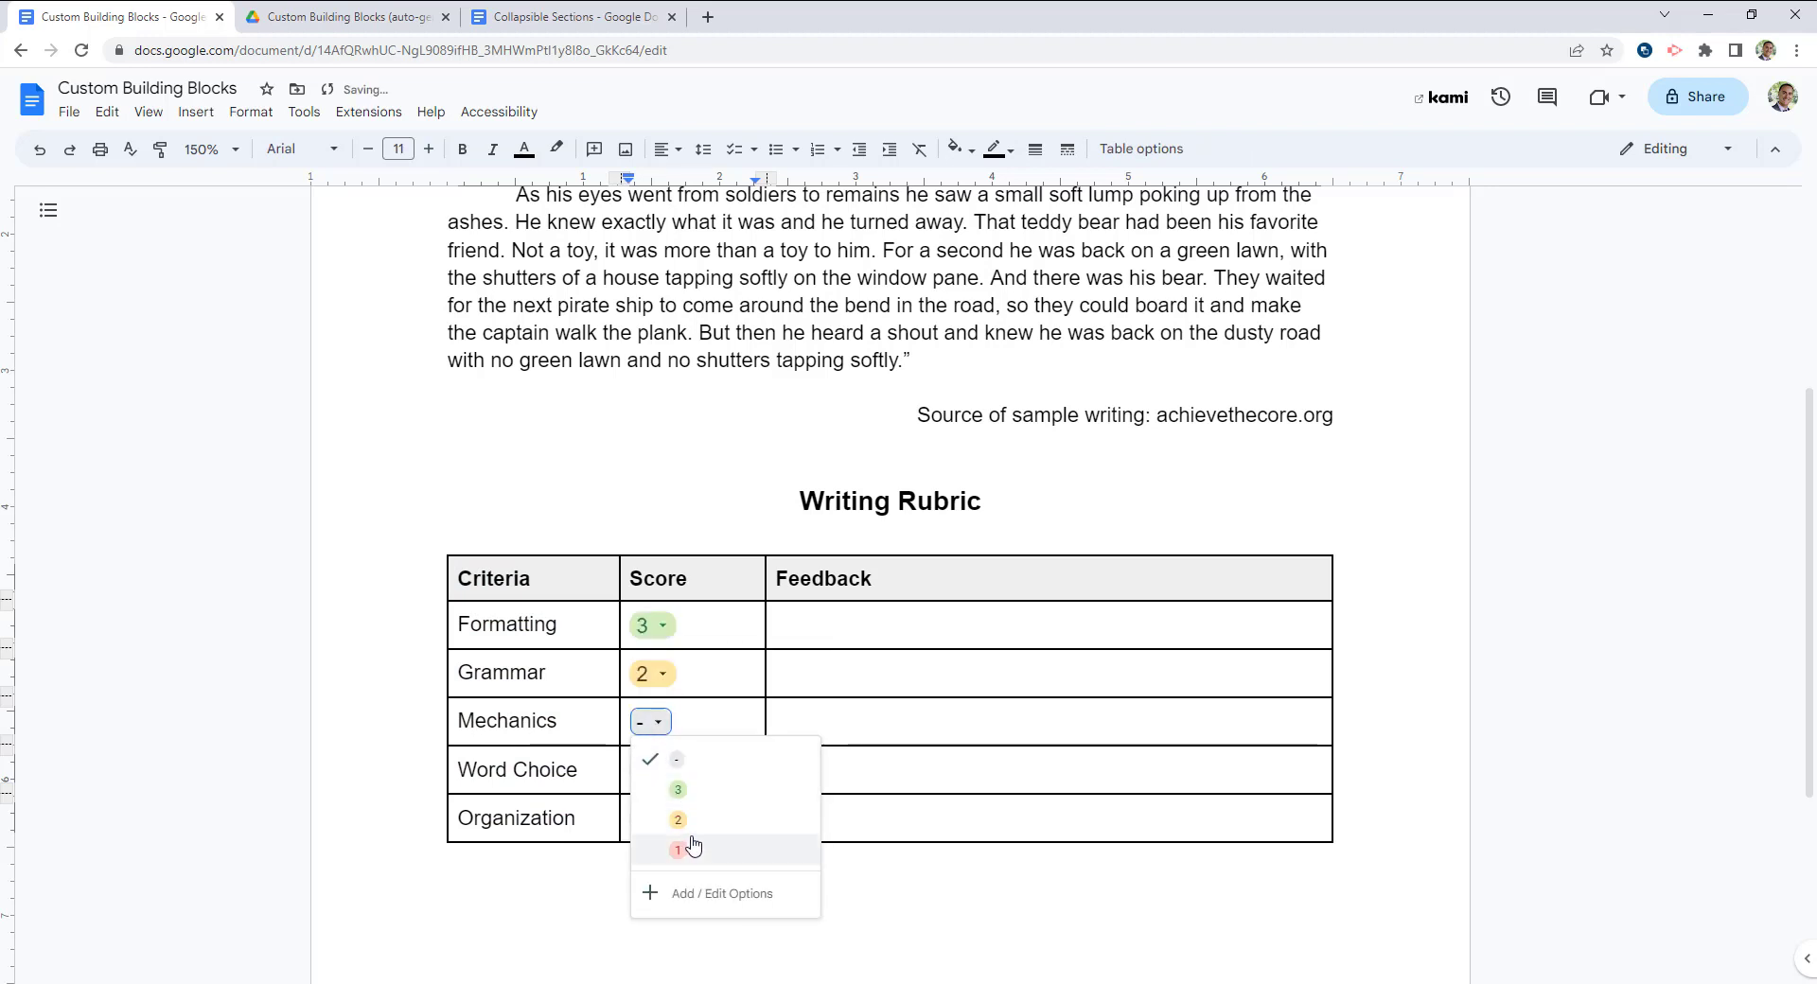
{"action": "left_click", "coordinate": [678, 848]}
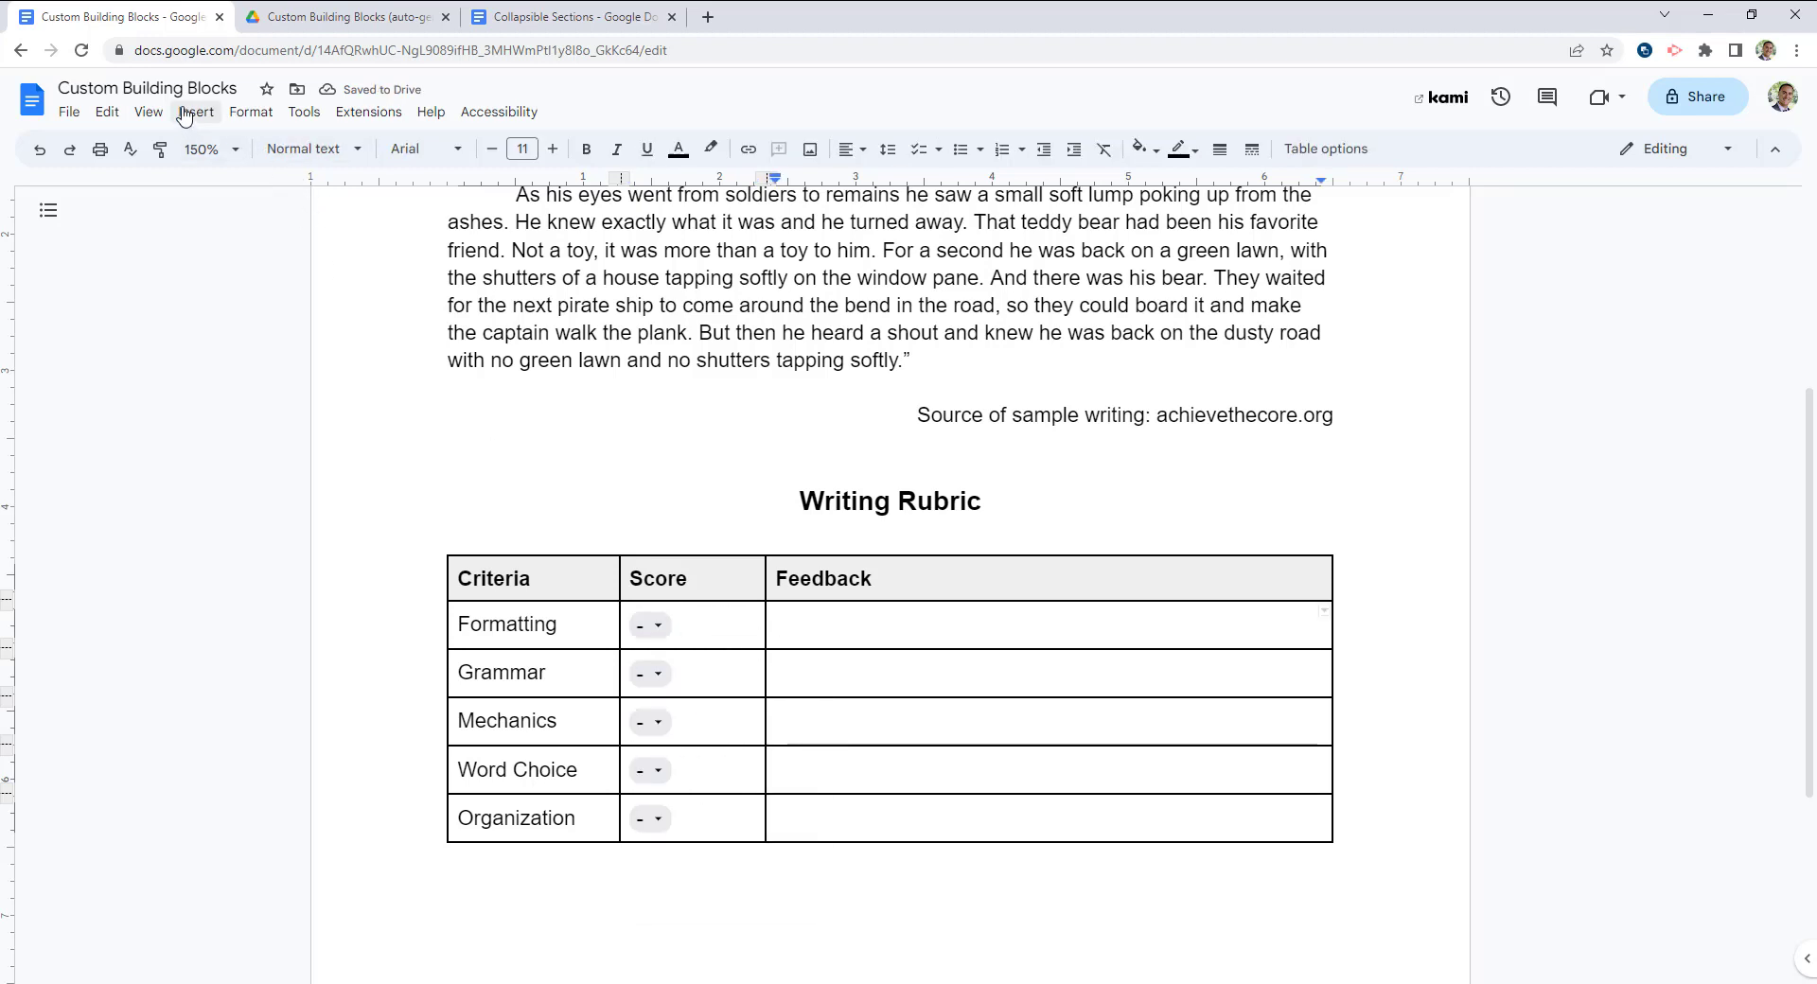
Step: Browse the Insert menu, then select the Writing Rubric heading and table
{"action": "left_click", "coordinate": [196, 111]}
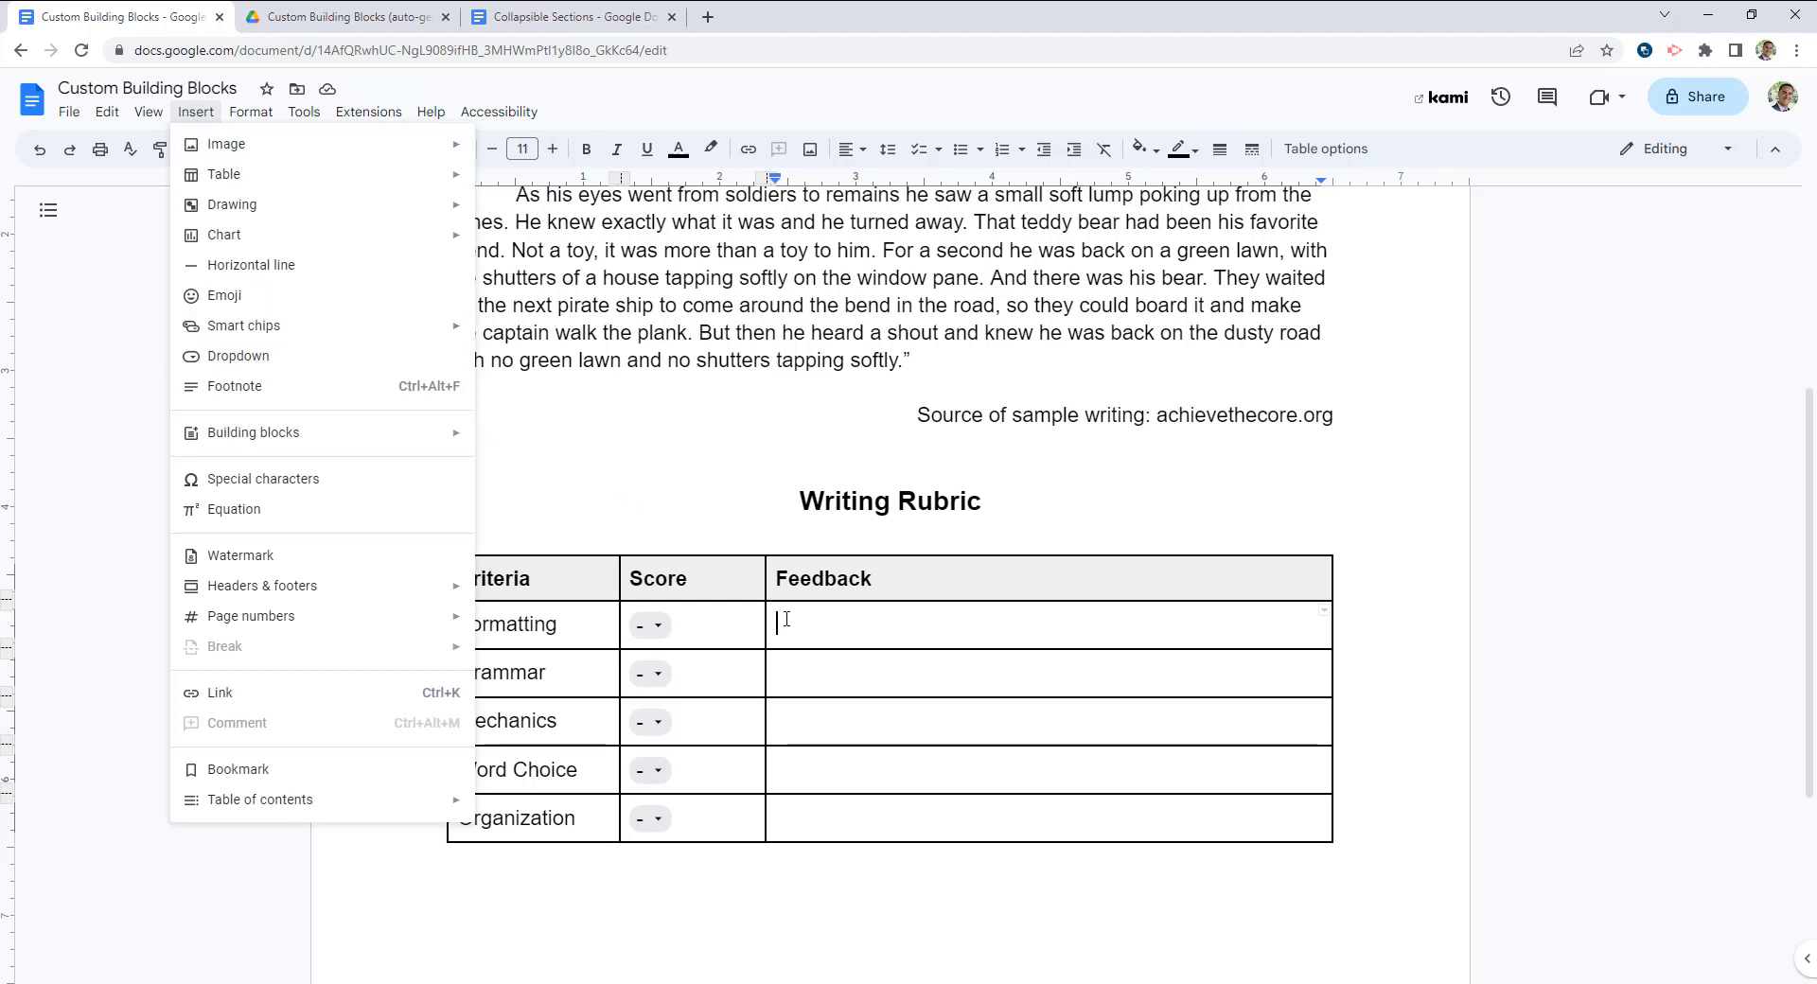
{"action": "left_click", "coordinate": [825, 624]}
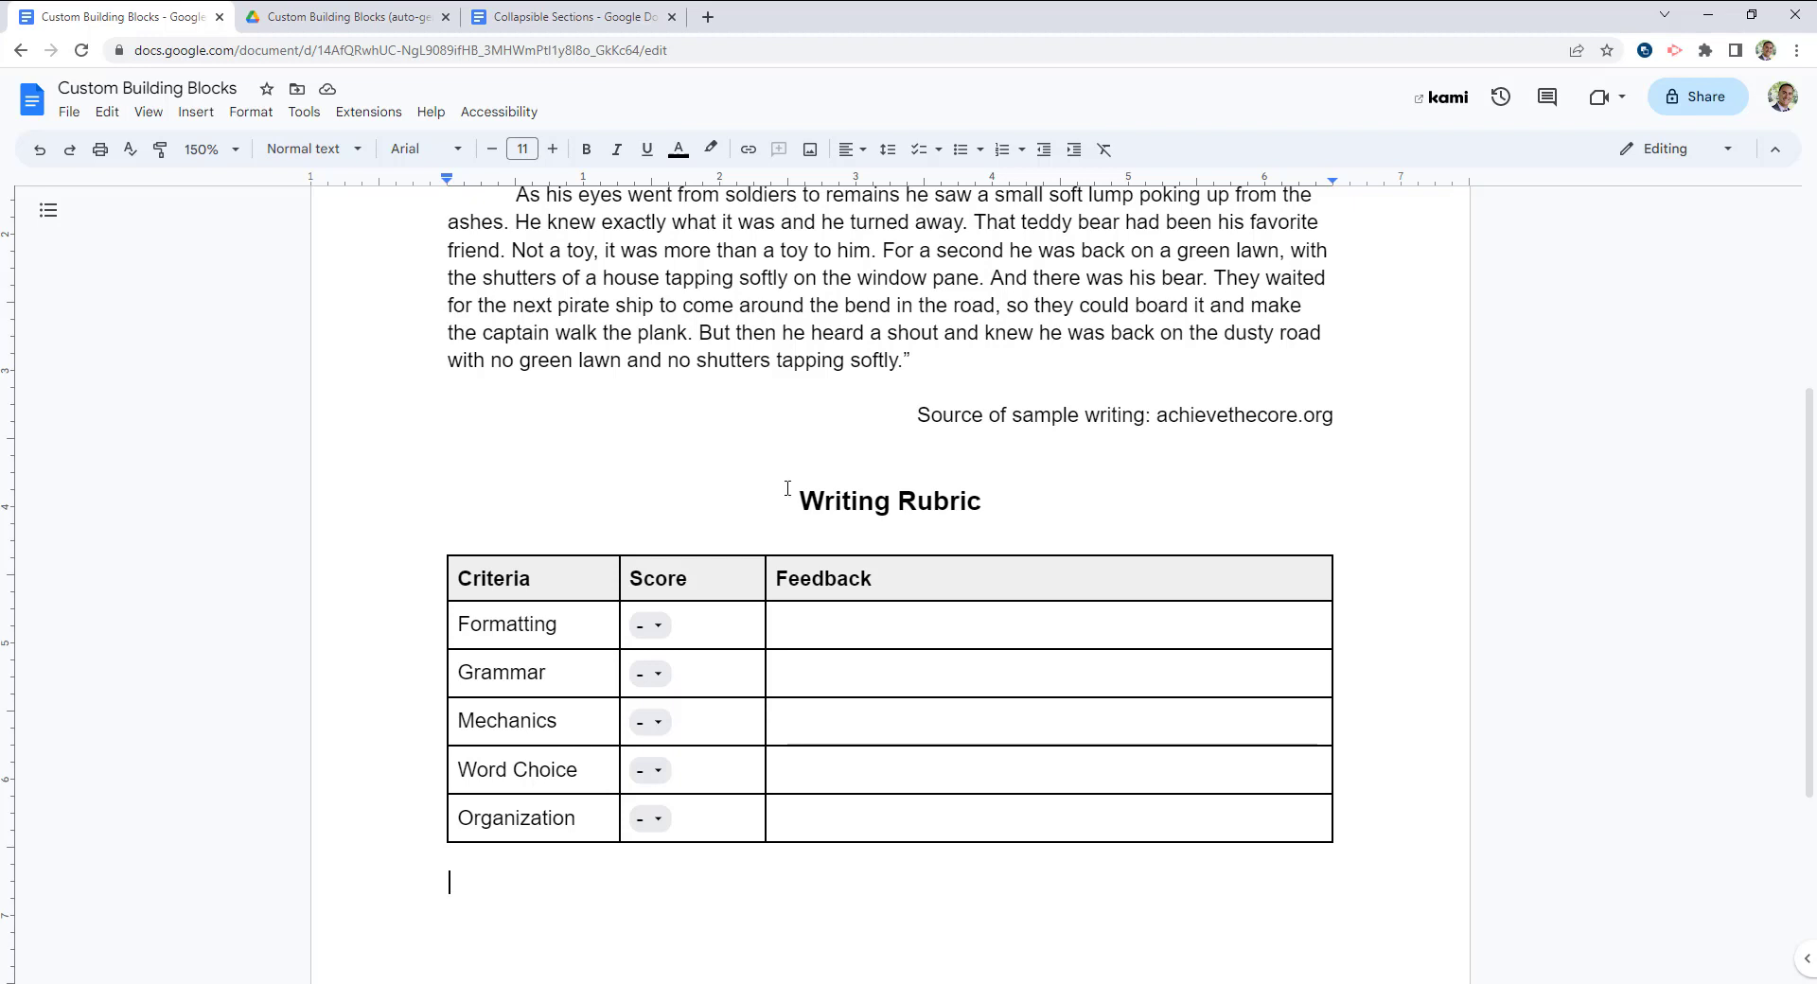
{"action": "left_click_drag", "start_coordinate": [790, 501], "coordinate": [863, 834]}
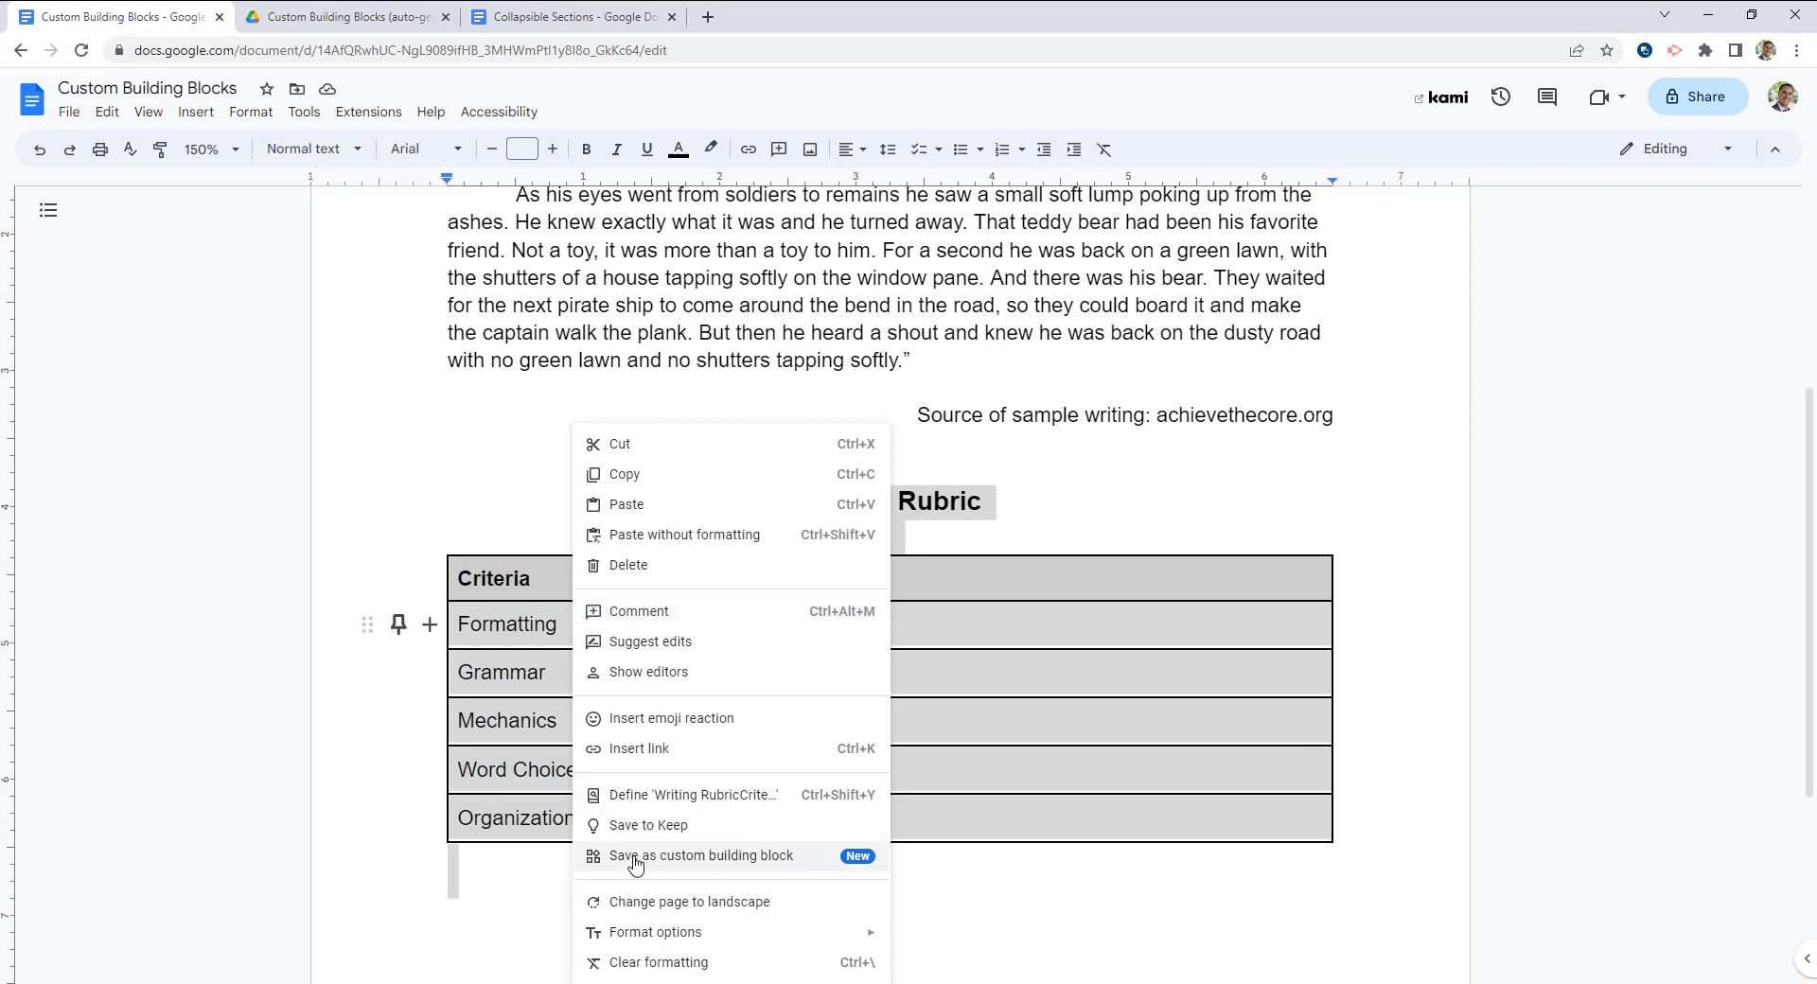
{"action": "mouse_move", "coordinate": [711, 866]}
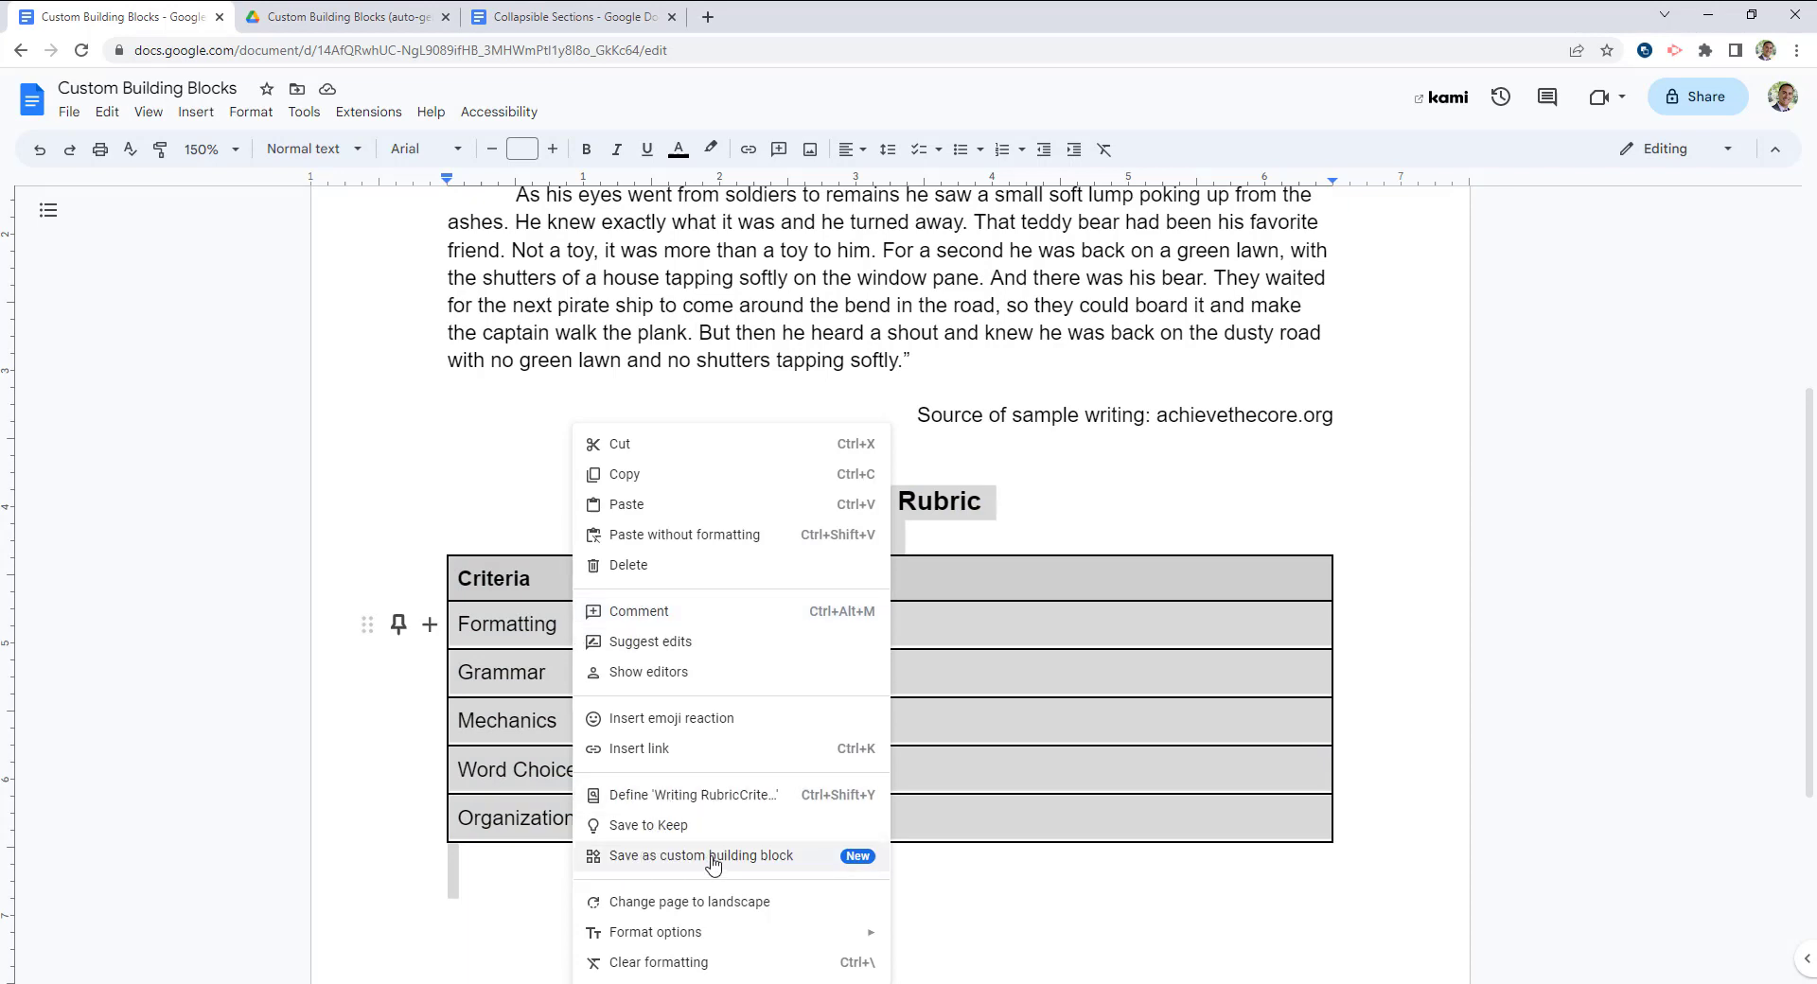
Step: Save the selected rubric as a custom building block named 'Writing Rubric' and dismiss the notice
{"action": "left_click", "coordinate": [700, 855]}
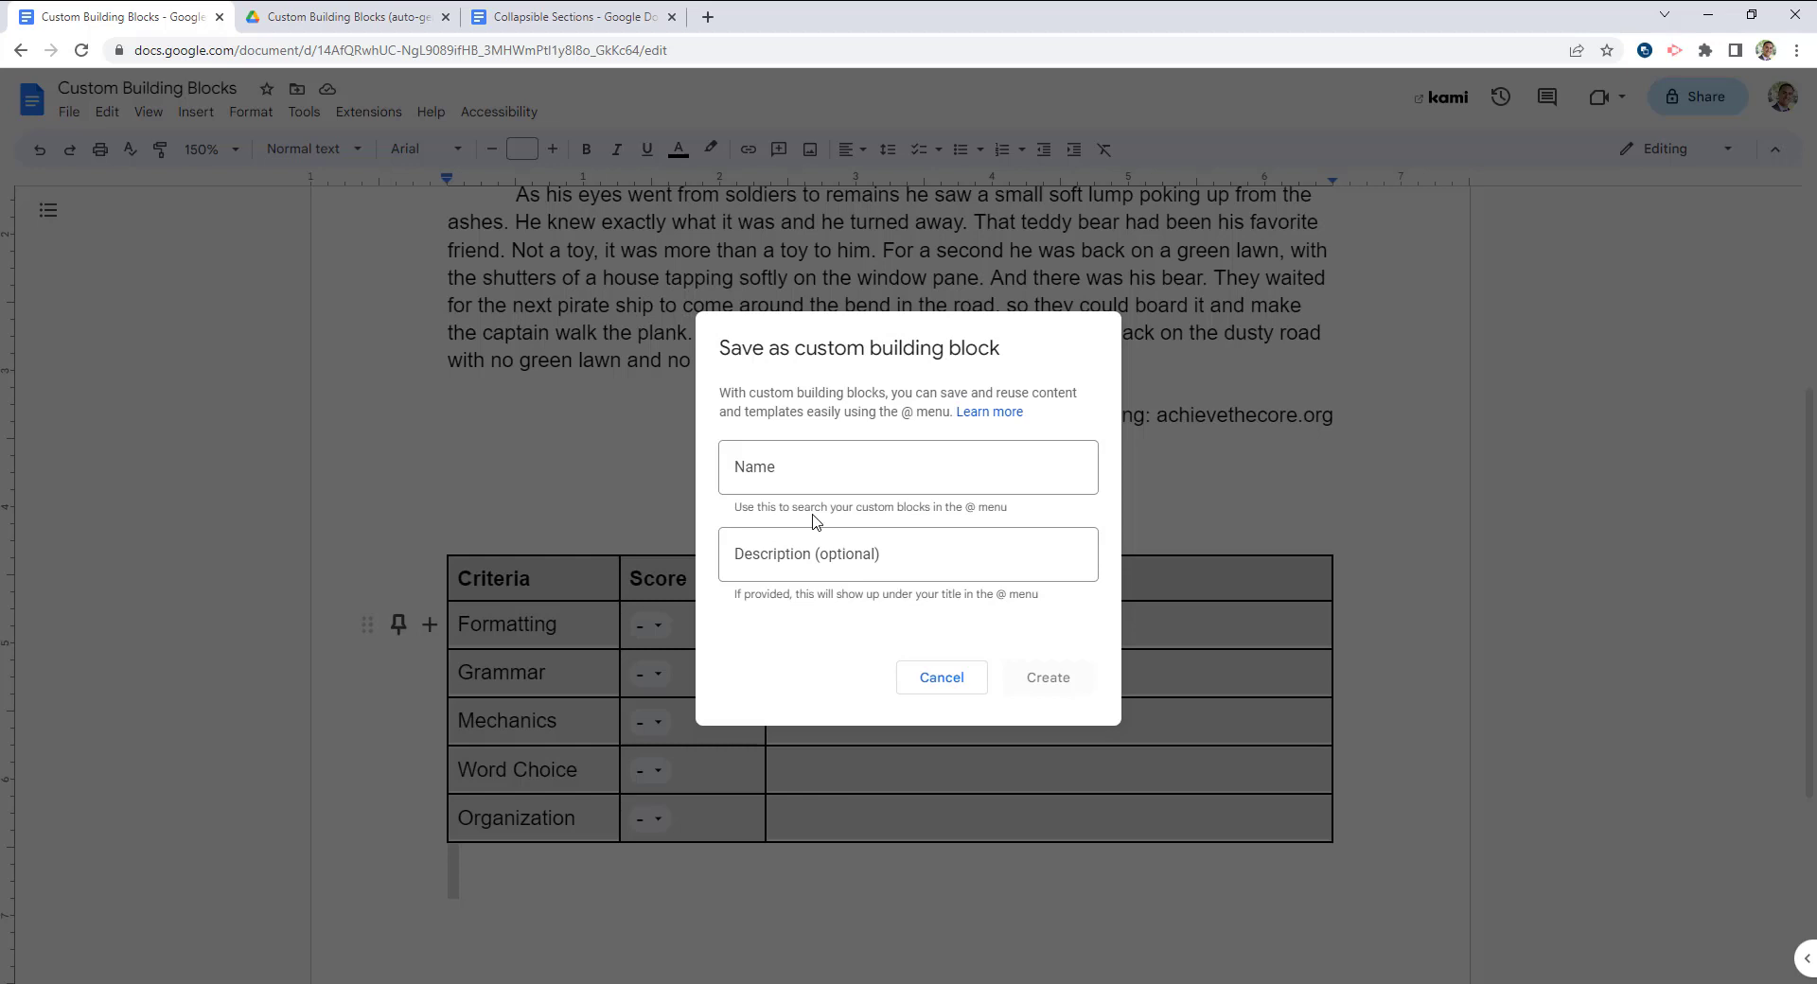
{"action": "type", "text": "Writing Rubric"}
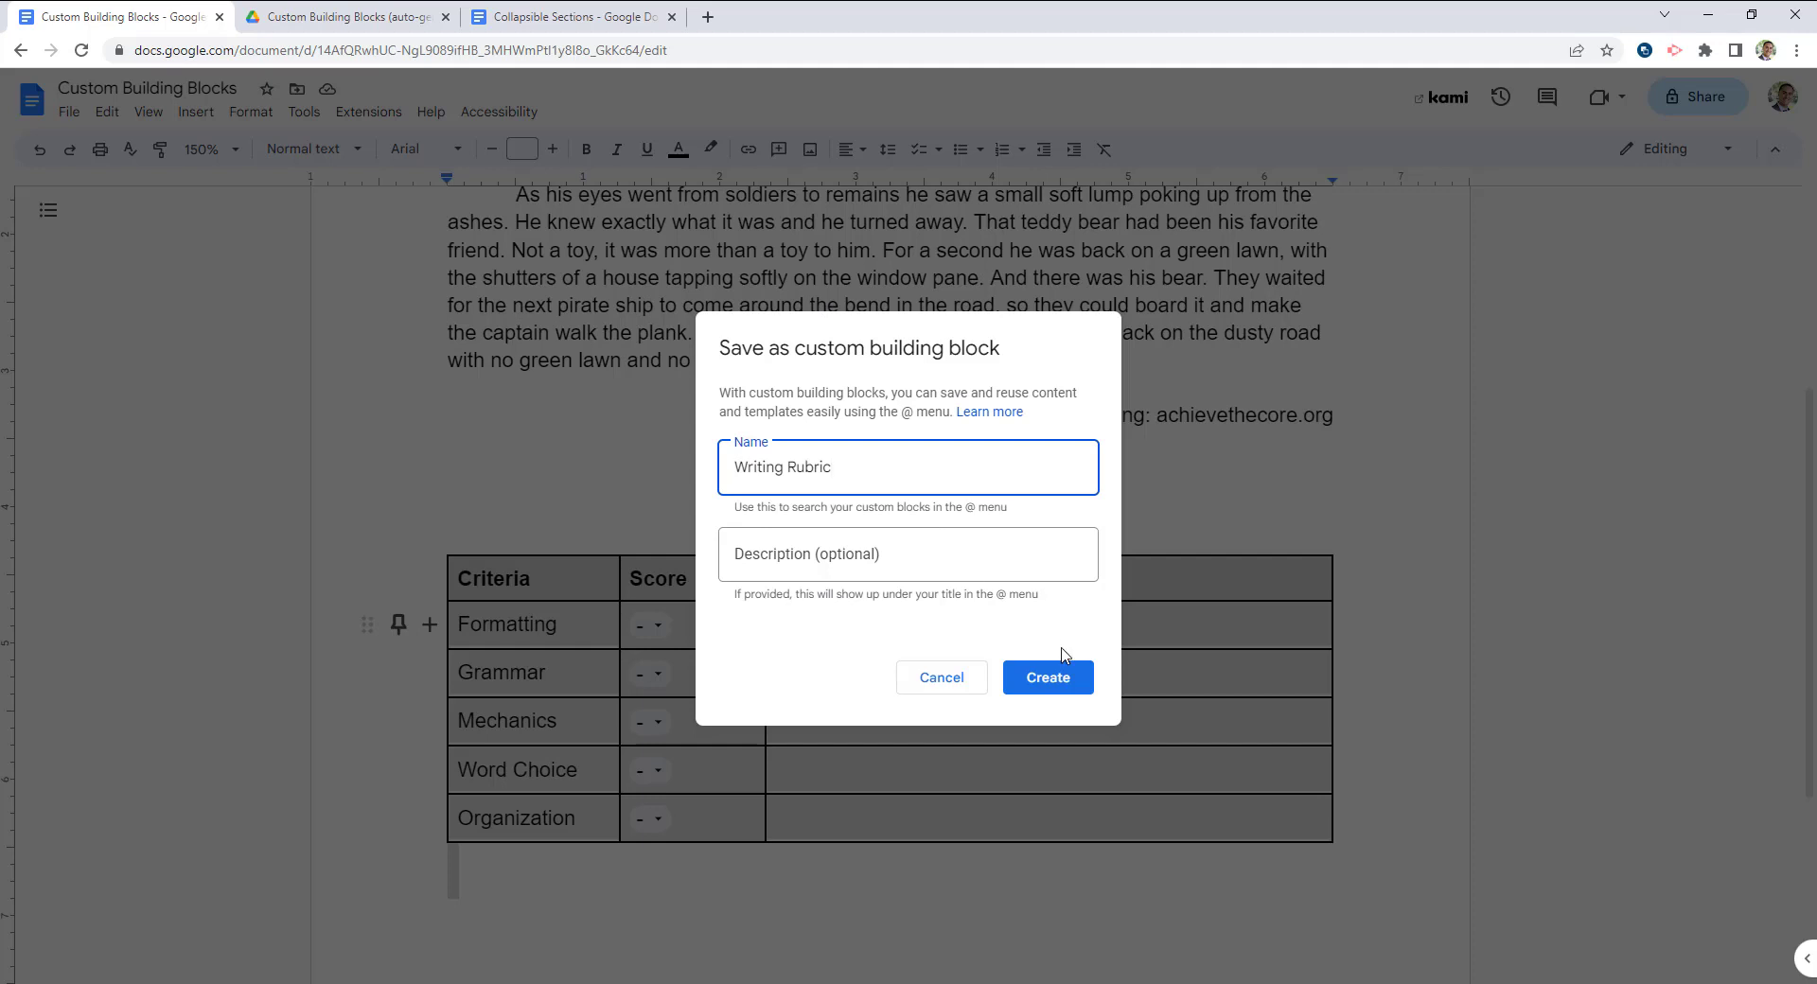
{"action": "left_click", "coordinate": [1046, 677]}
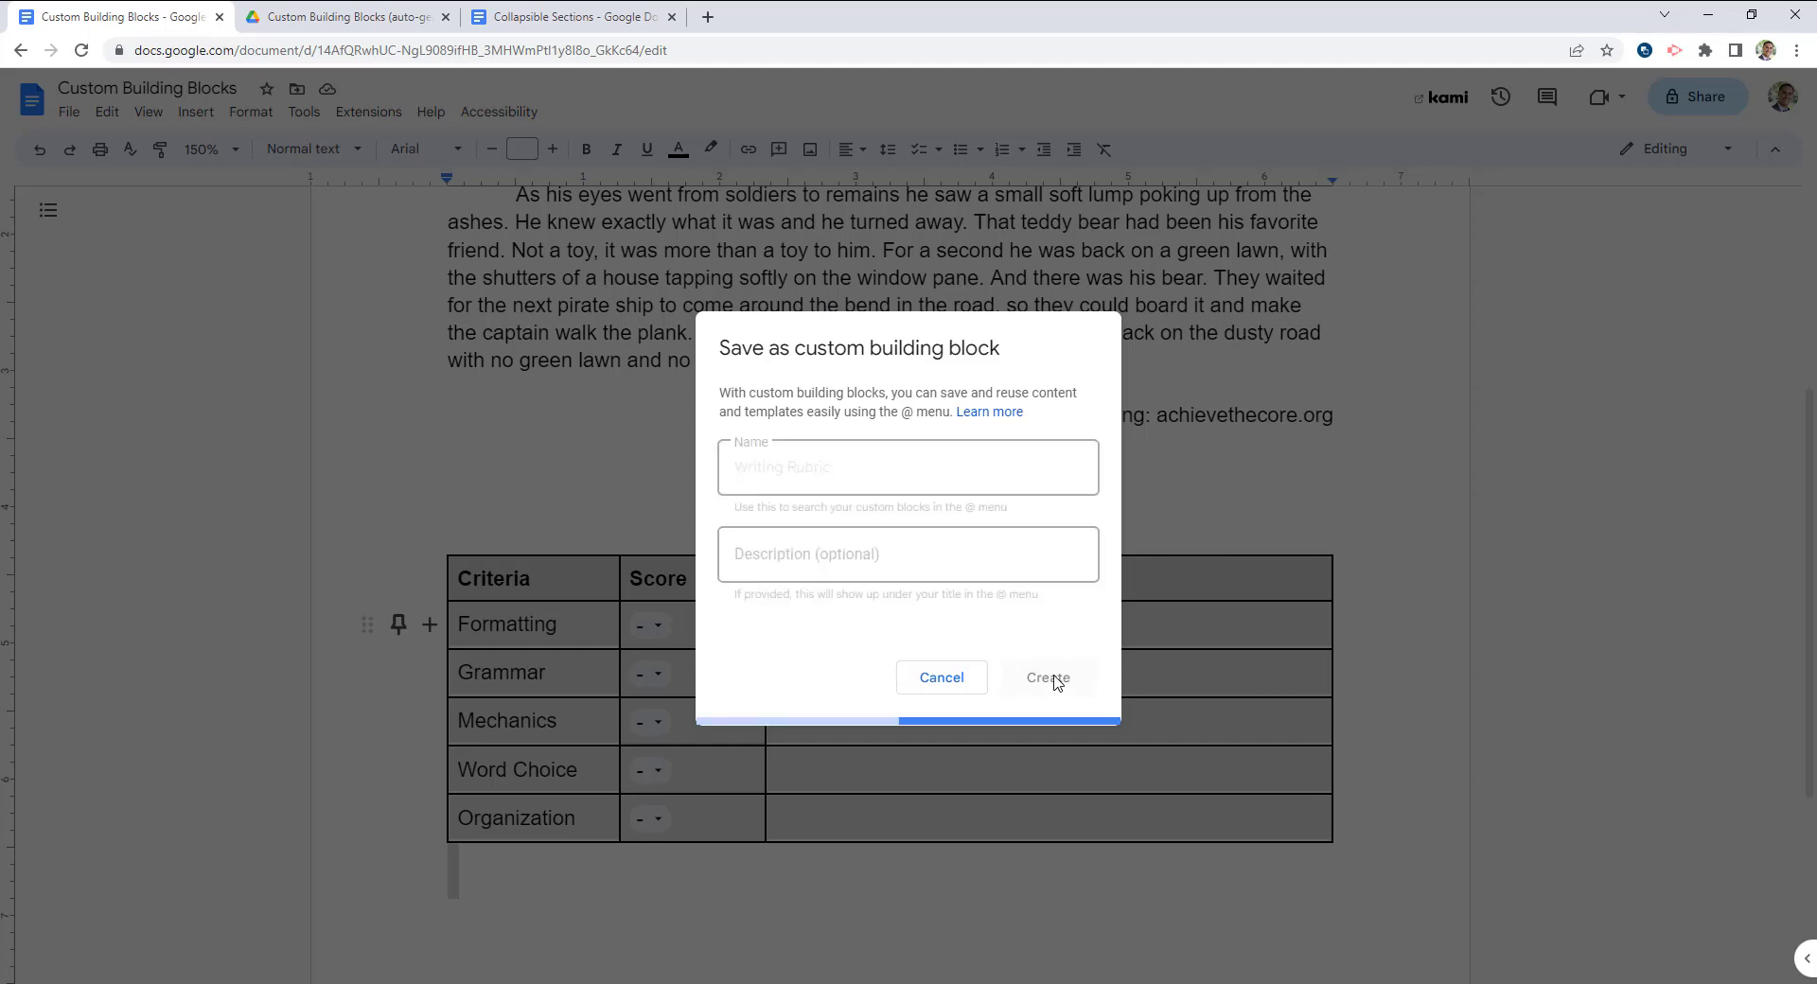
{"action": "left_click", "coordinate": [1047, 679]}
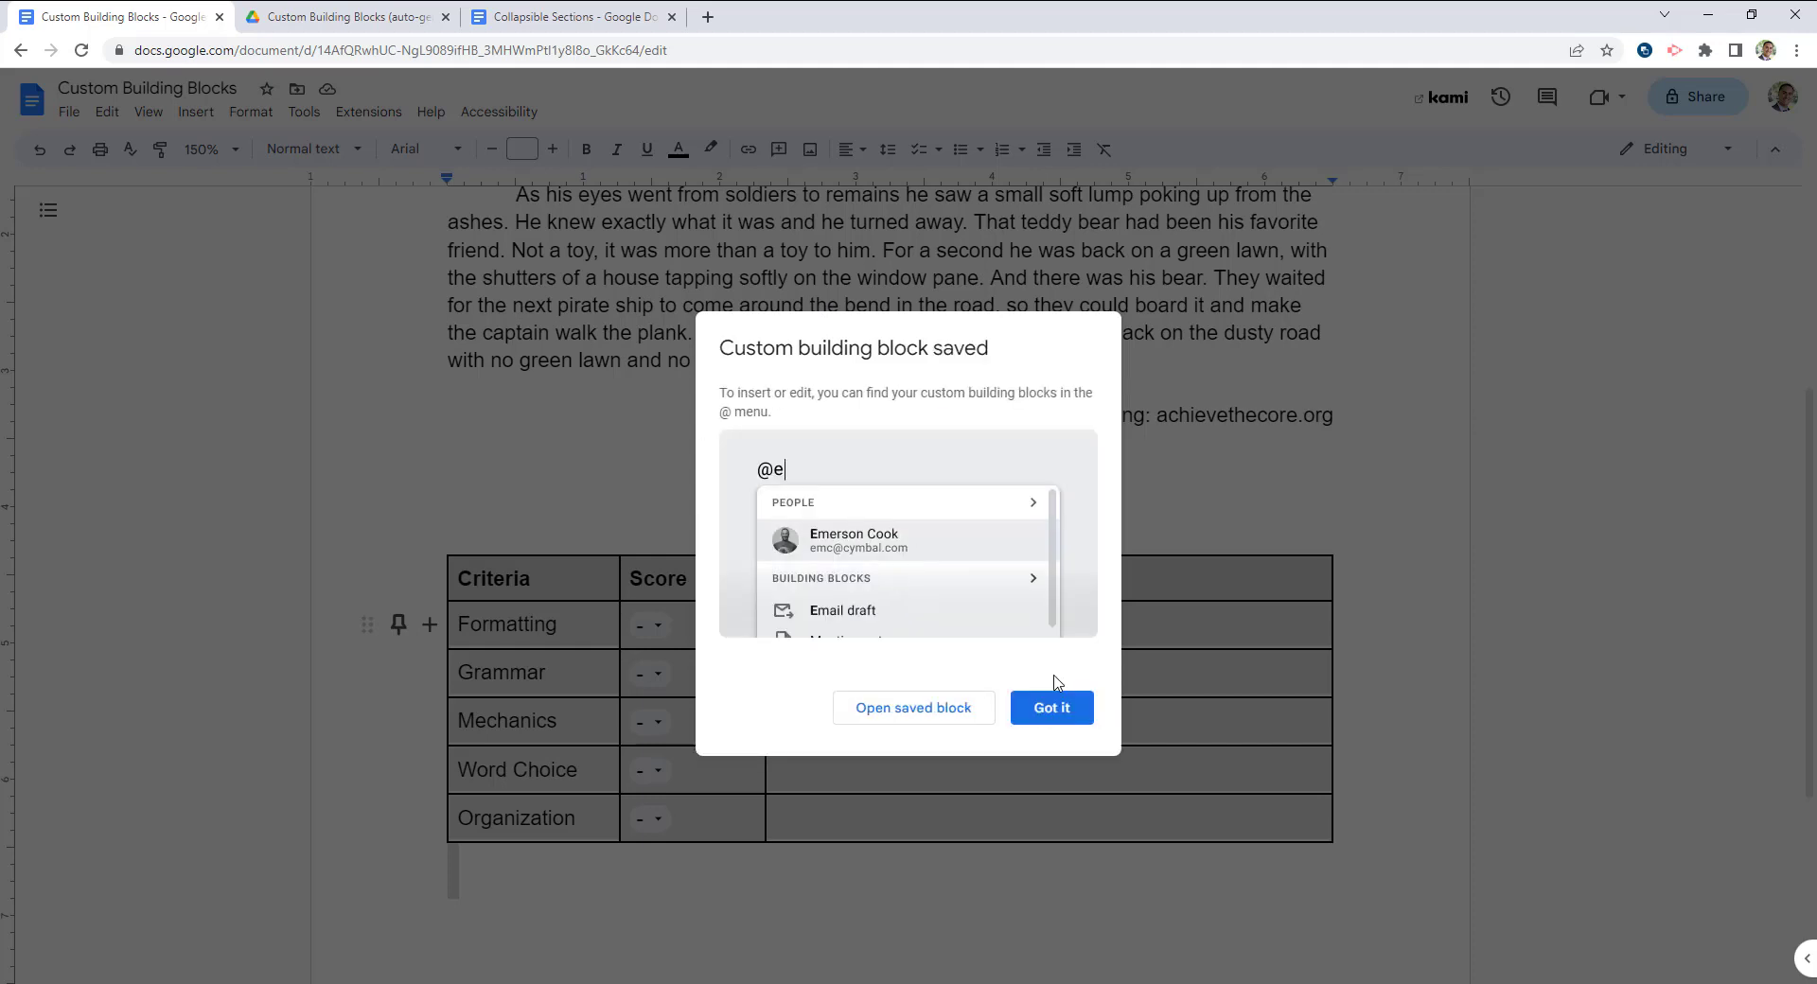
{"action": "type", "text": "mai"}
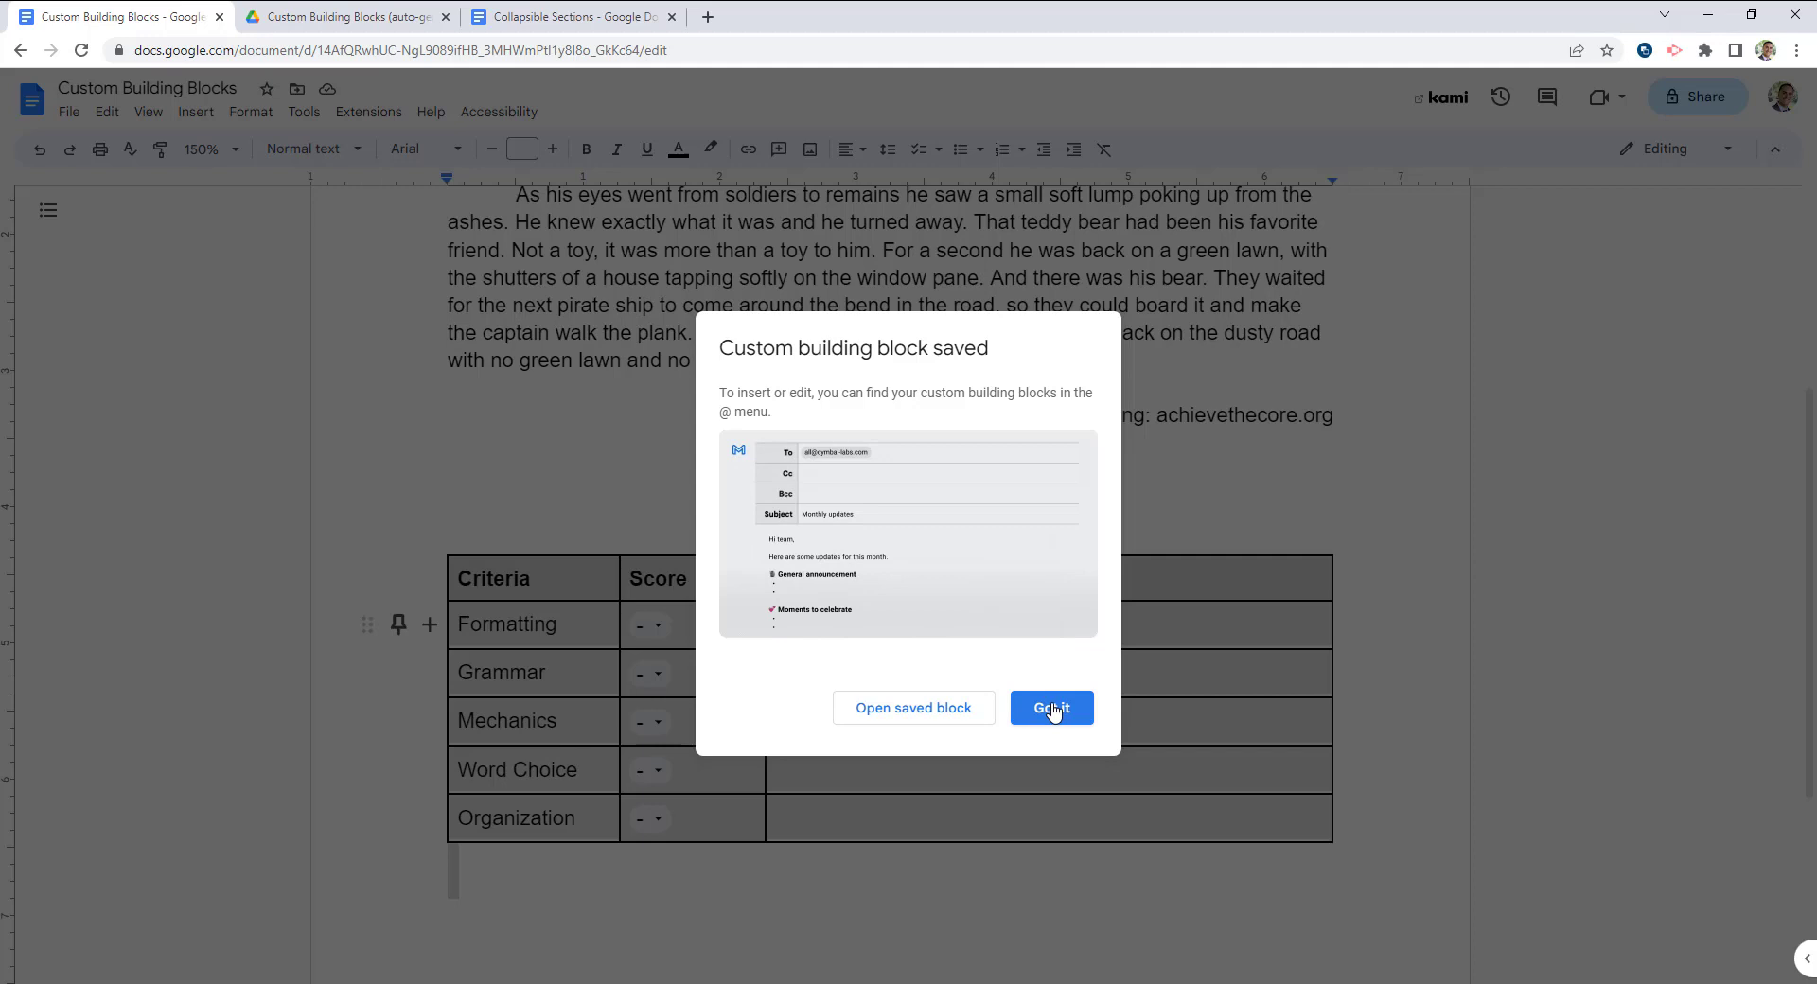
{"action": "left_click", "coordinate": [1049, 708]}
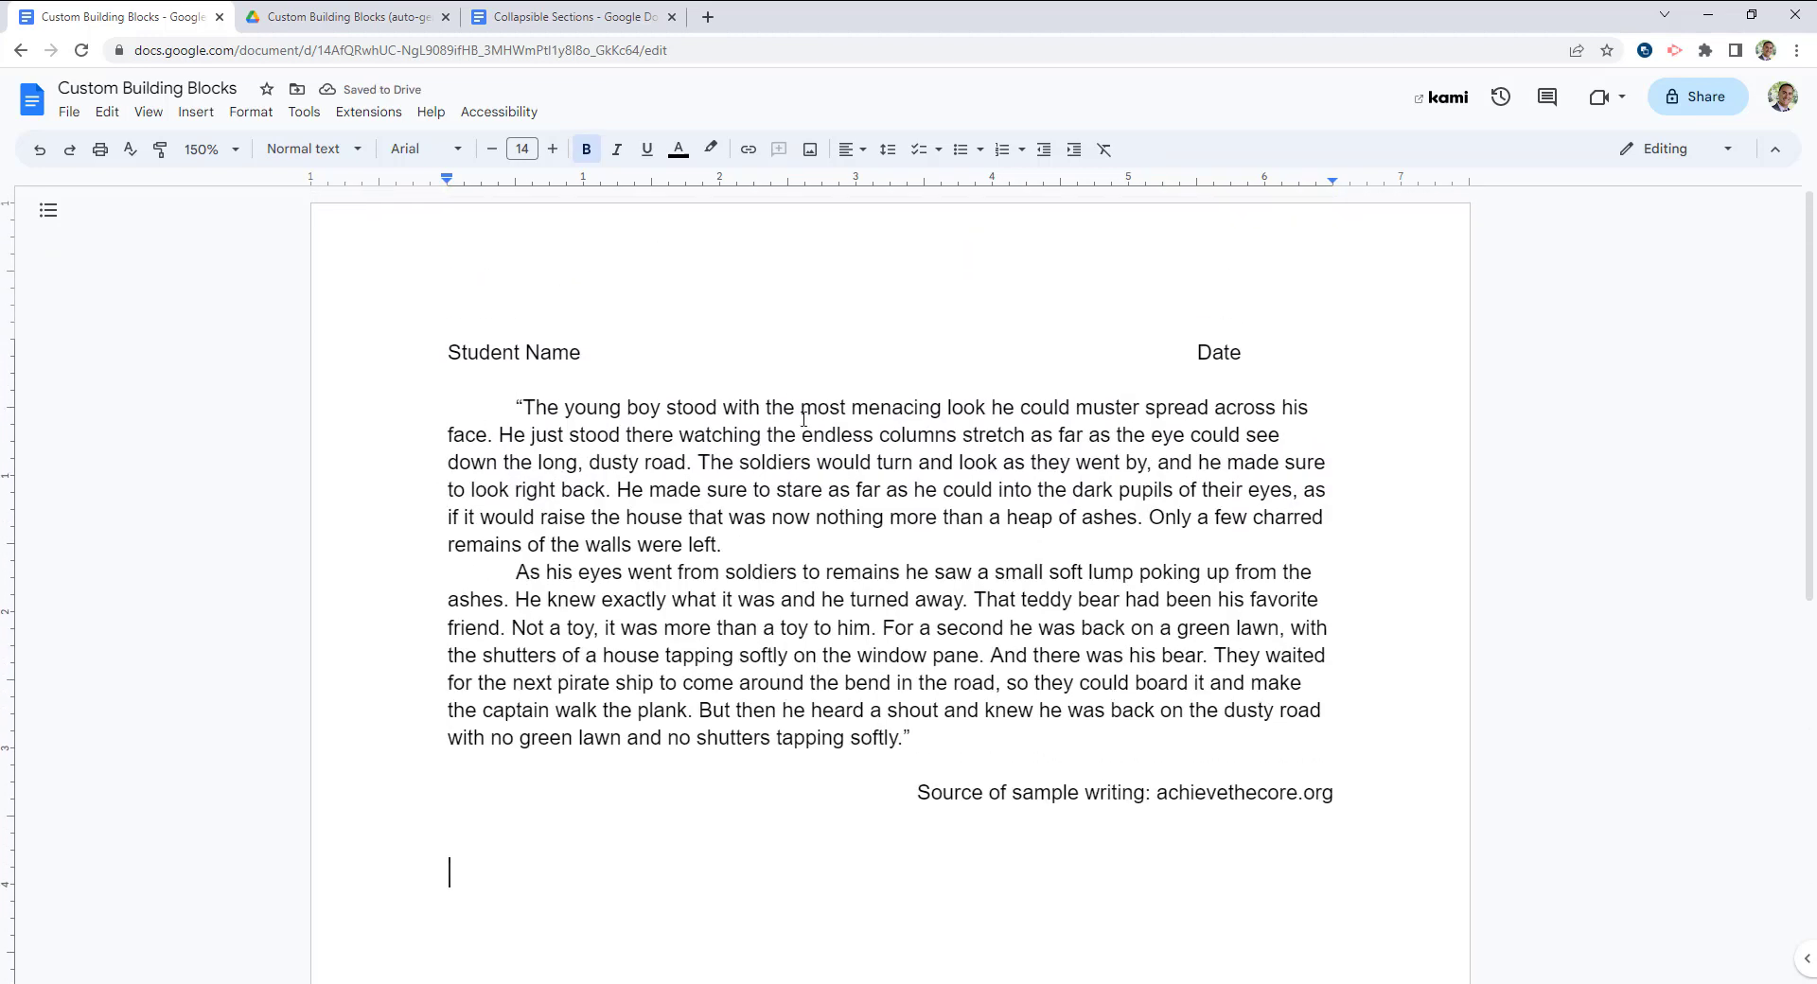
Step: Scroll down to the empty line below the source credit
{"action": "scroll", "scroll_direction": "down", "scroll_amount": 3}
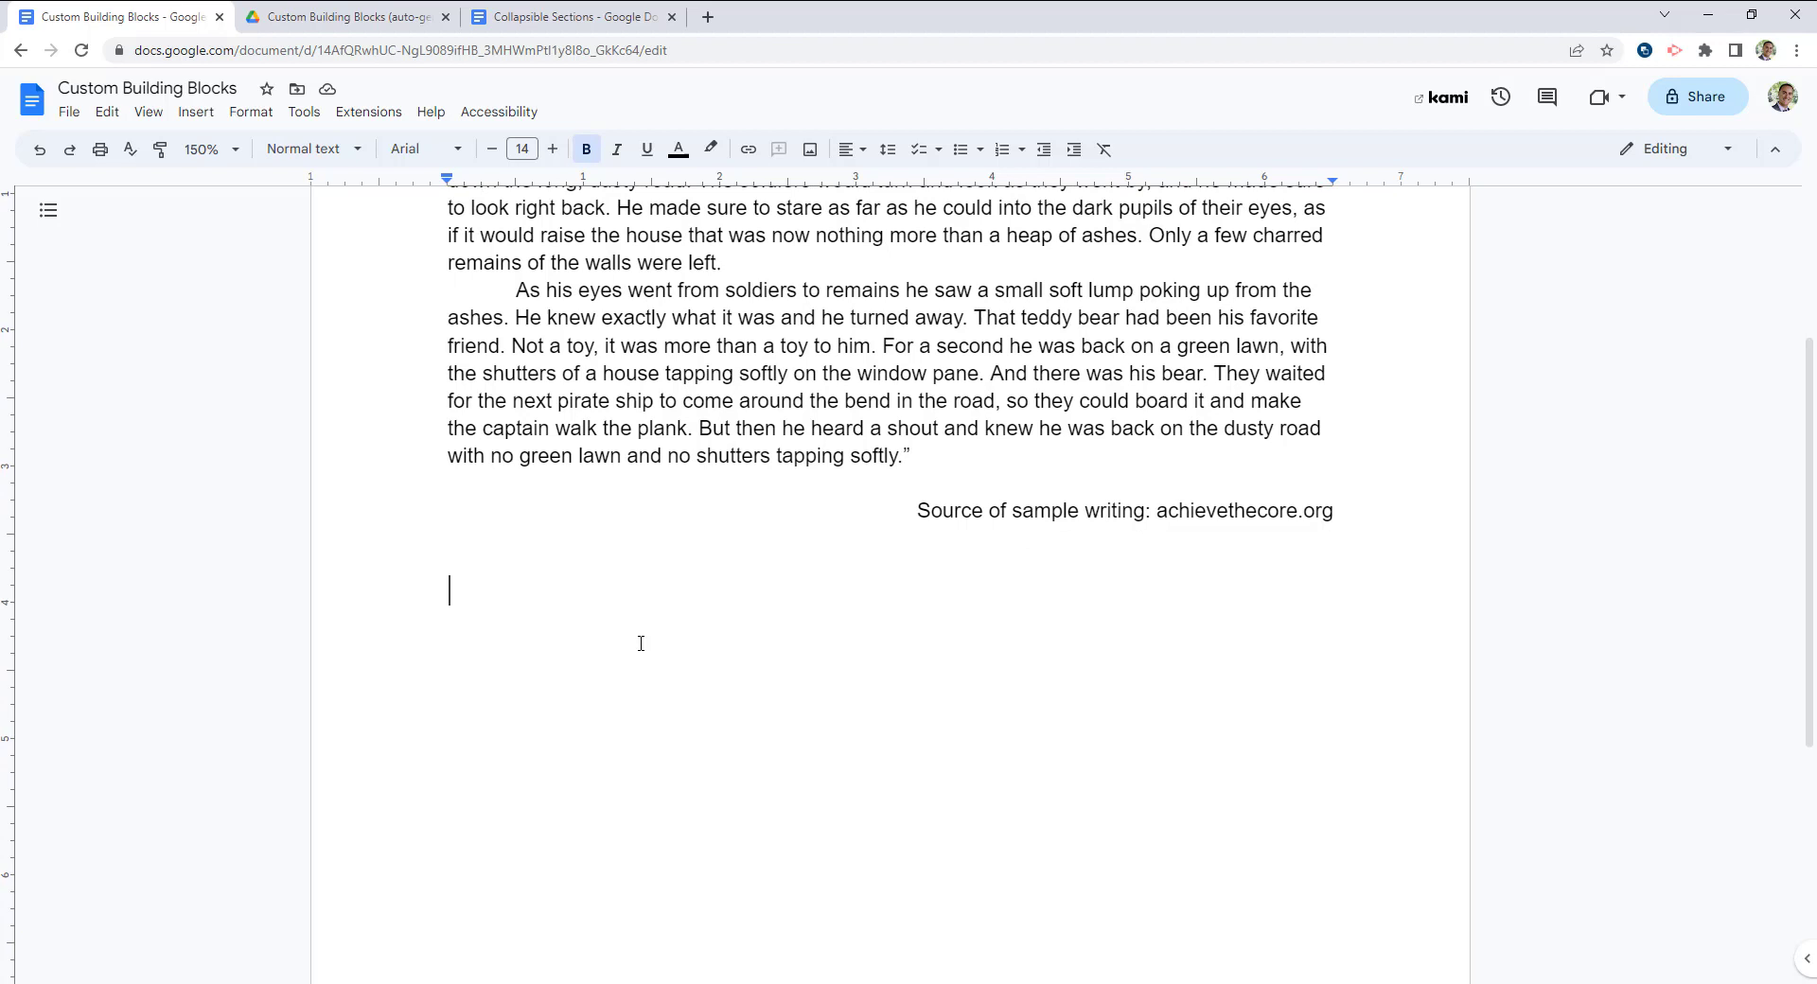
{"action": "type", "text": "@"}
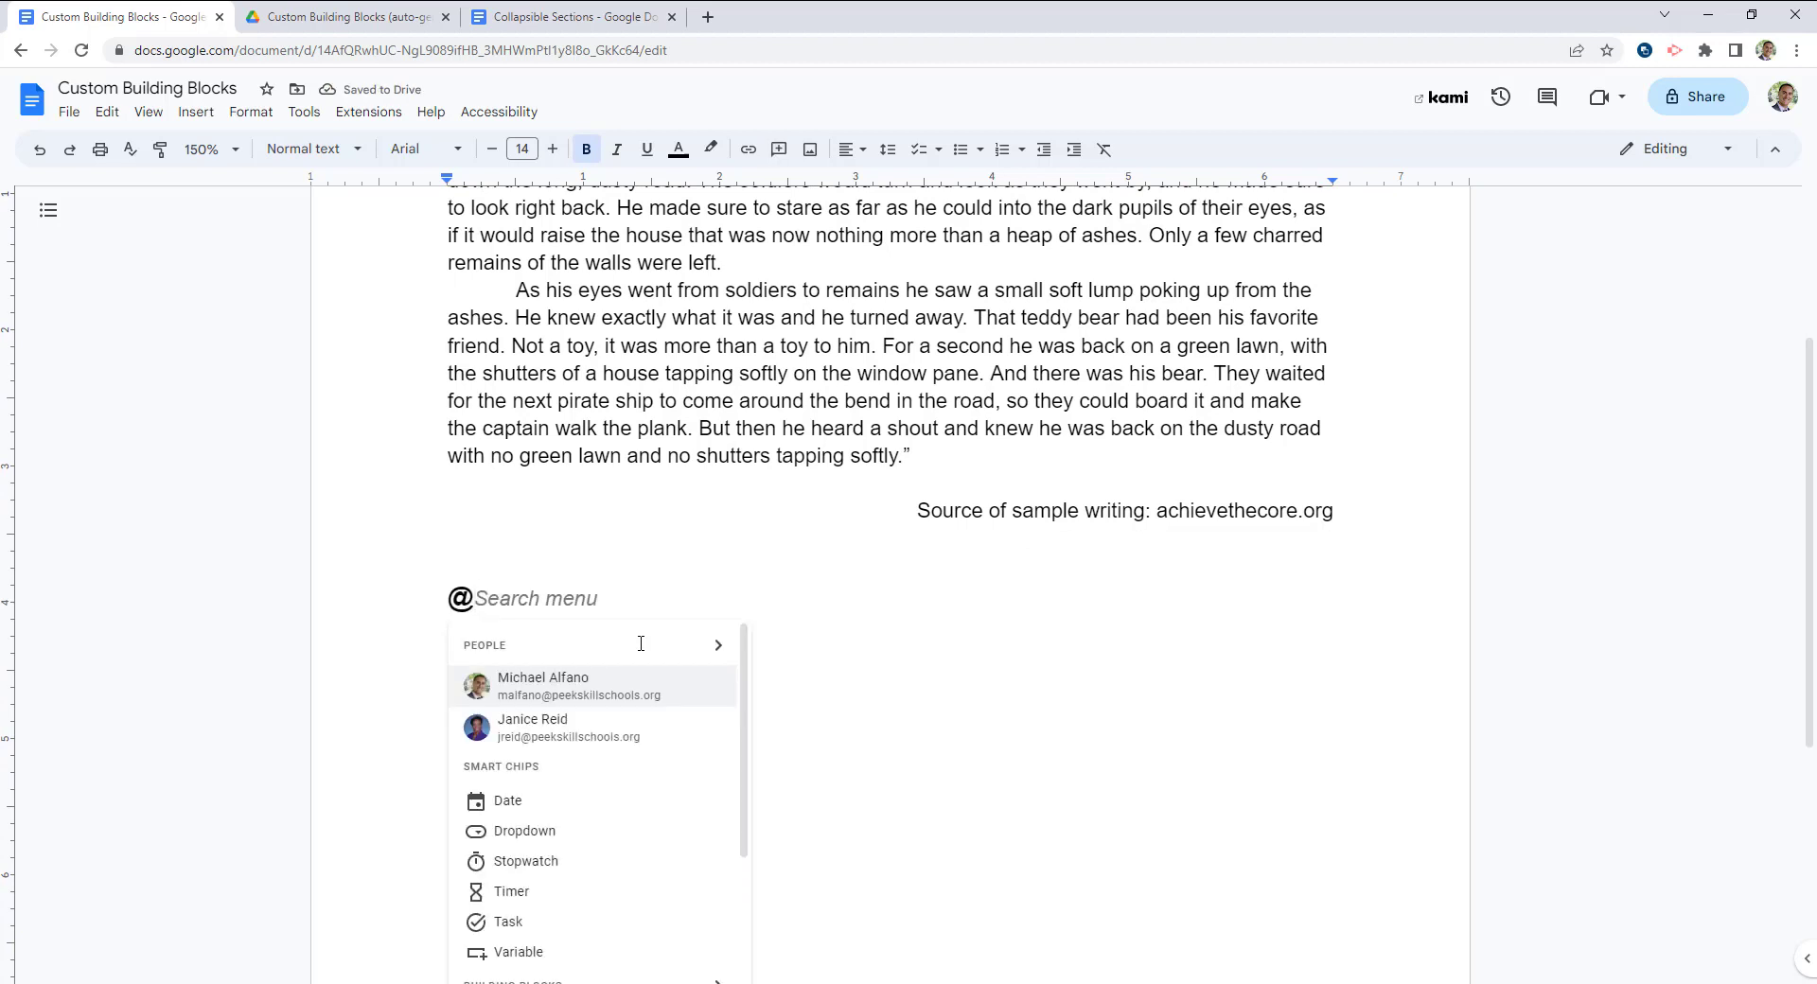
{"action": "type", "text": "writing rub"}
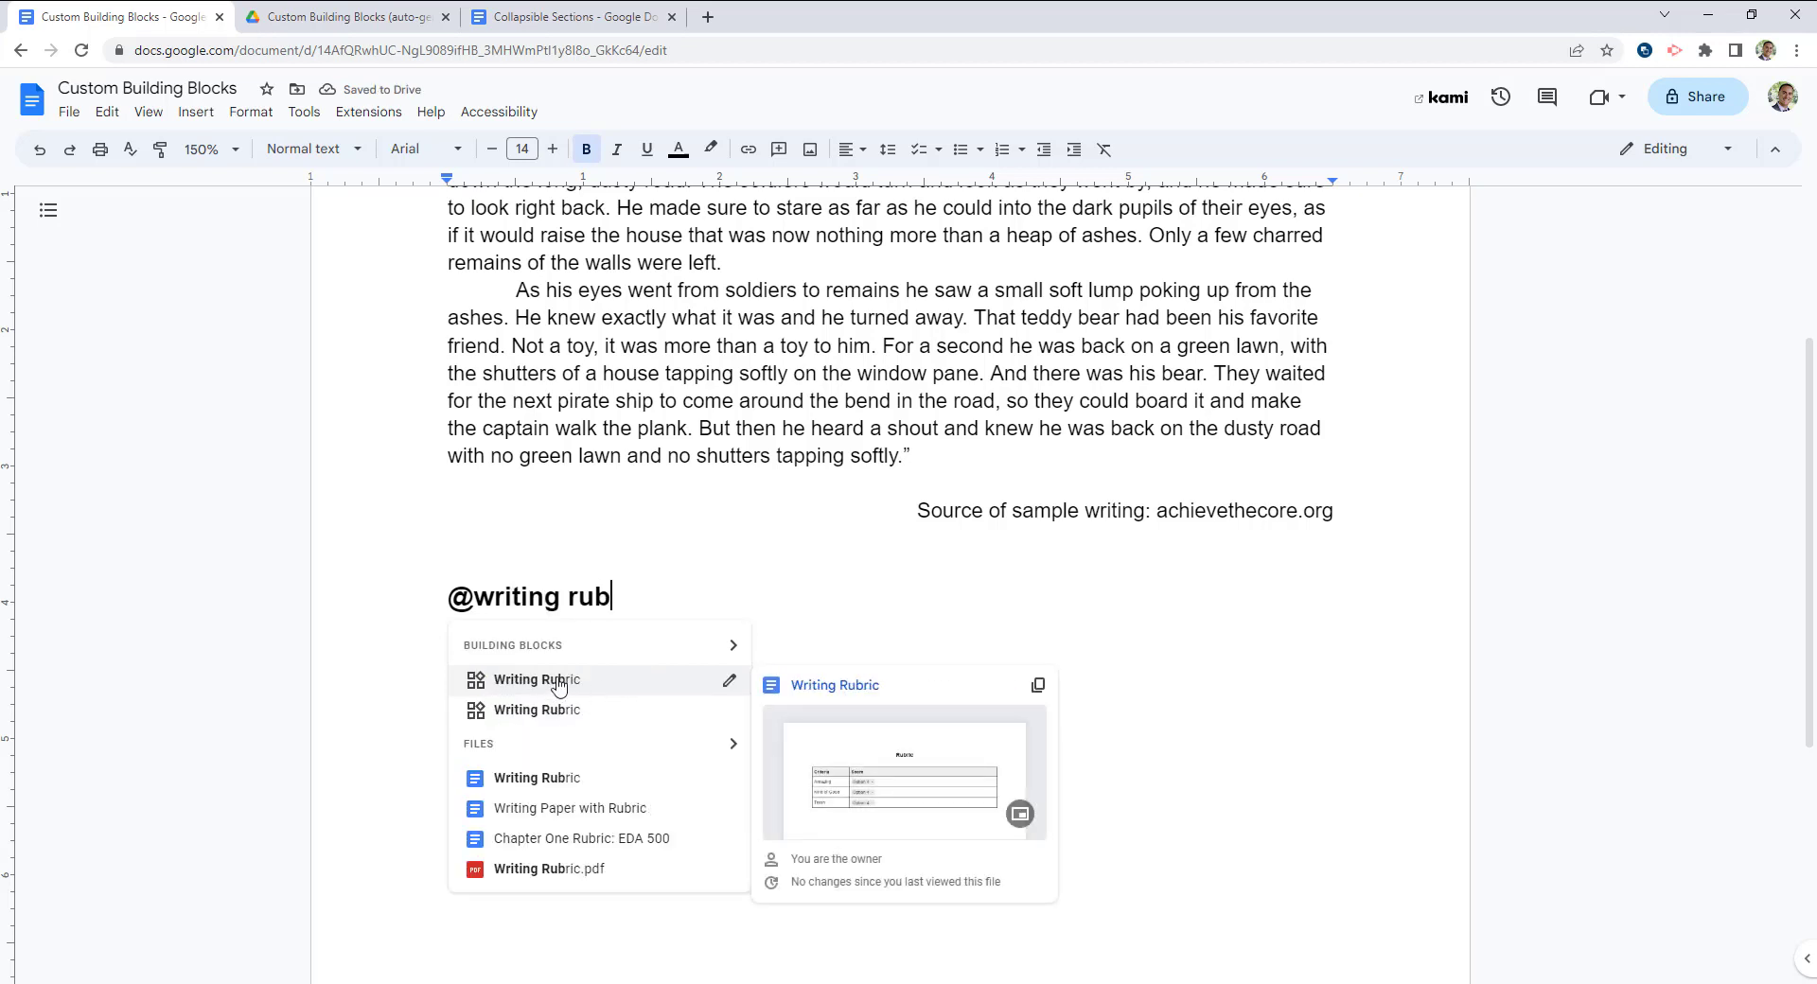
{"action": "left_click", "coordinate": [536, 679]}
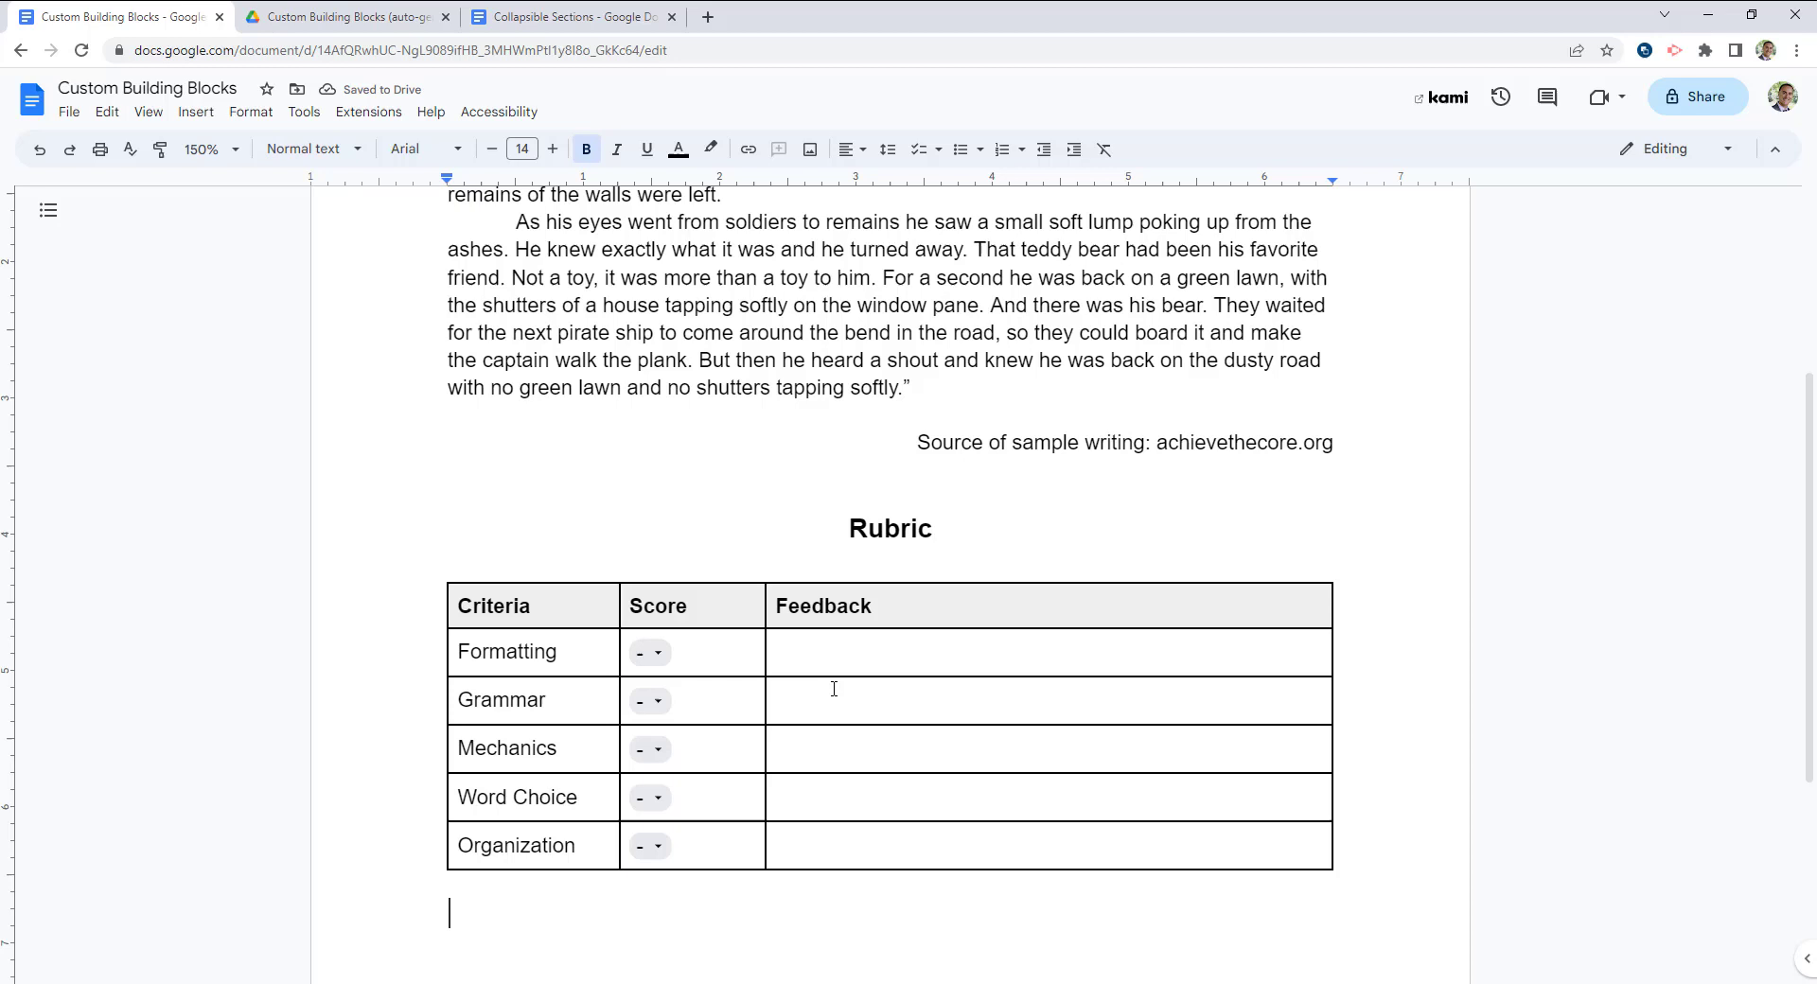
{"action": "mouse_move", "coordinate": [649, 653]}
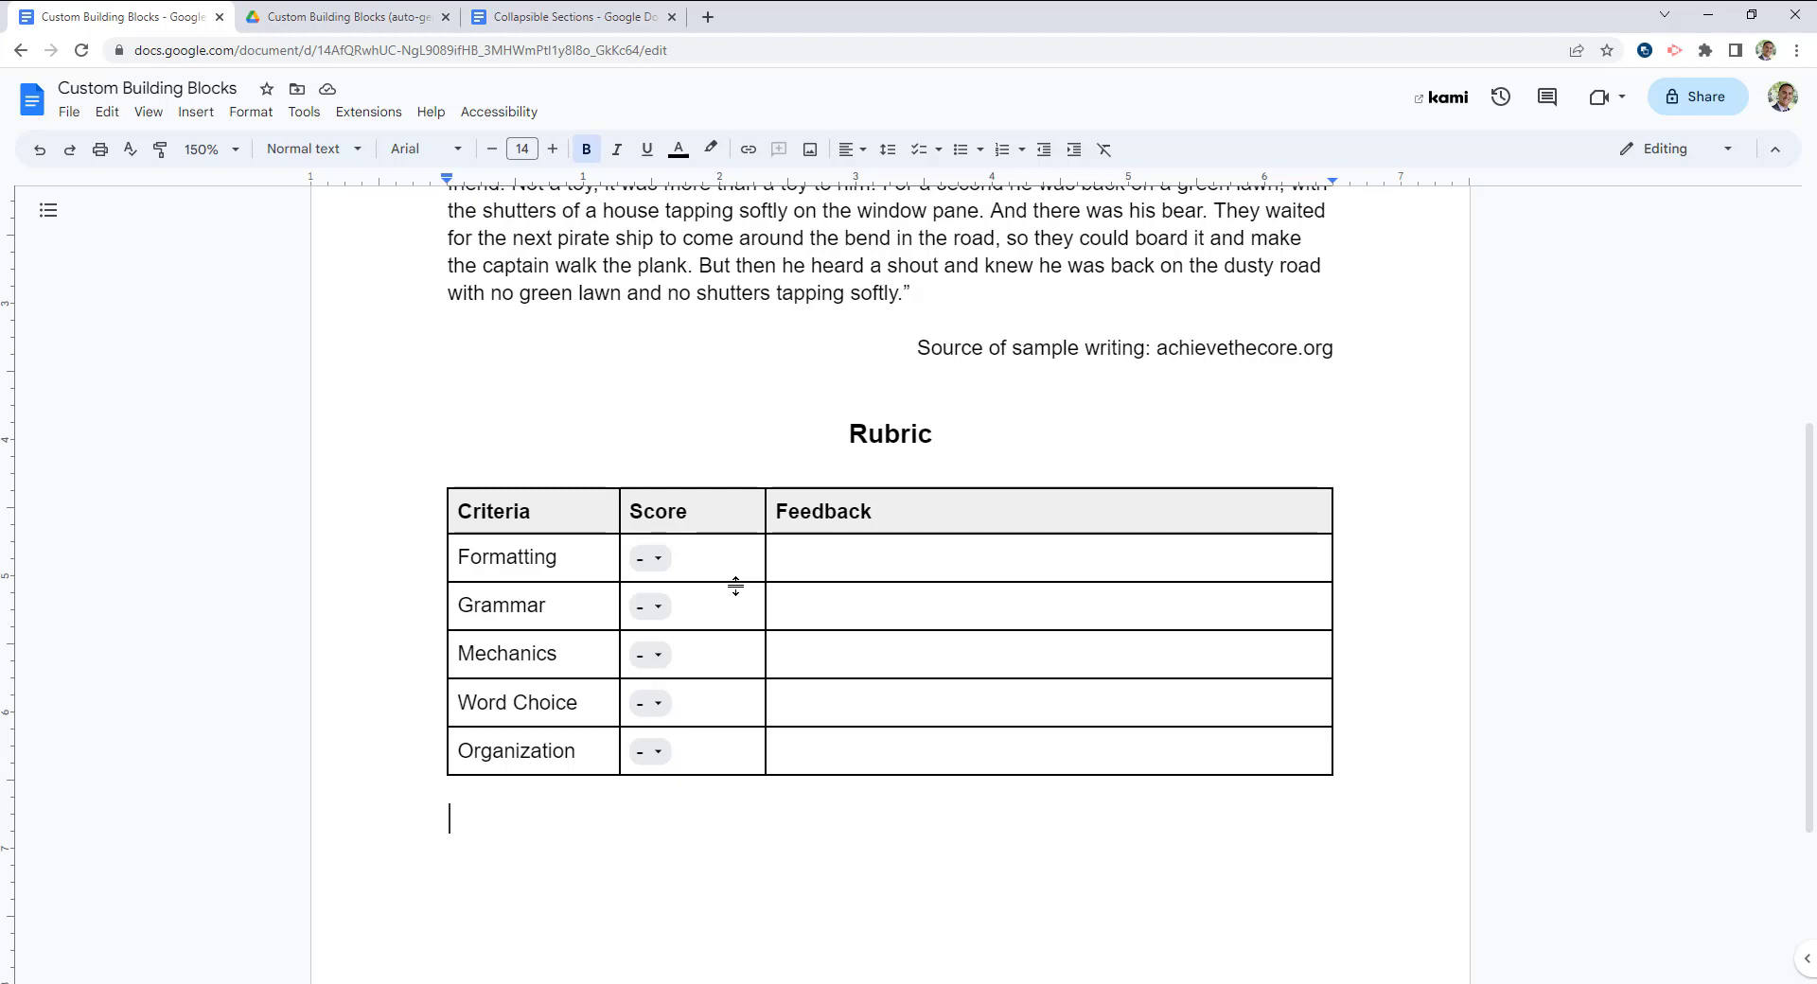
{"action": "mouse_move", "coordinate": [736, 586]}
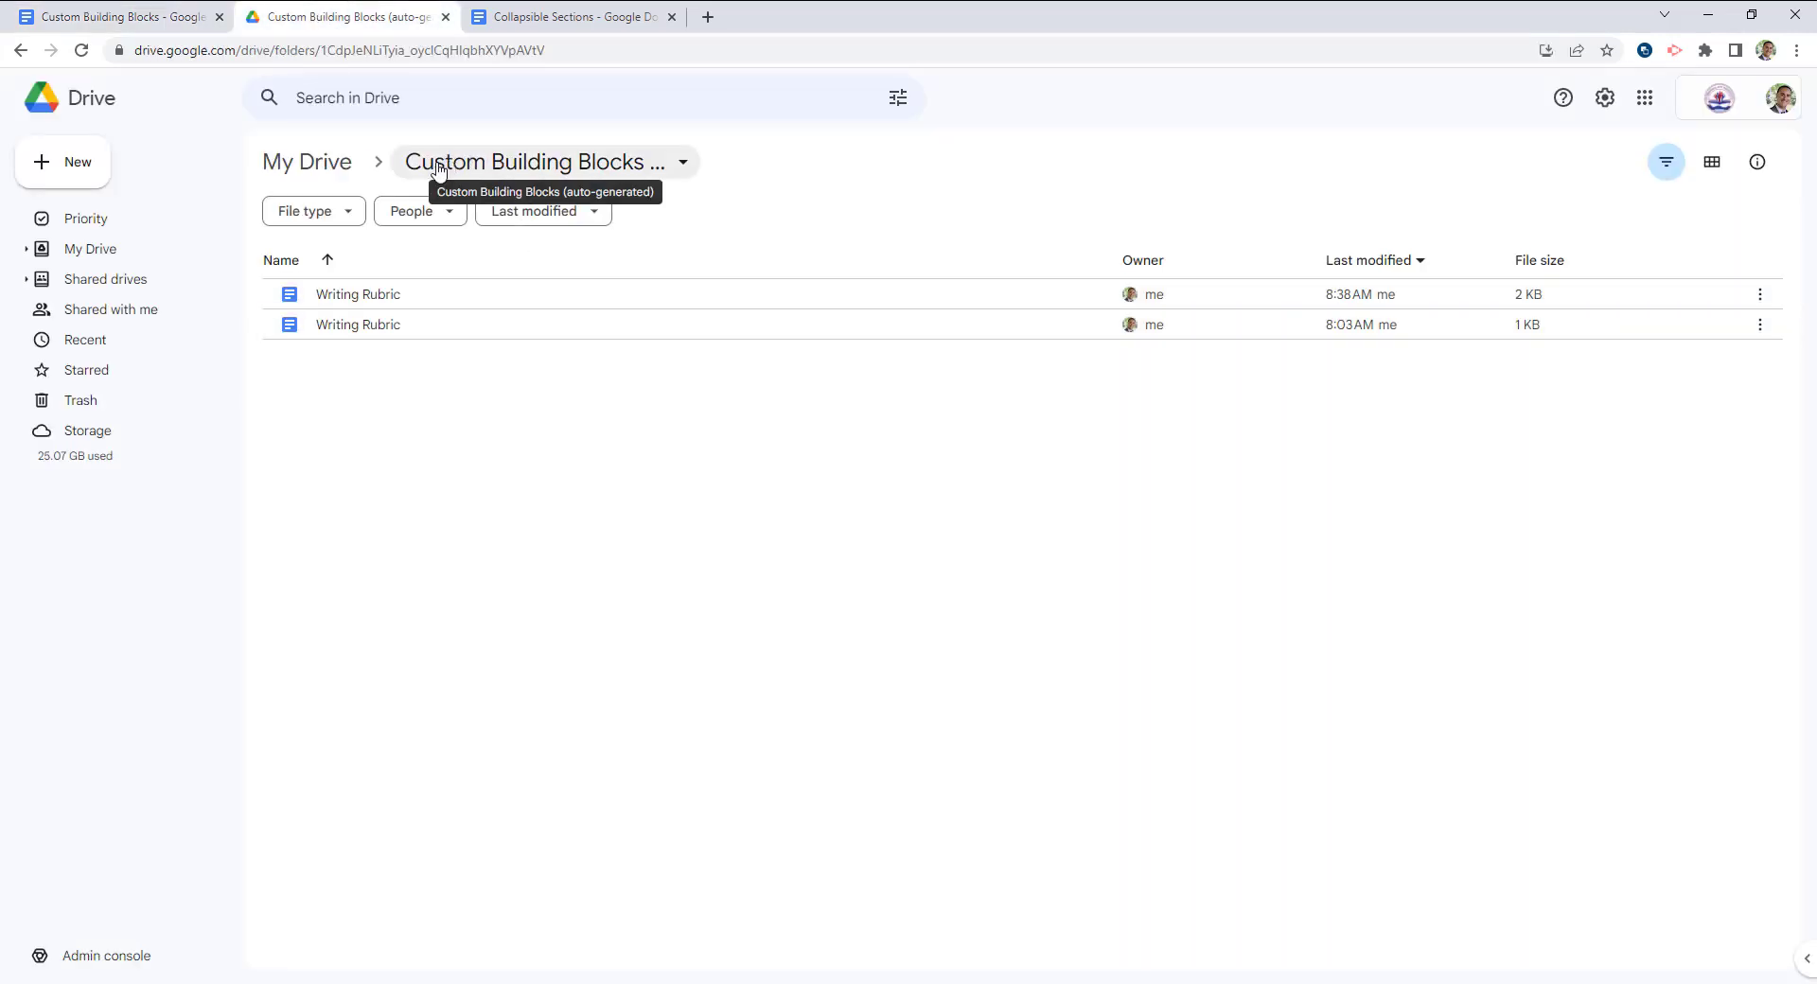
{"action": "mouse_move", "coordinate": [342, 143]}
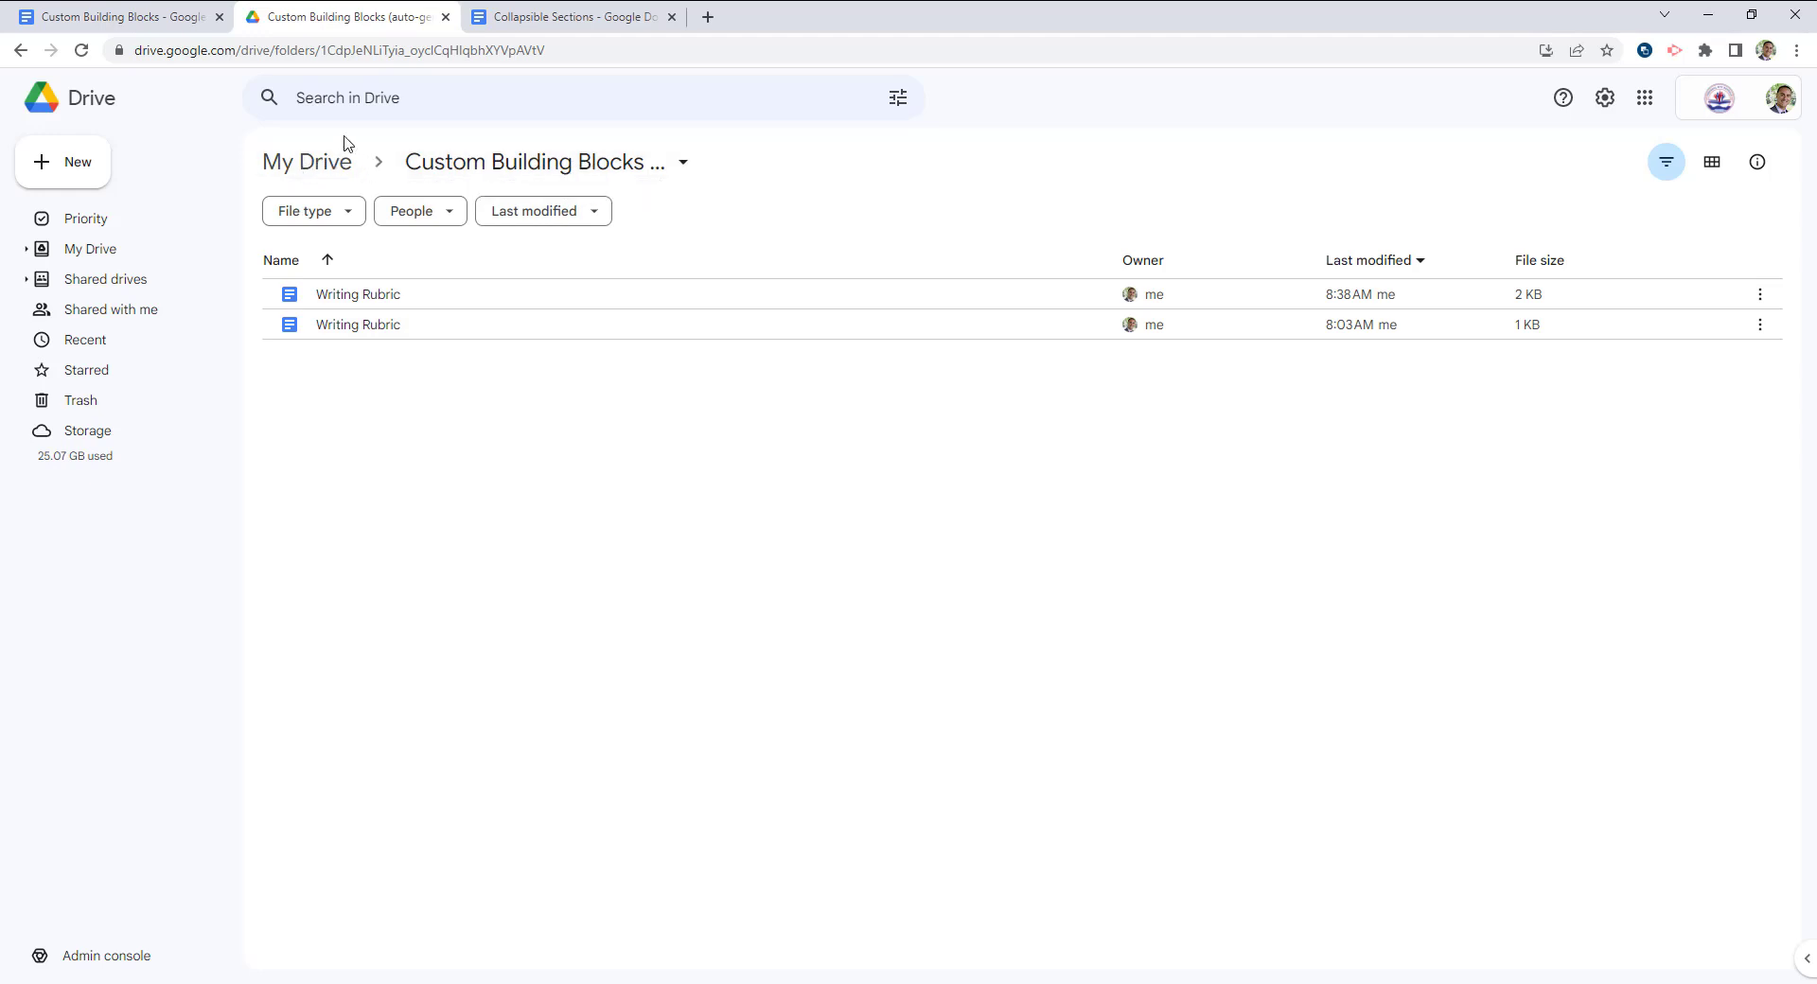
{"action": "mouse_move", "coordinate": [434, 325]}
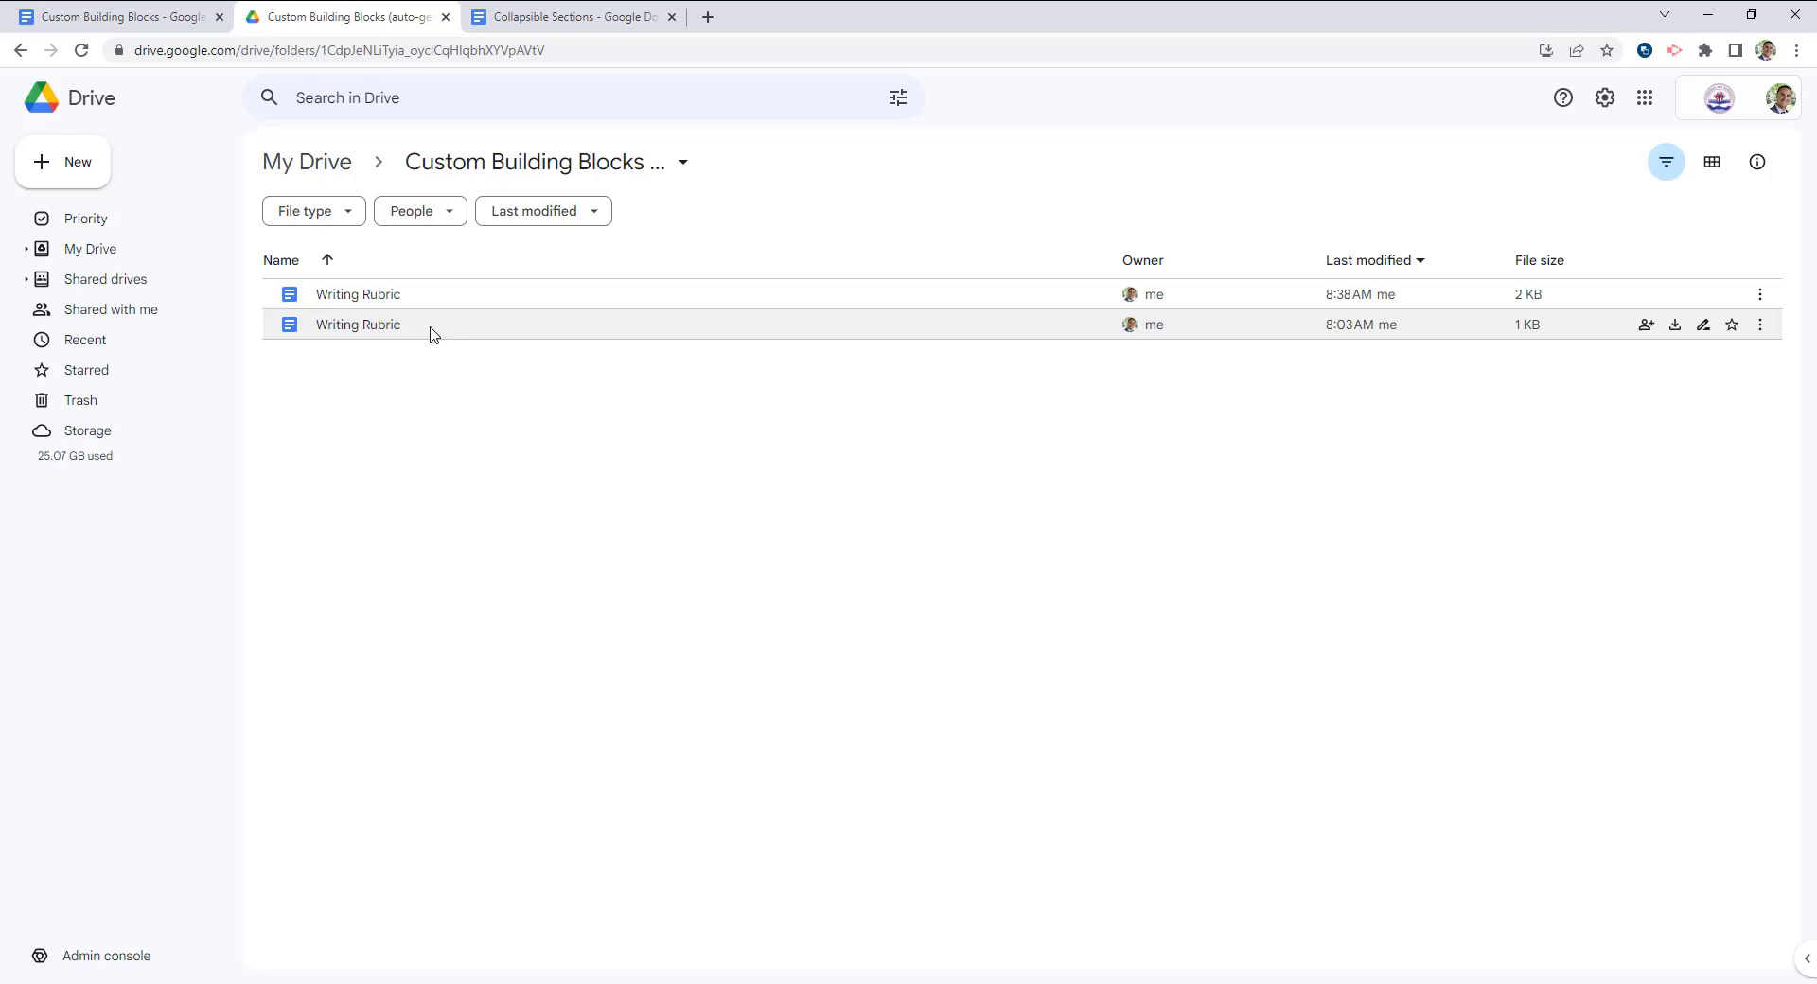
{"action": "mouse_move", "coordinate": [402, 313]}
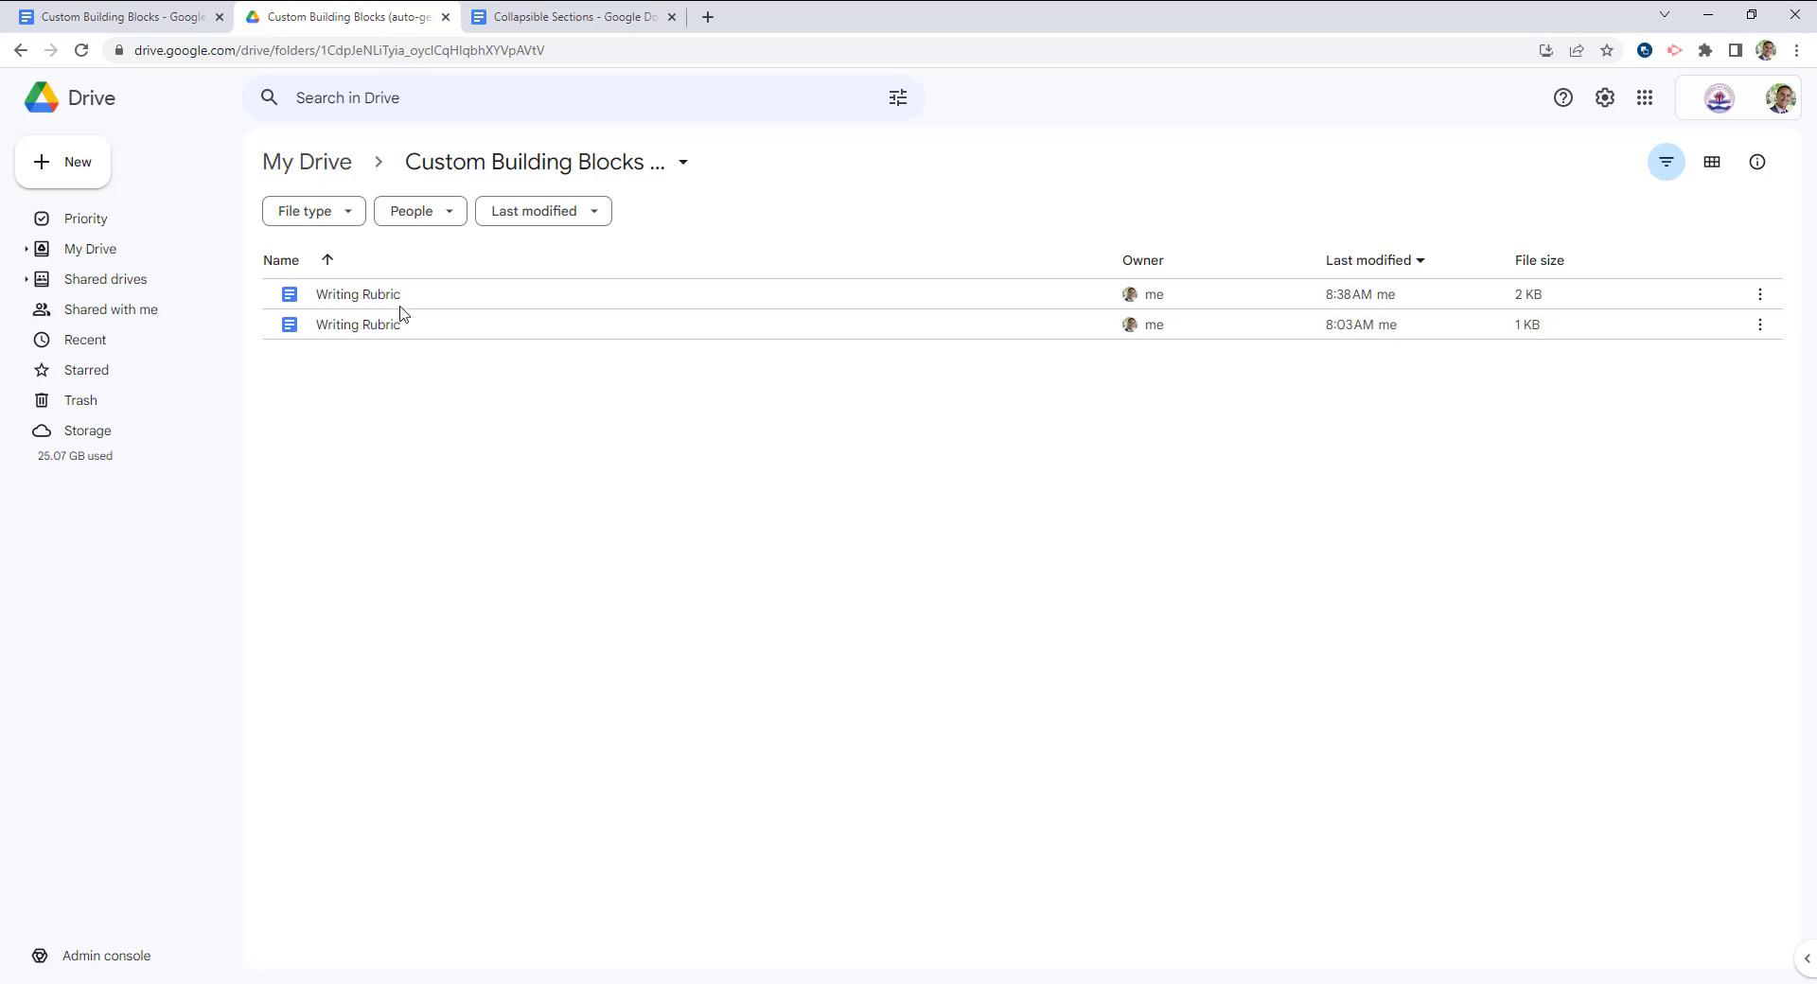
Step: Open the older 8:03 AM Writing Rubric file in Drive, then return to Collapsible Sections
{"action": "left_click", "coordinate": [358, 324]}
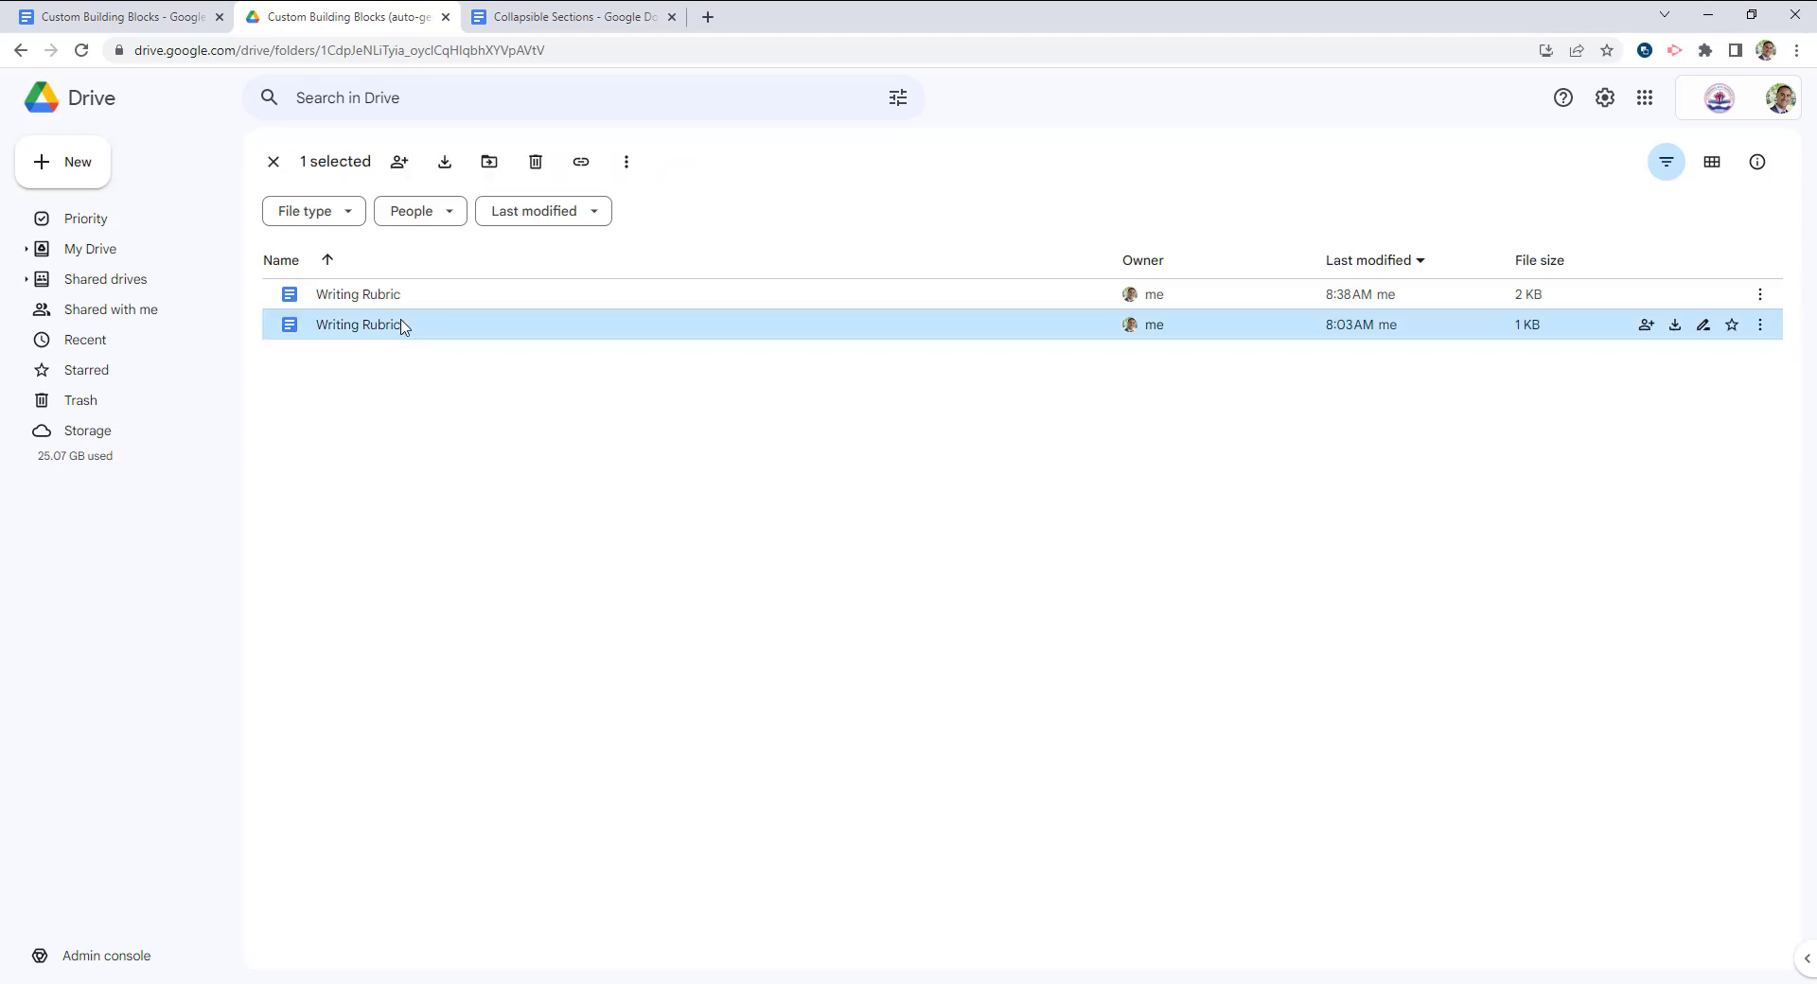
{"action": "double_click", "coordinate": [363, 324]}
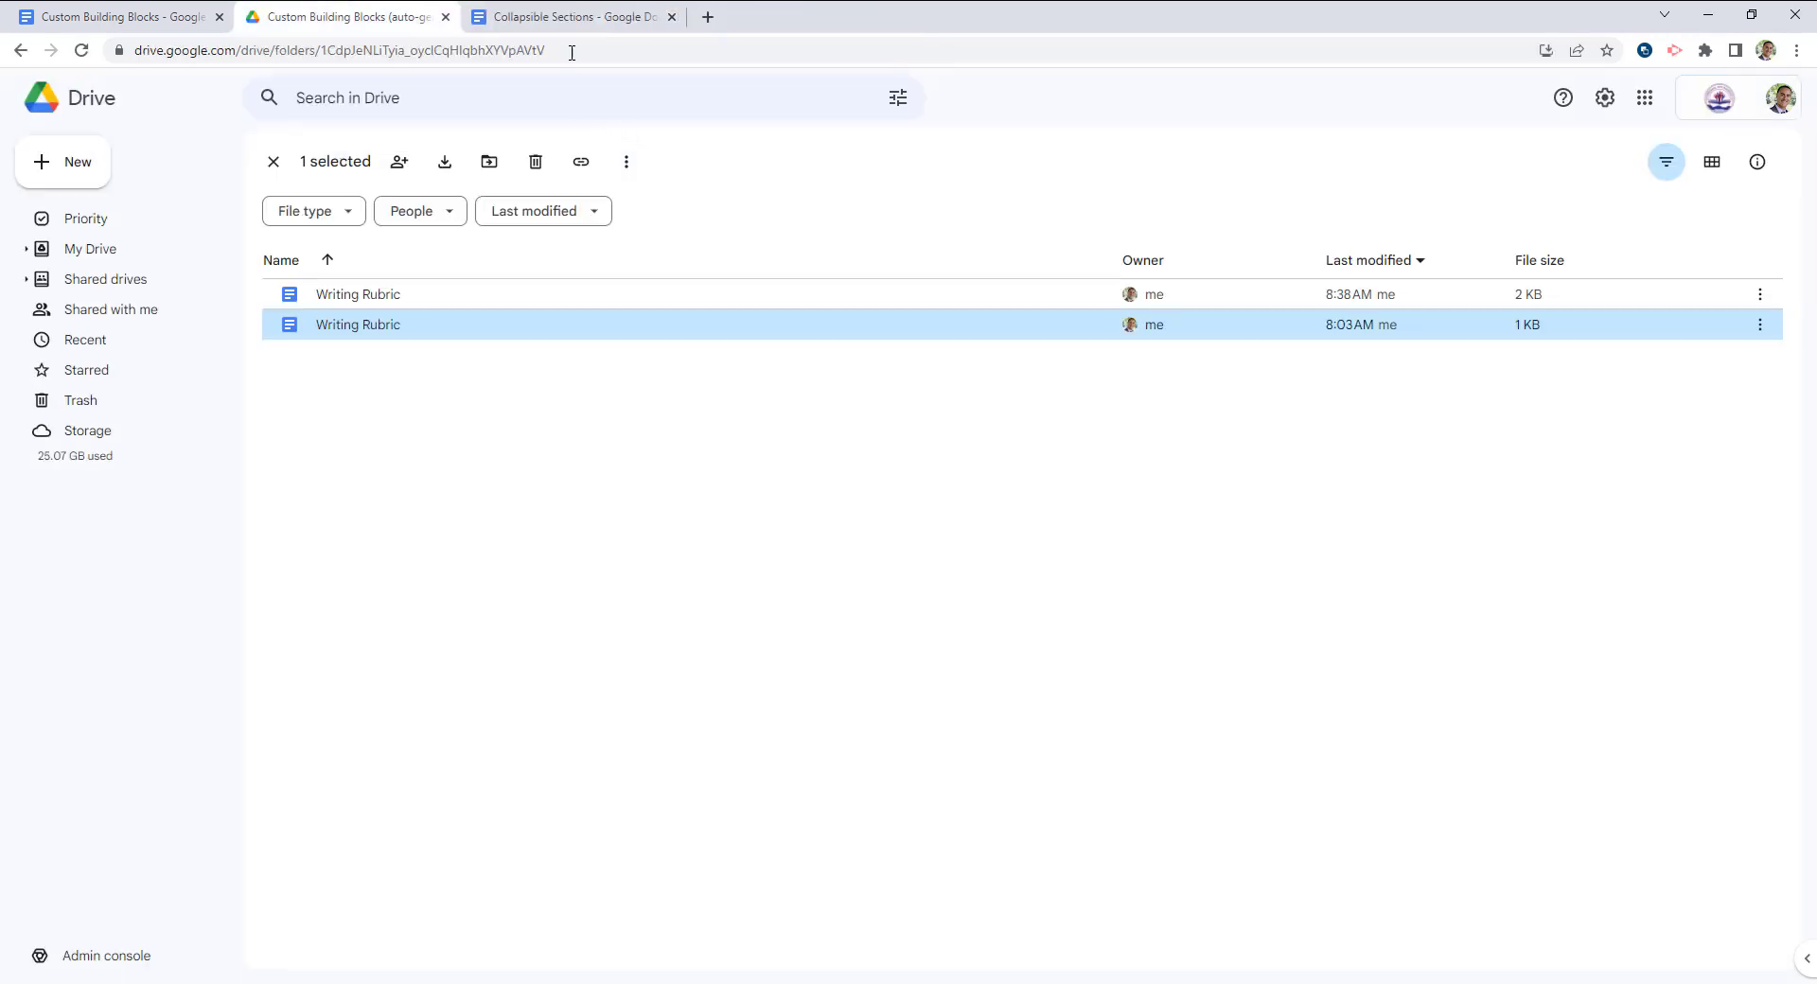
{"action": "left_click", "coordinate": [568, 16]}
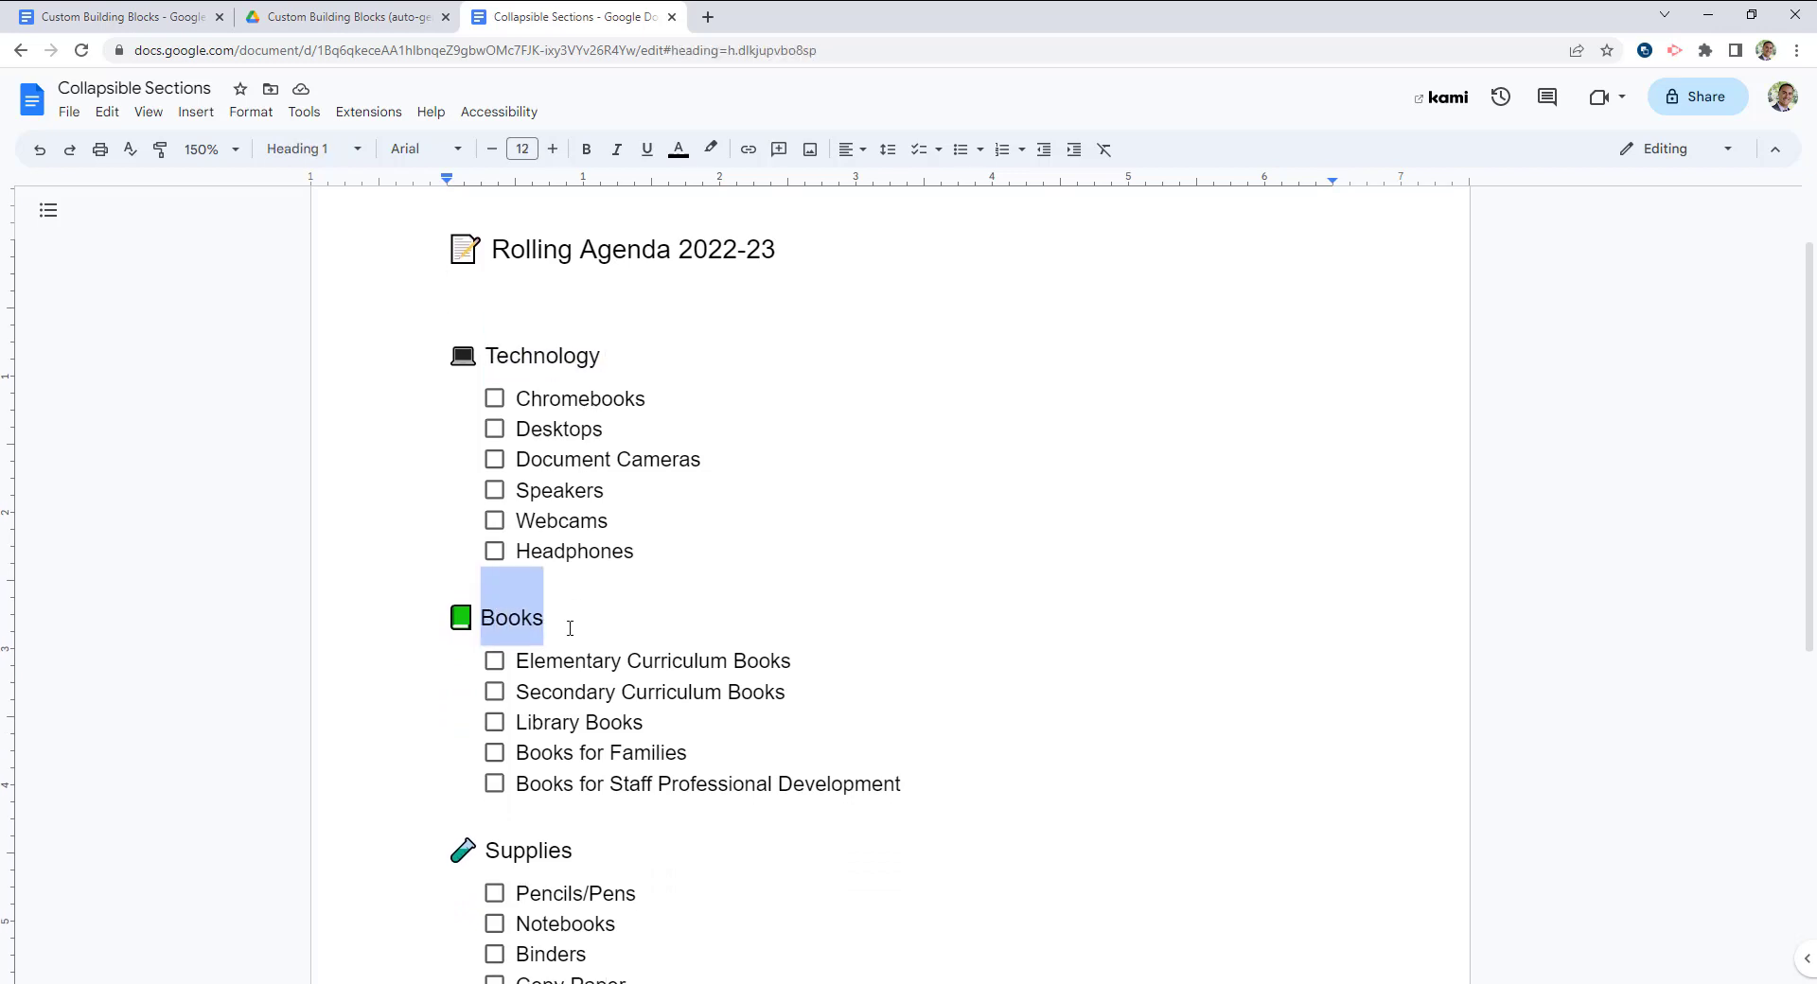
{"action": "scroll", "scroll_direction": "down", "scroll_amount": 3}
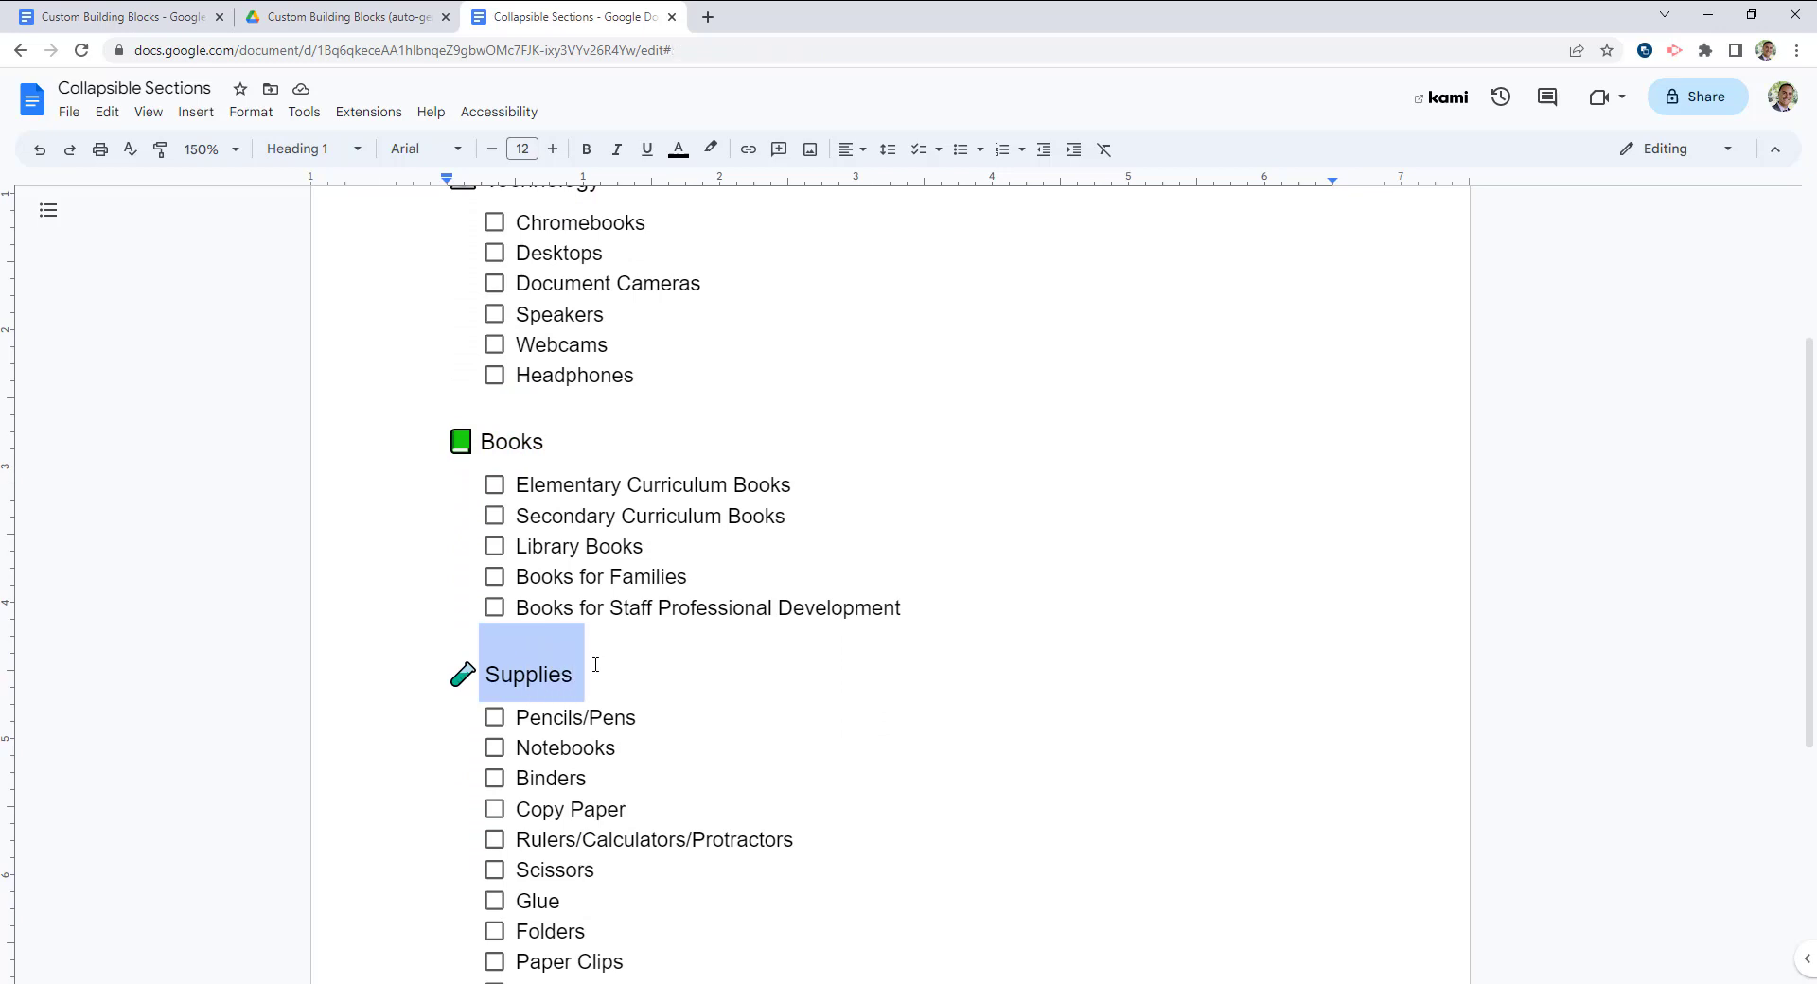
{"action": "scroll", "scroll_direction": "down", "scroll_amount": 3}
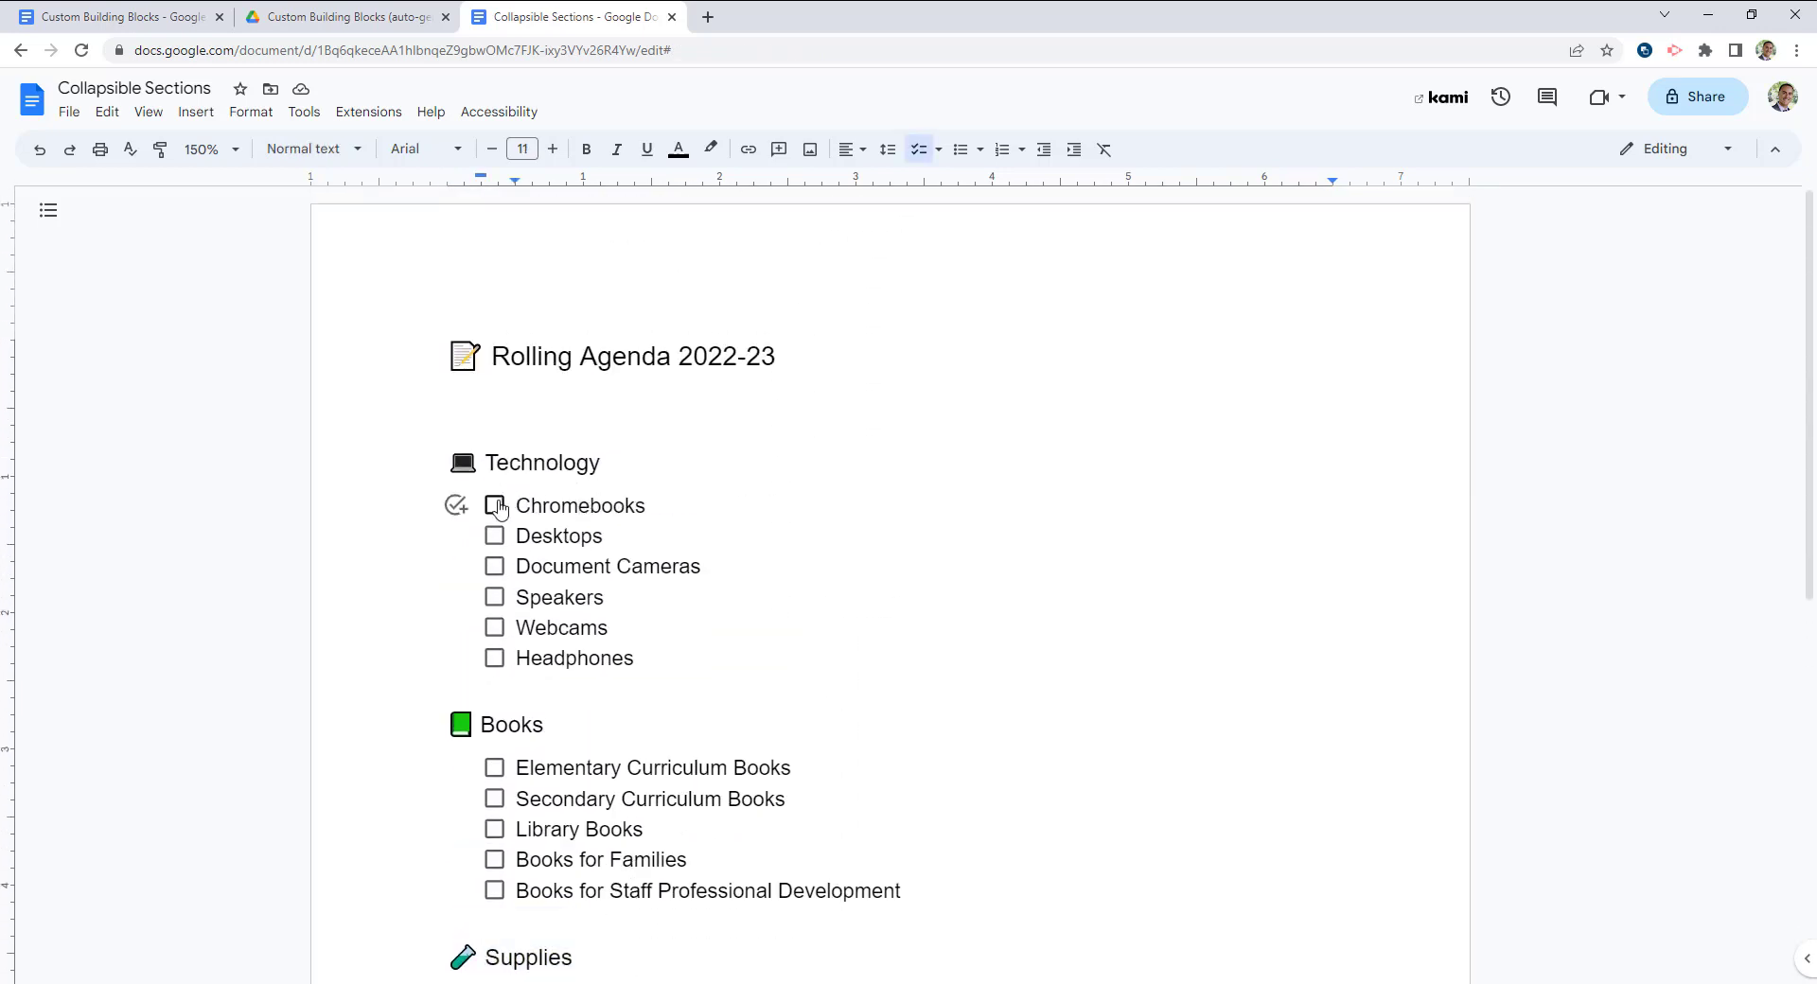
{"action": "left_click", "coordinate": [495, 505]}
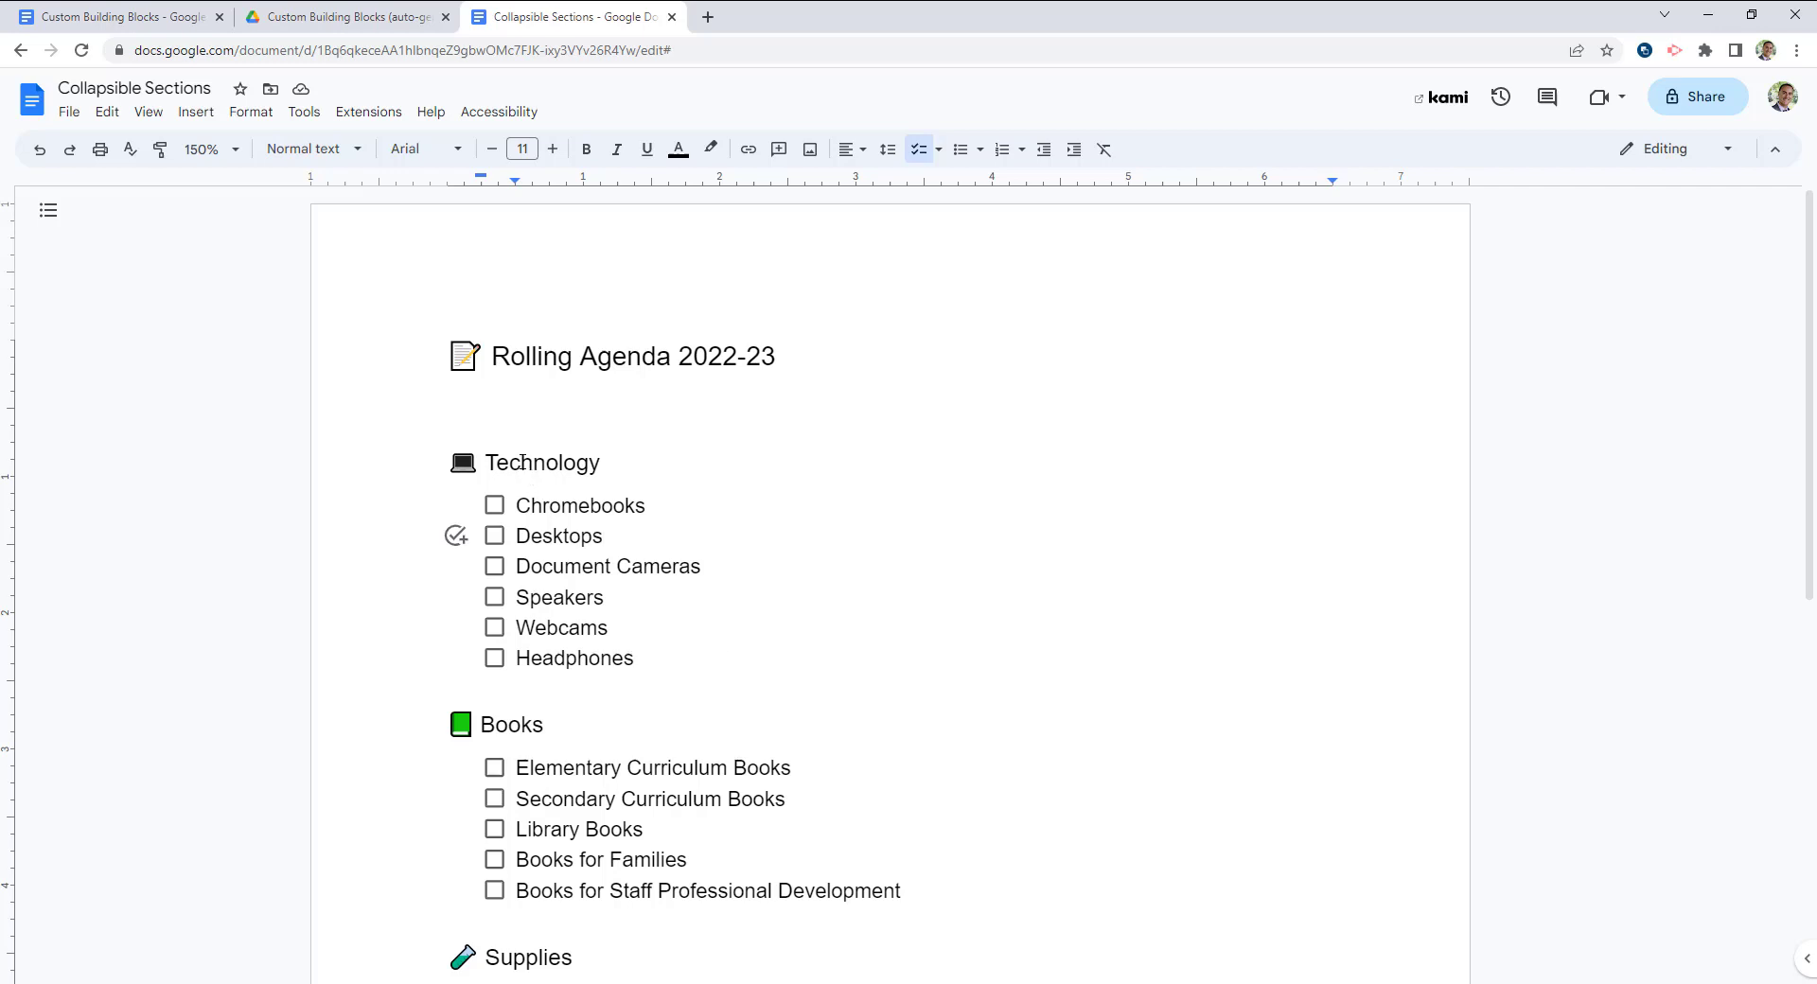
{"action": "left_click", "coordinate": [545, 463]}
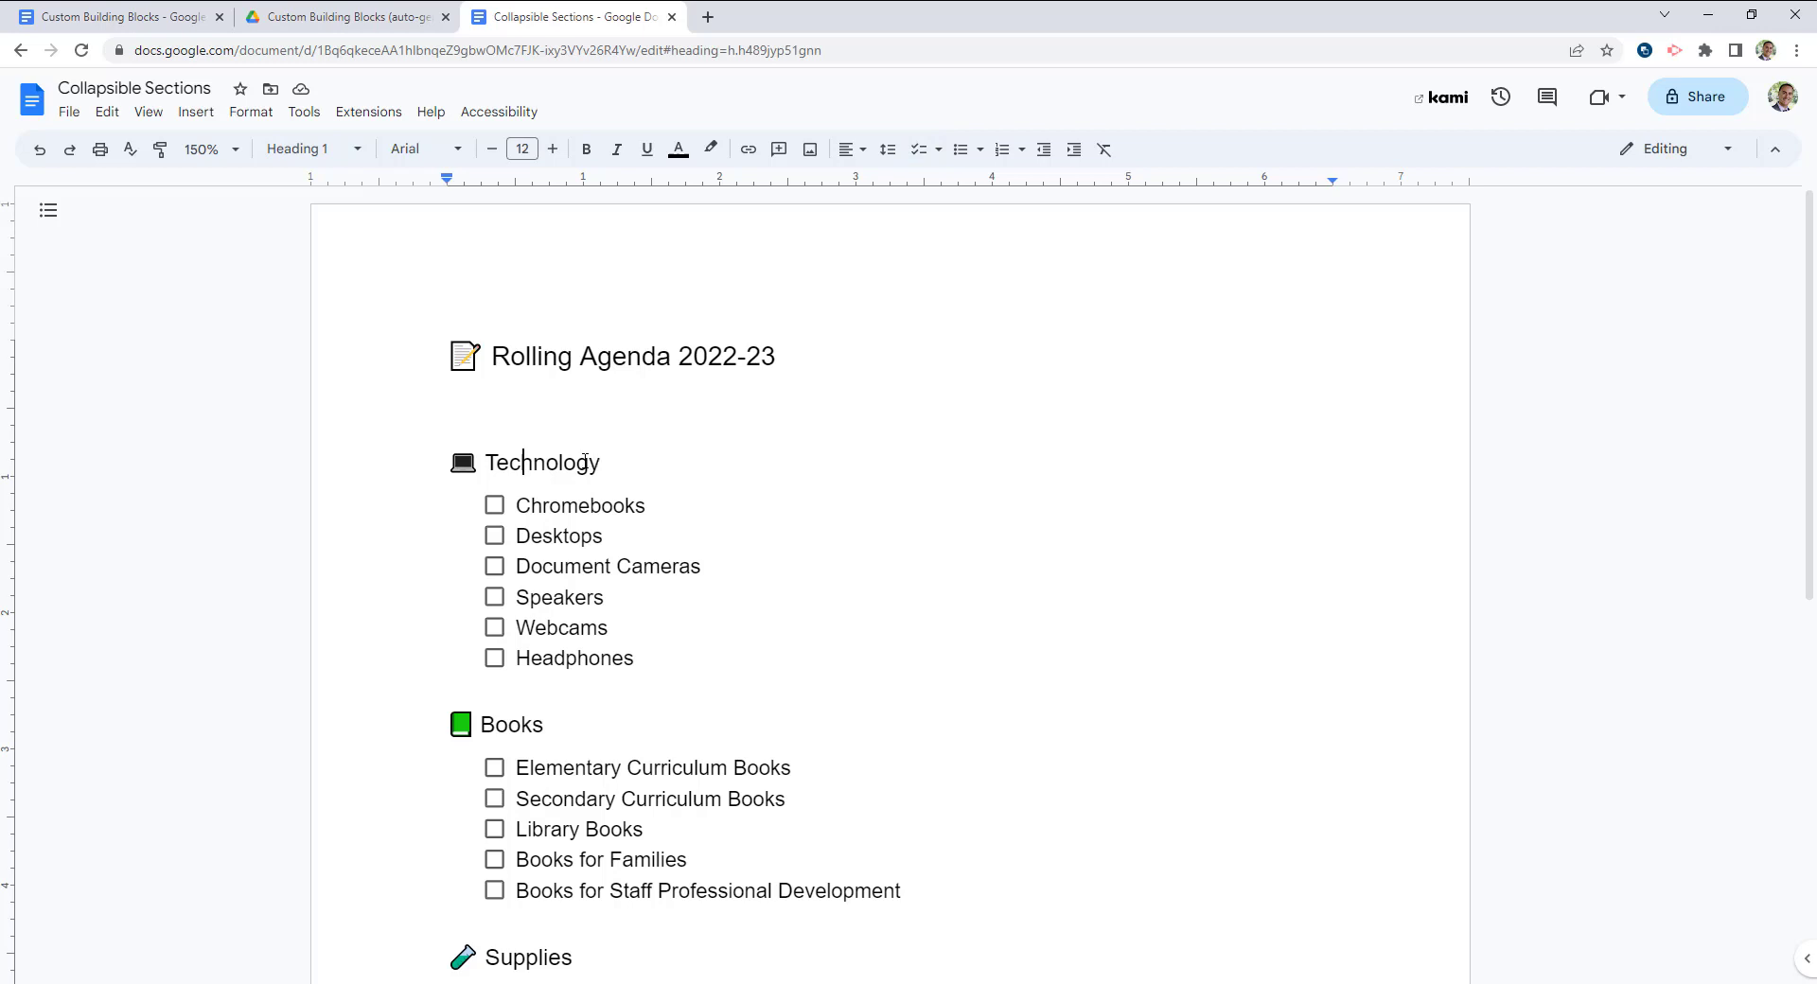
{"action": "left_click", "coordinate": [307, 149]}
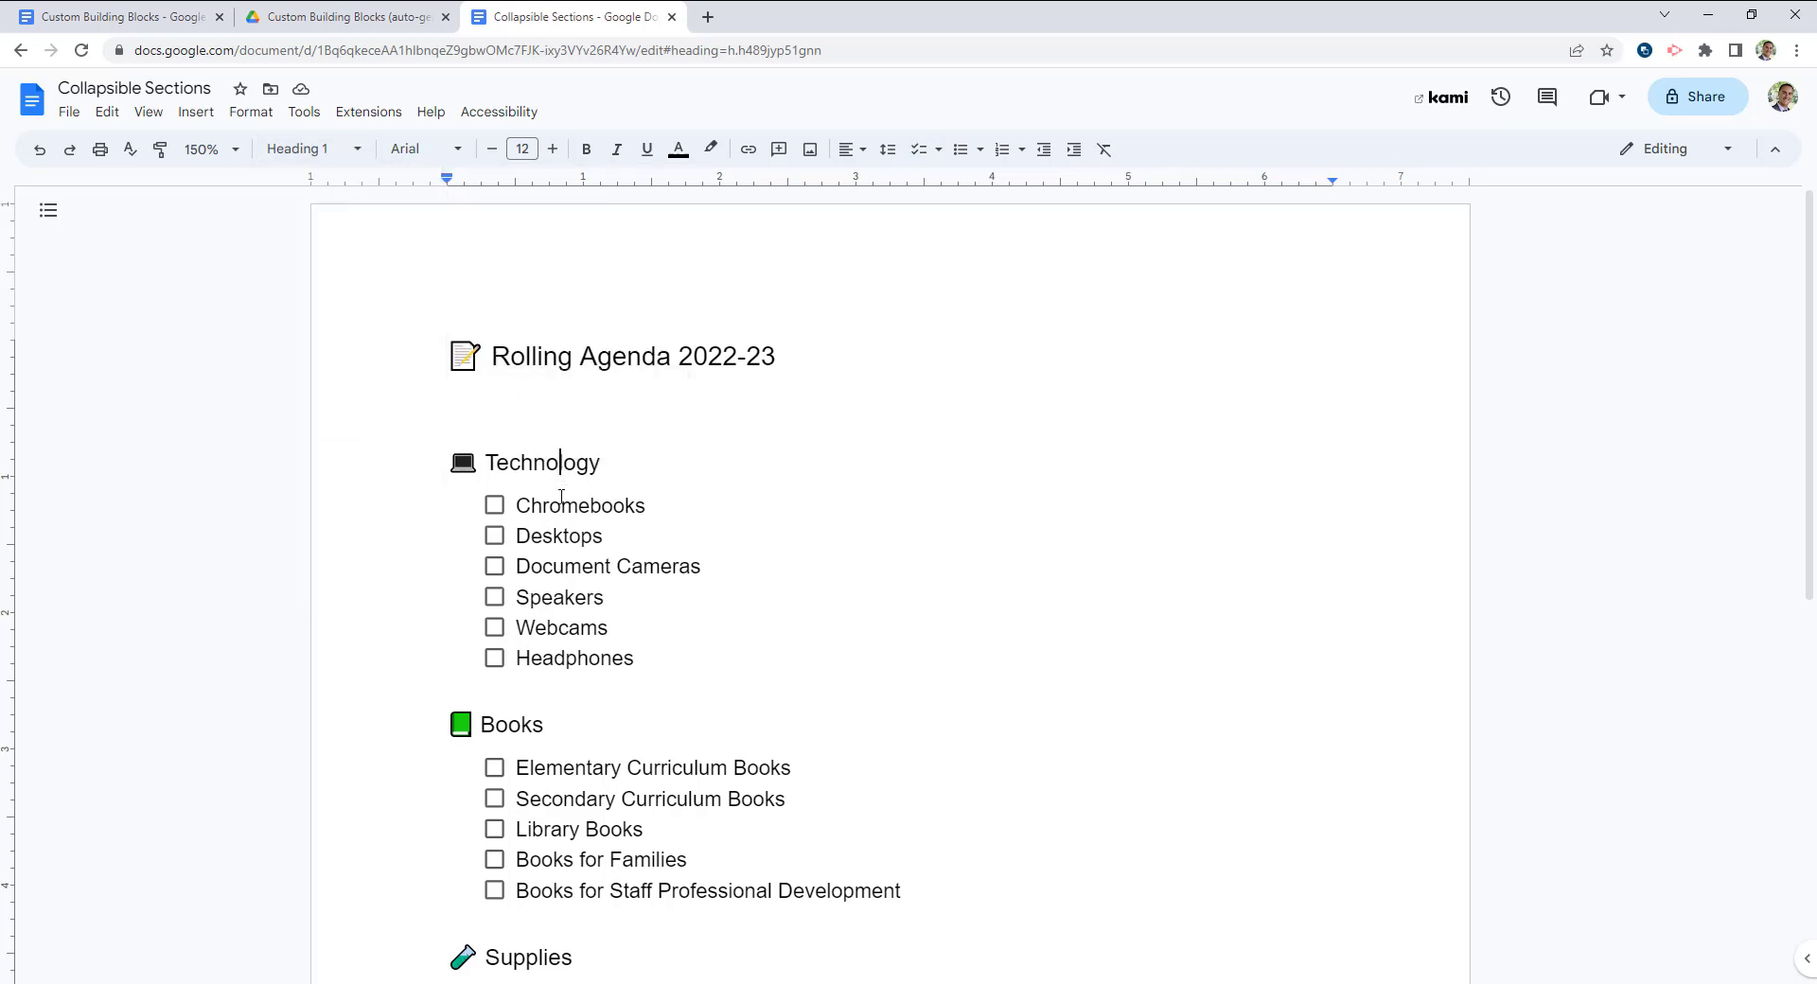
{"action": "left_click", "coordinate": [501, 725]}
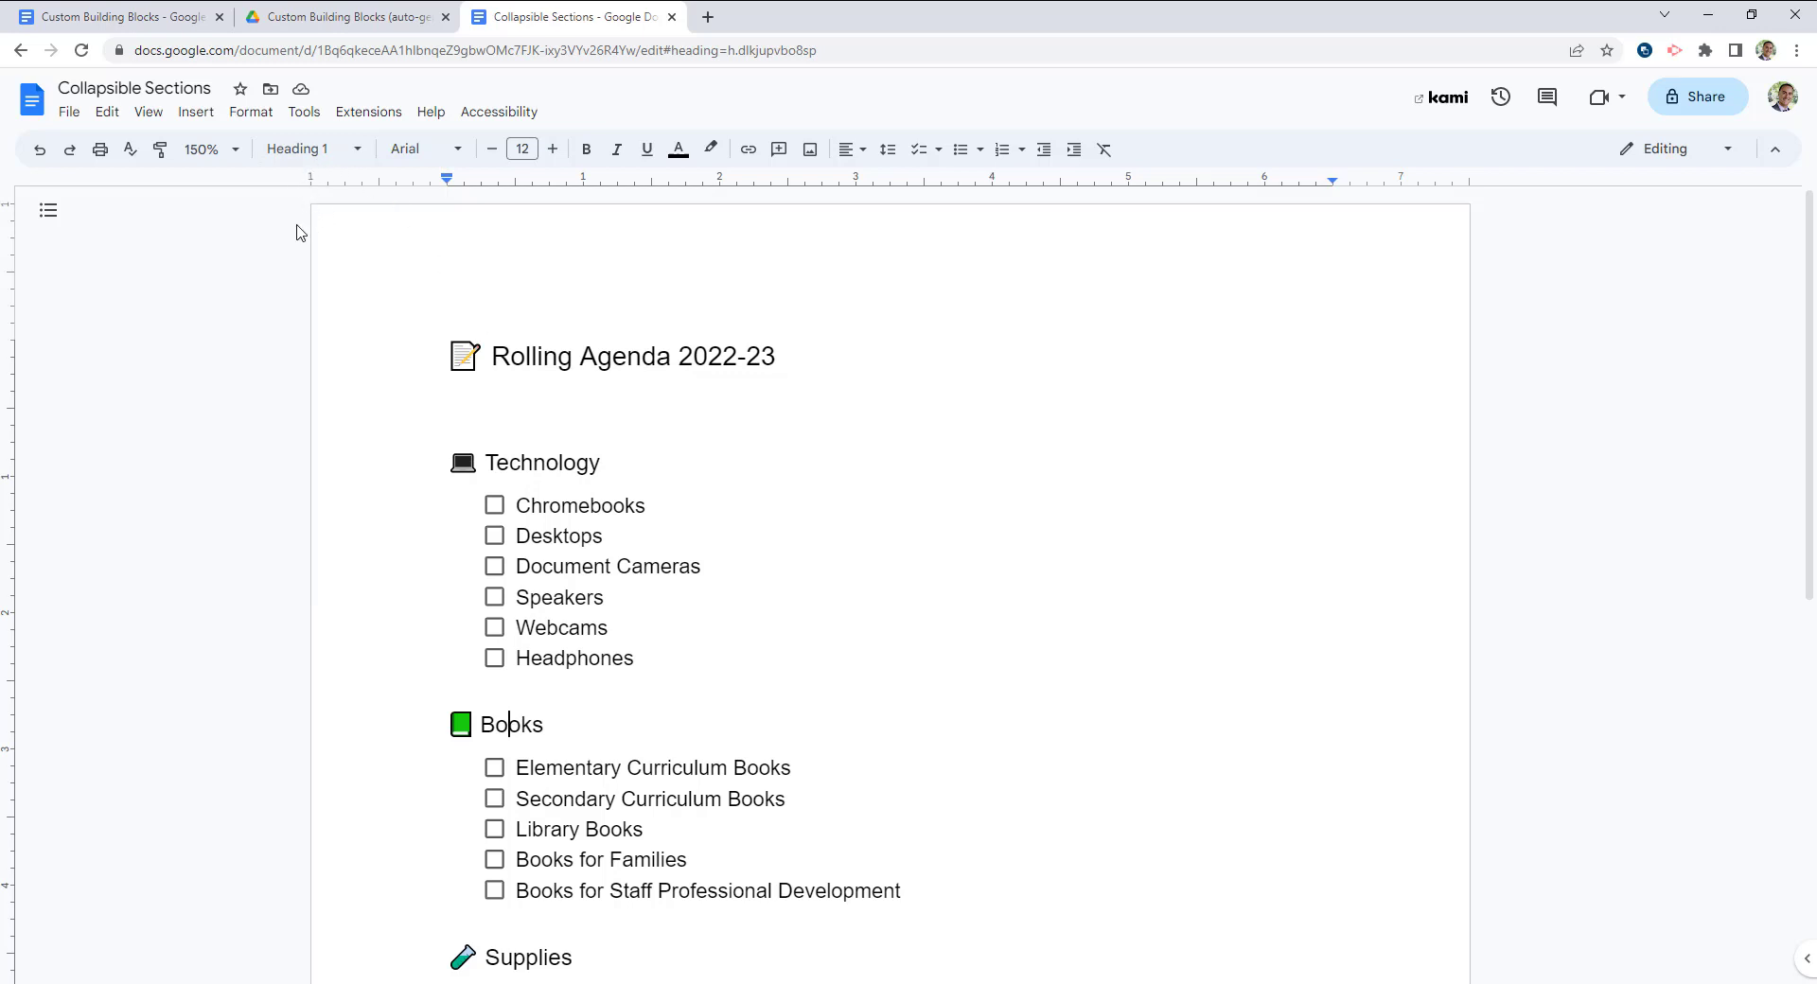
{"action": "left_click", "coordinate": [68, 111]}
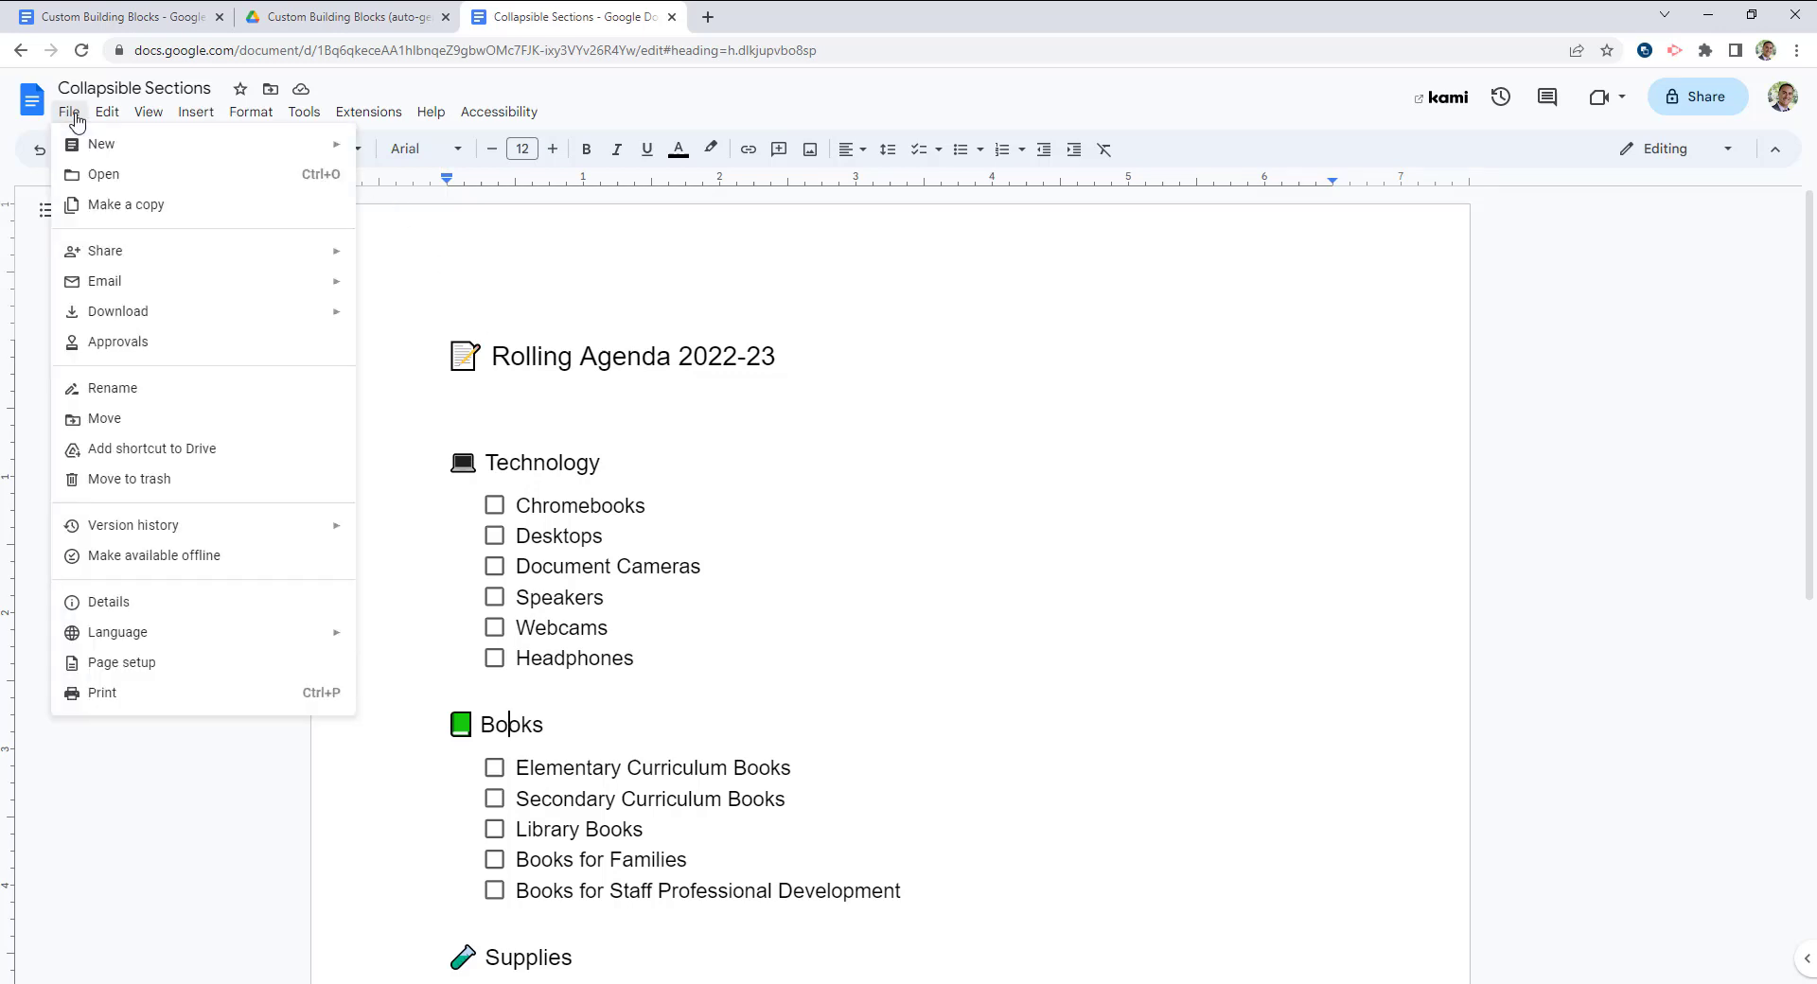
Step: Set the Rolling Agenda 2022-23 document to Pageless in Page setup
{"action": "left_click", "coordinate": [115, 661]}
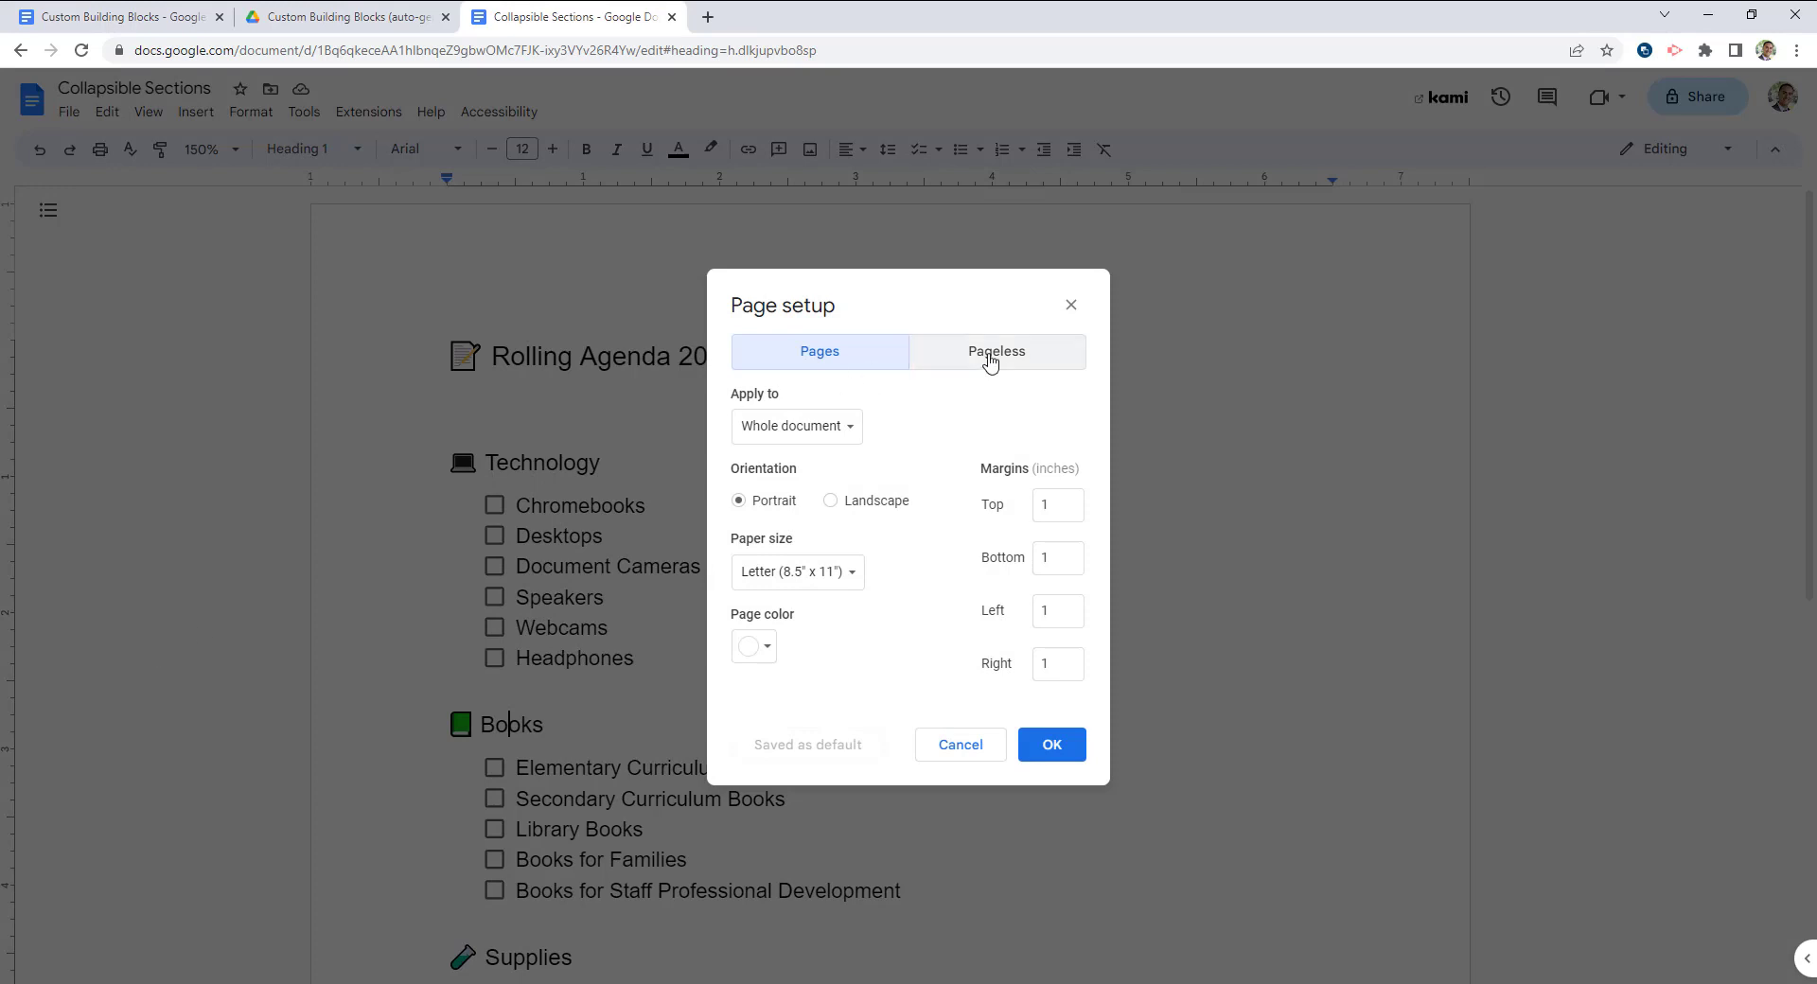
{"action": "mouse_move", "coordinate": [1017, 362]}
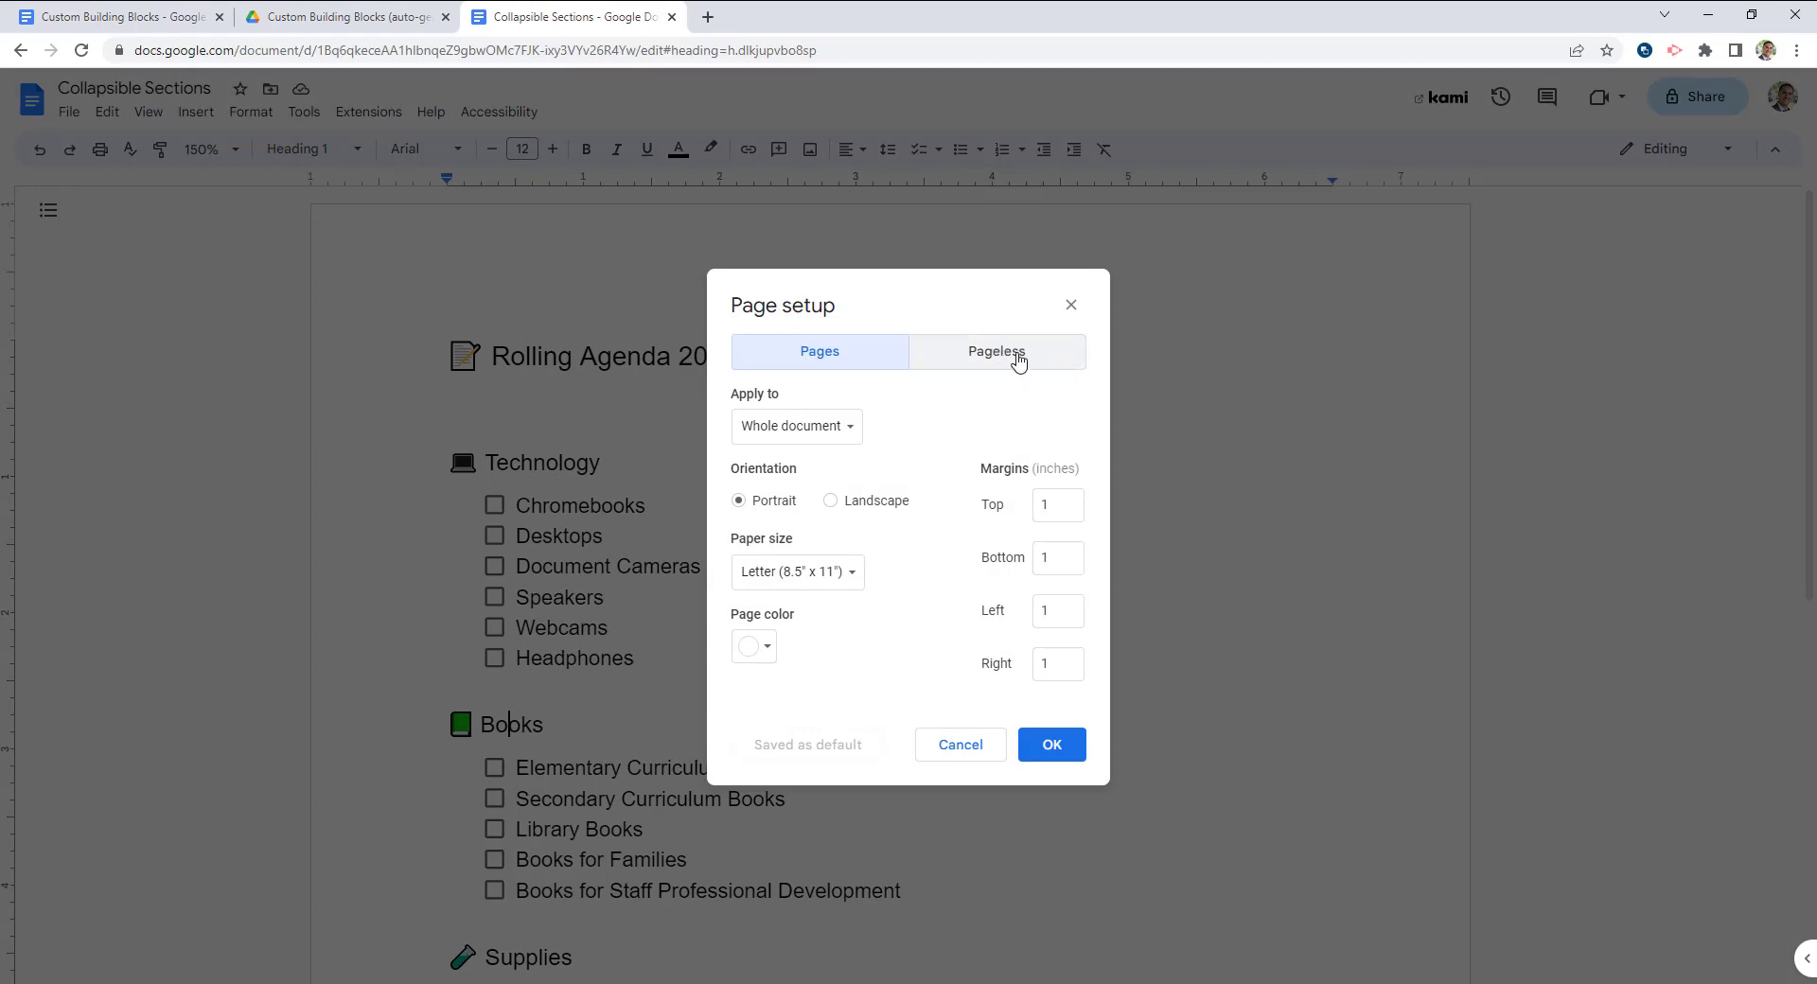
{"action": "left_click", "coordinate": [994, 351]}
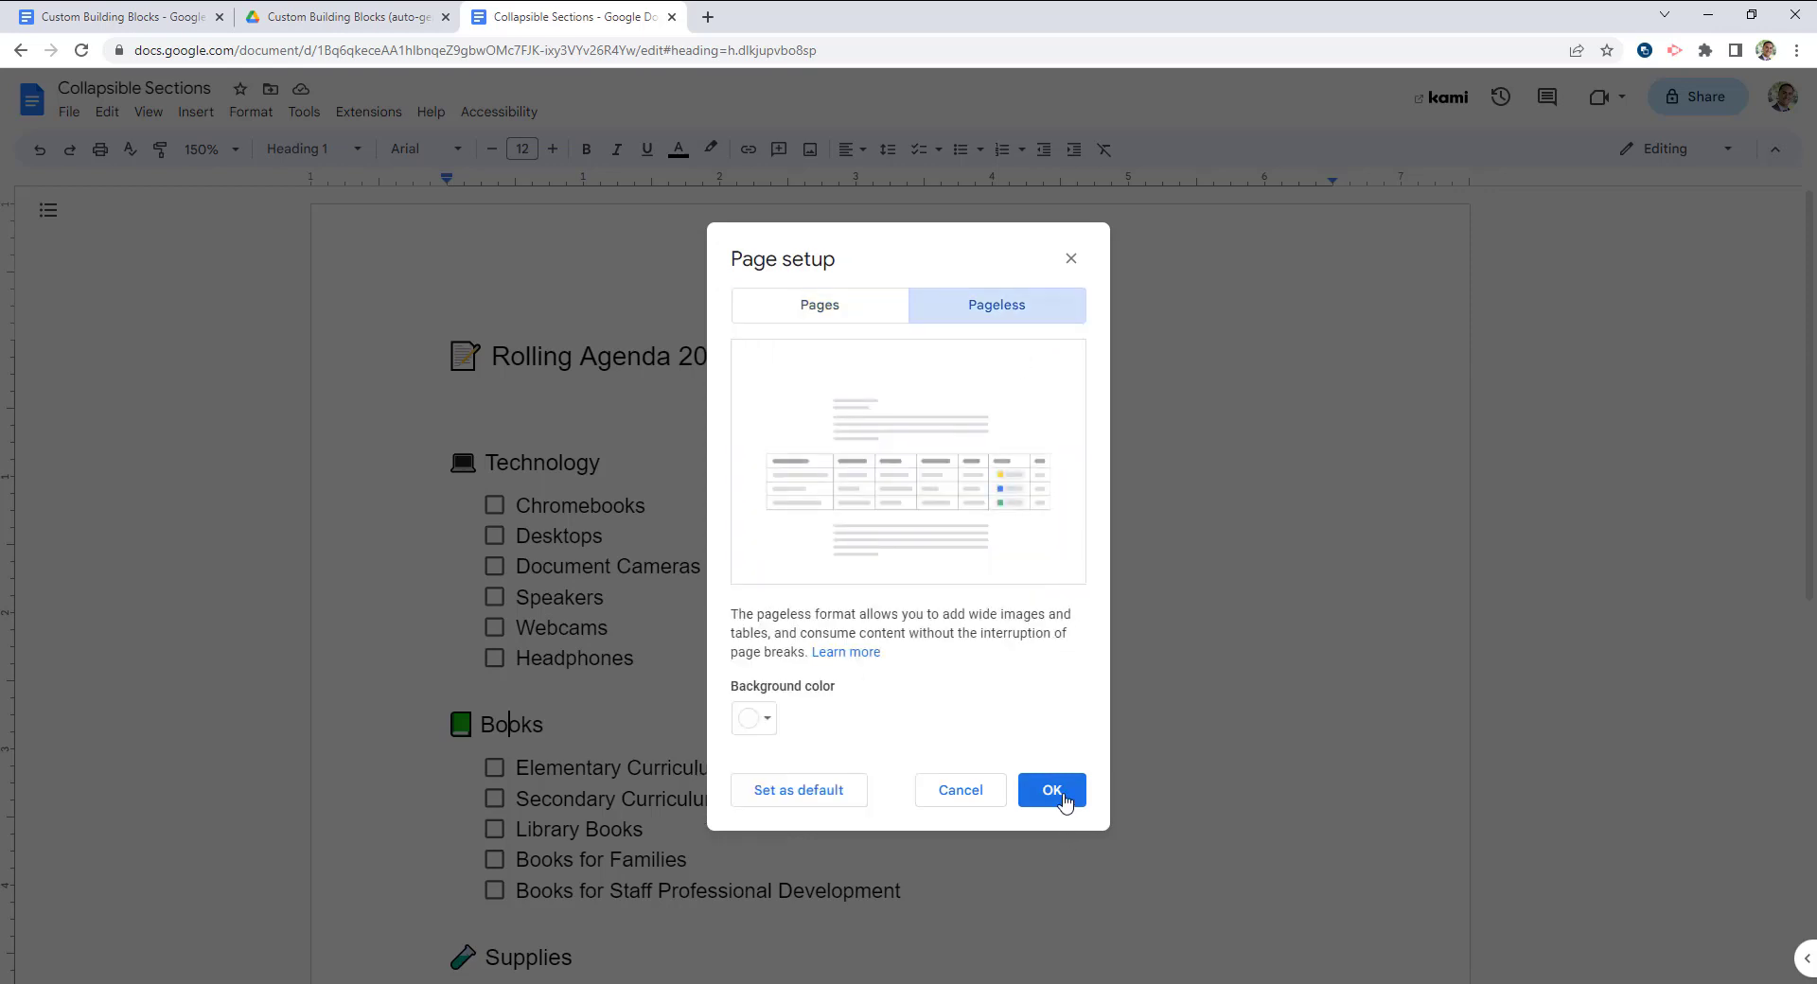
{"action": "left_click", "coordinate": [1049, 789]}
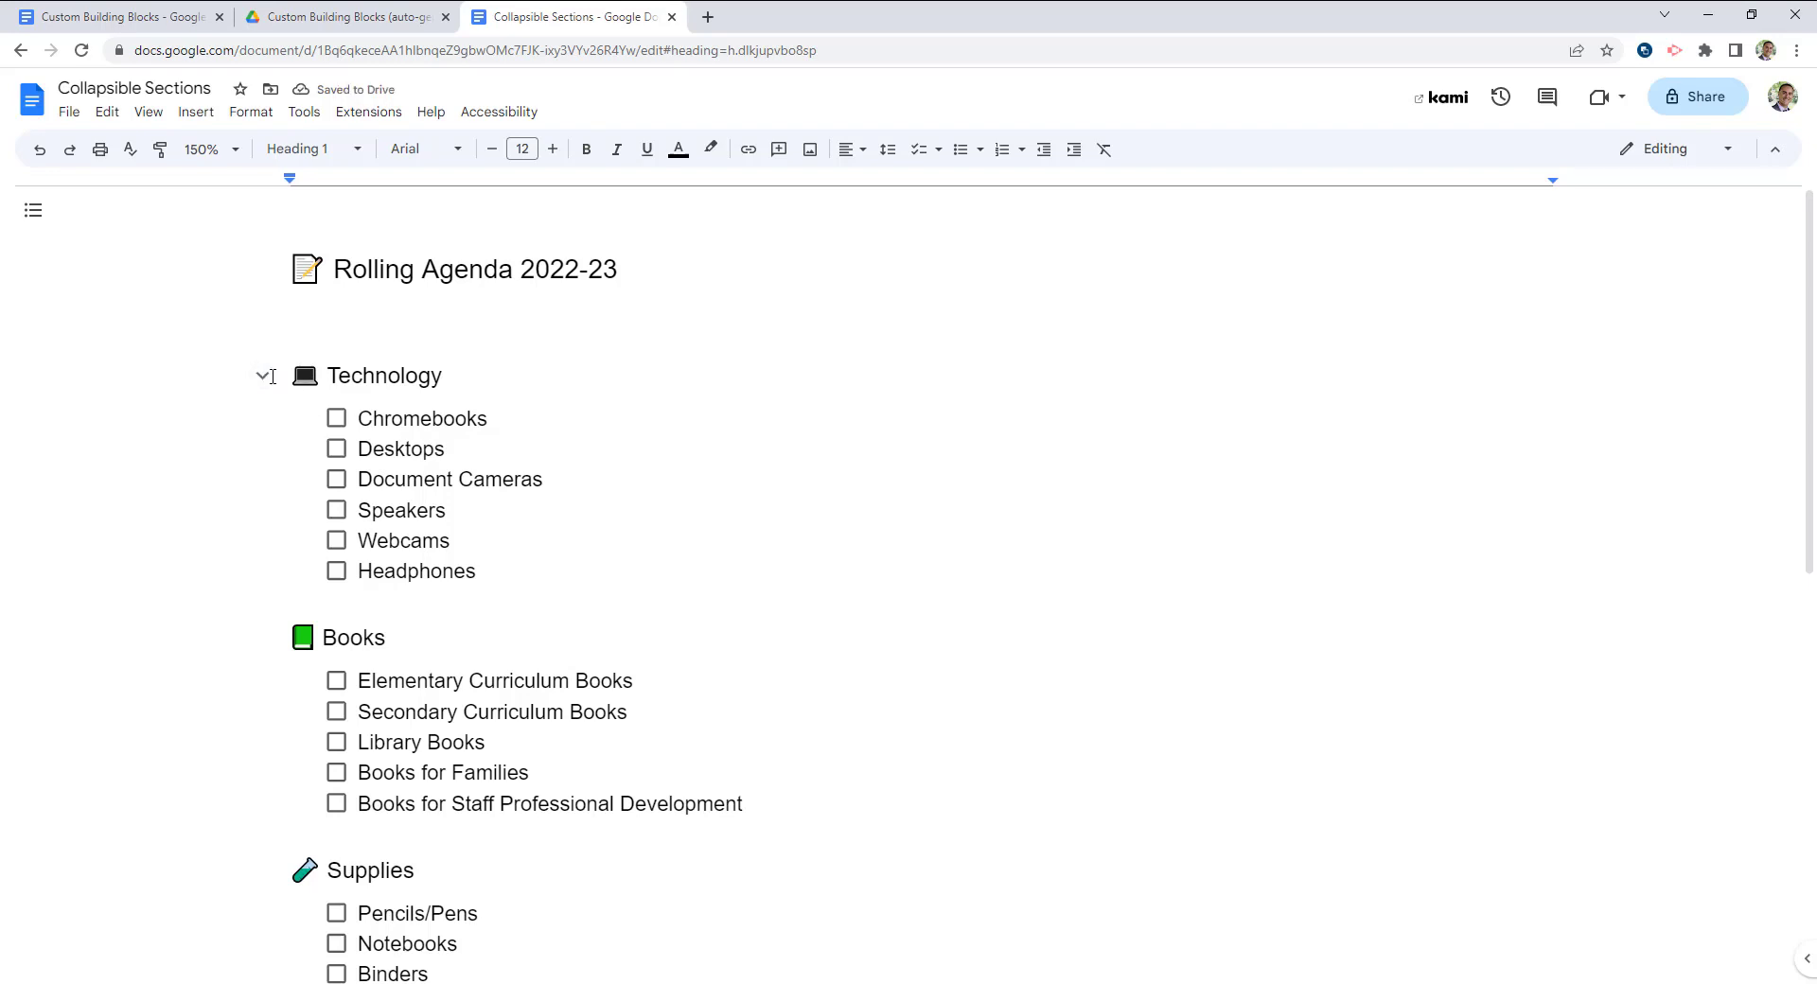
{"action": "mouse_move", "coordinate": [262, 375]}
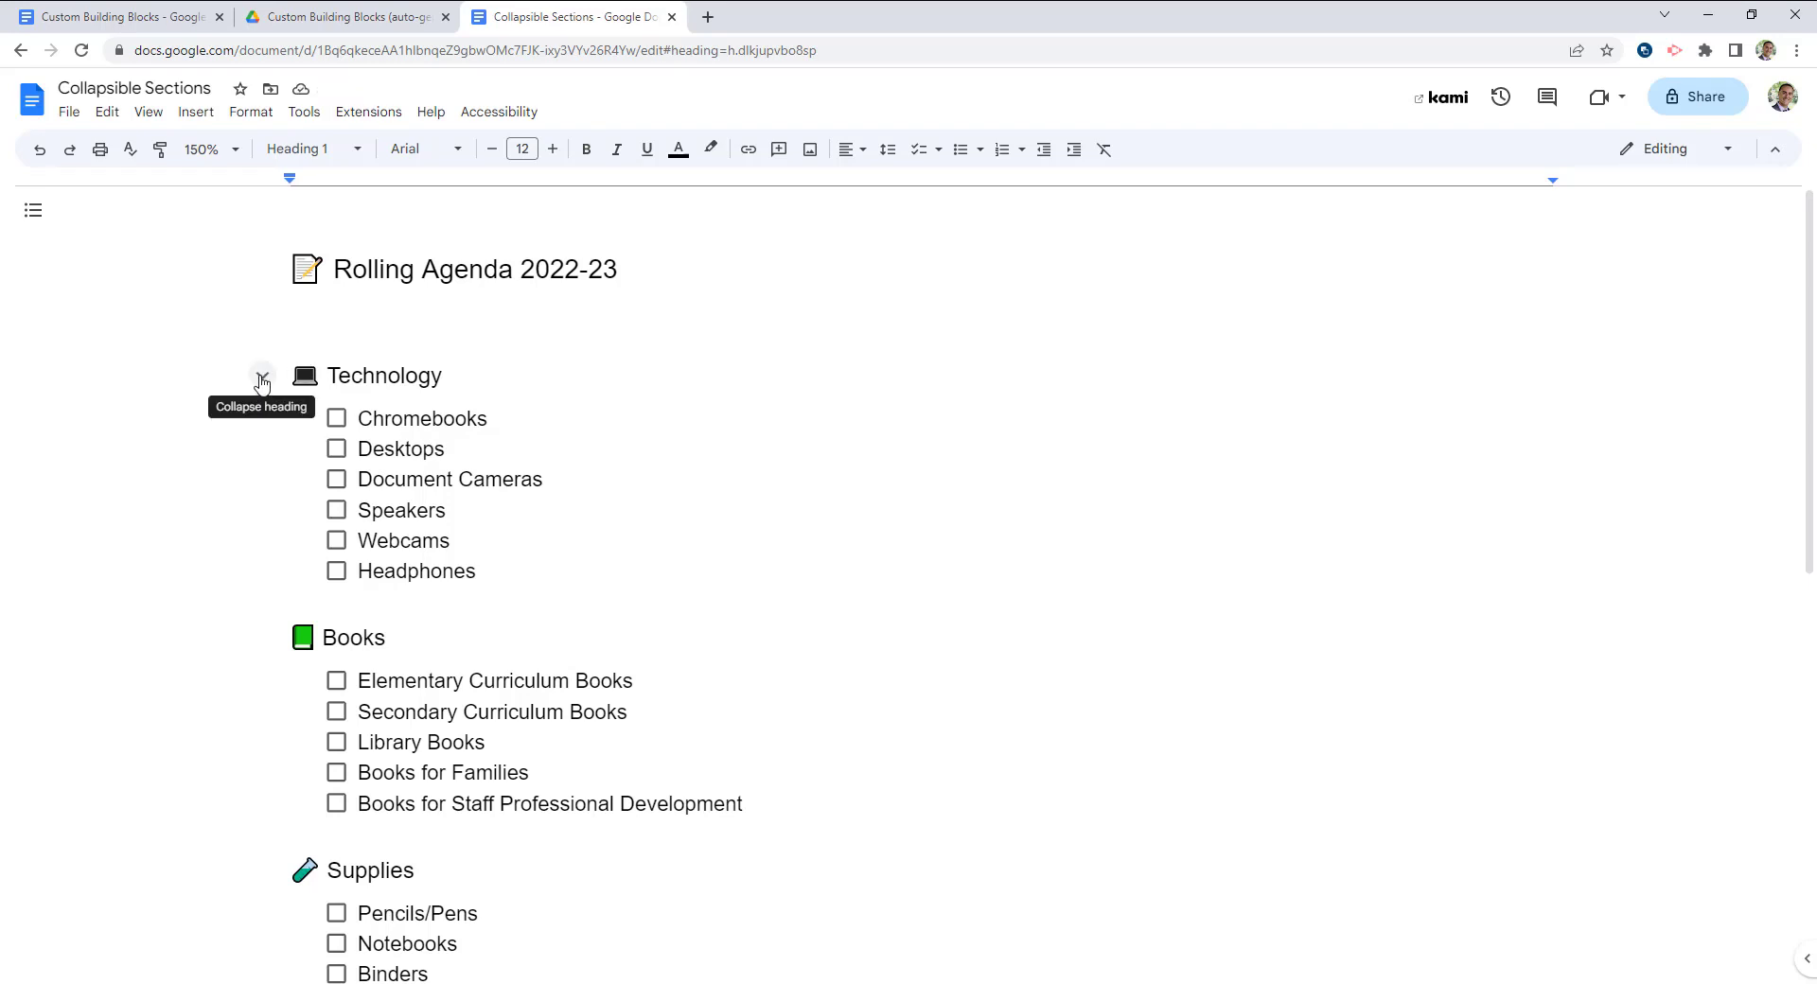
Step: Collapse Technology and Books, tick Books for Families, then collapse Books again
{"action": "left_click", "coordinate": [262, 375]}
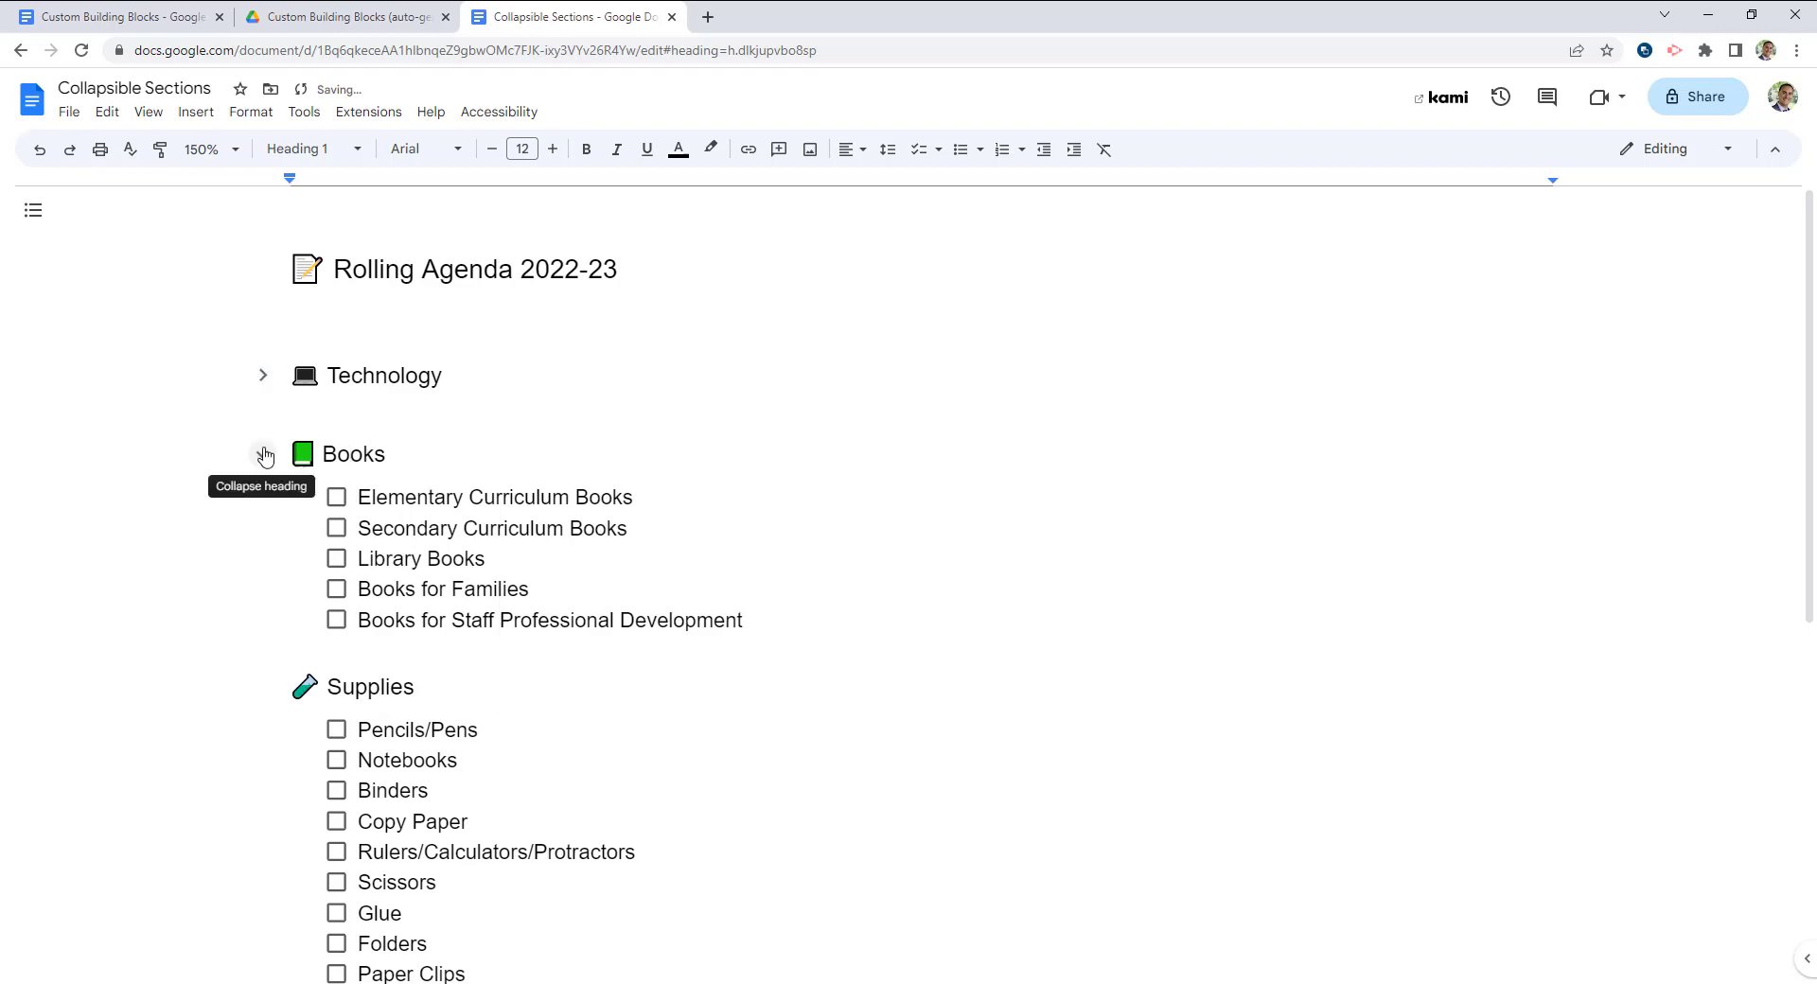
{"action": "left_click", "coordinate": [263, 455]}
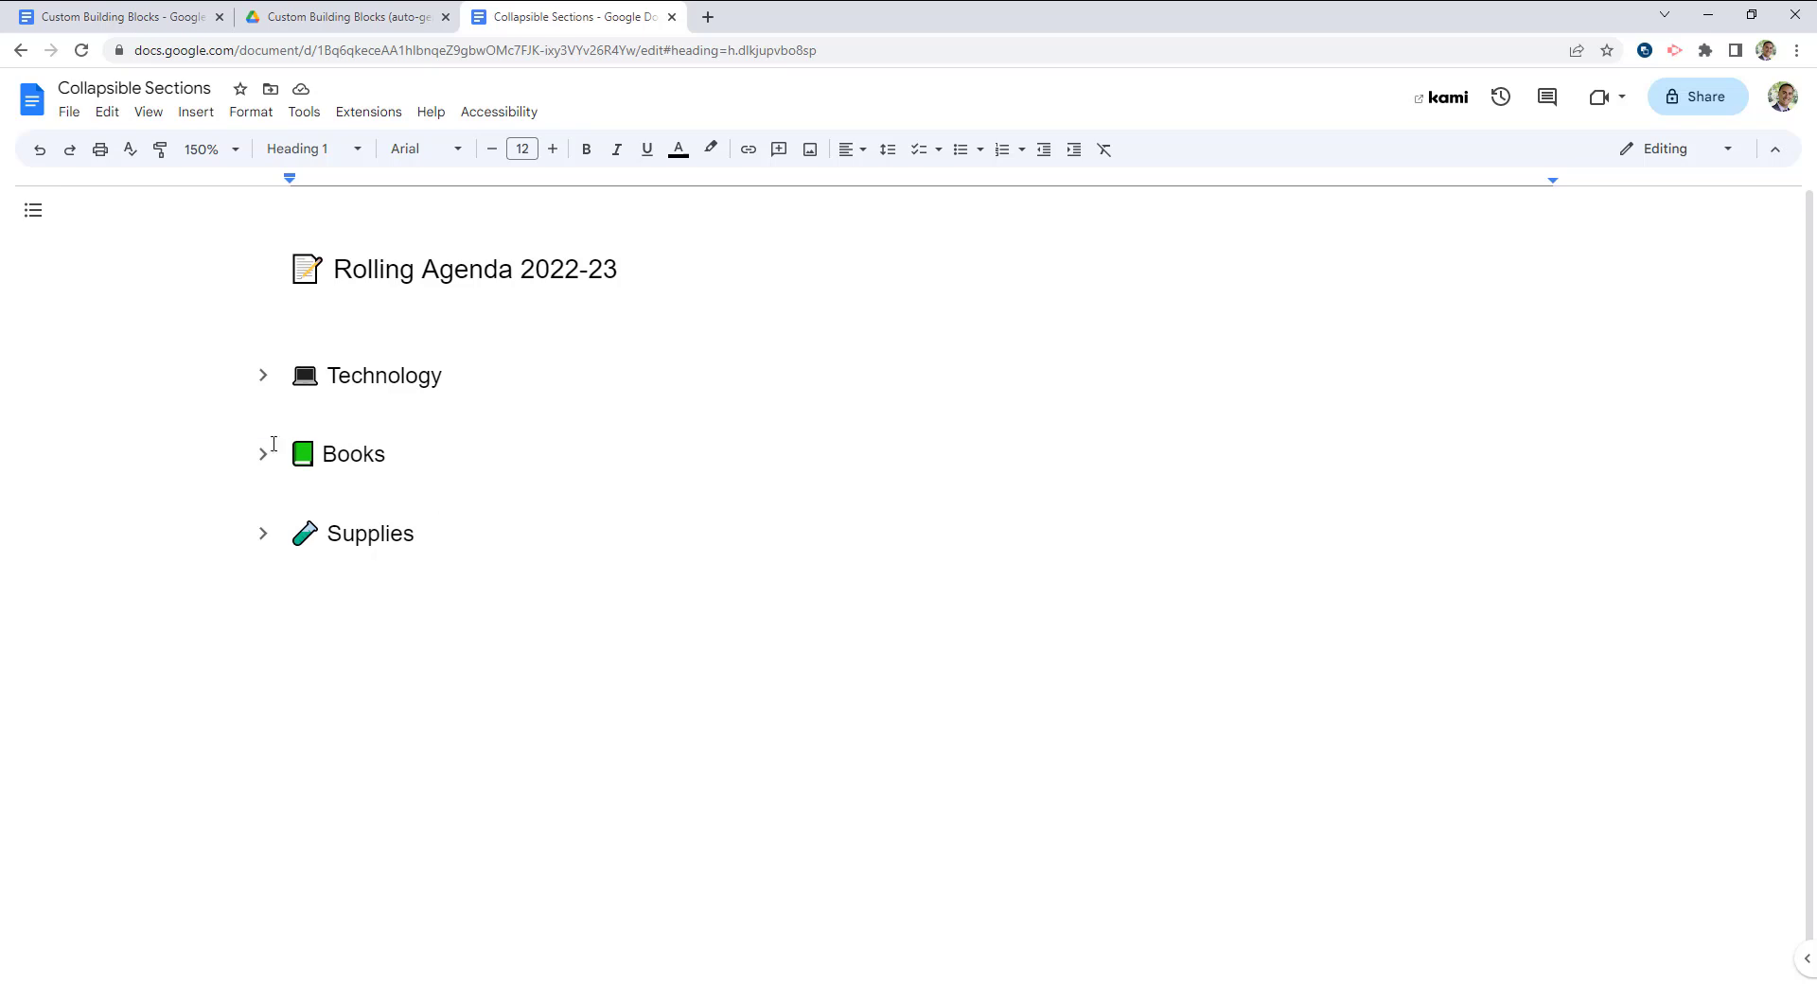
{"action": "left_click", "coordinate": [262, 453]}
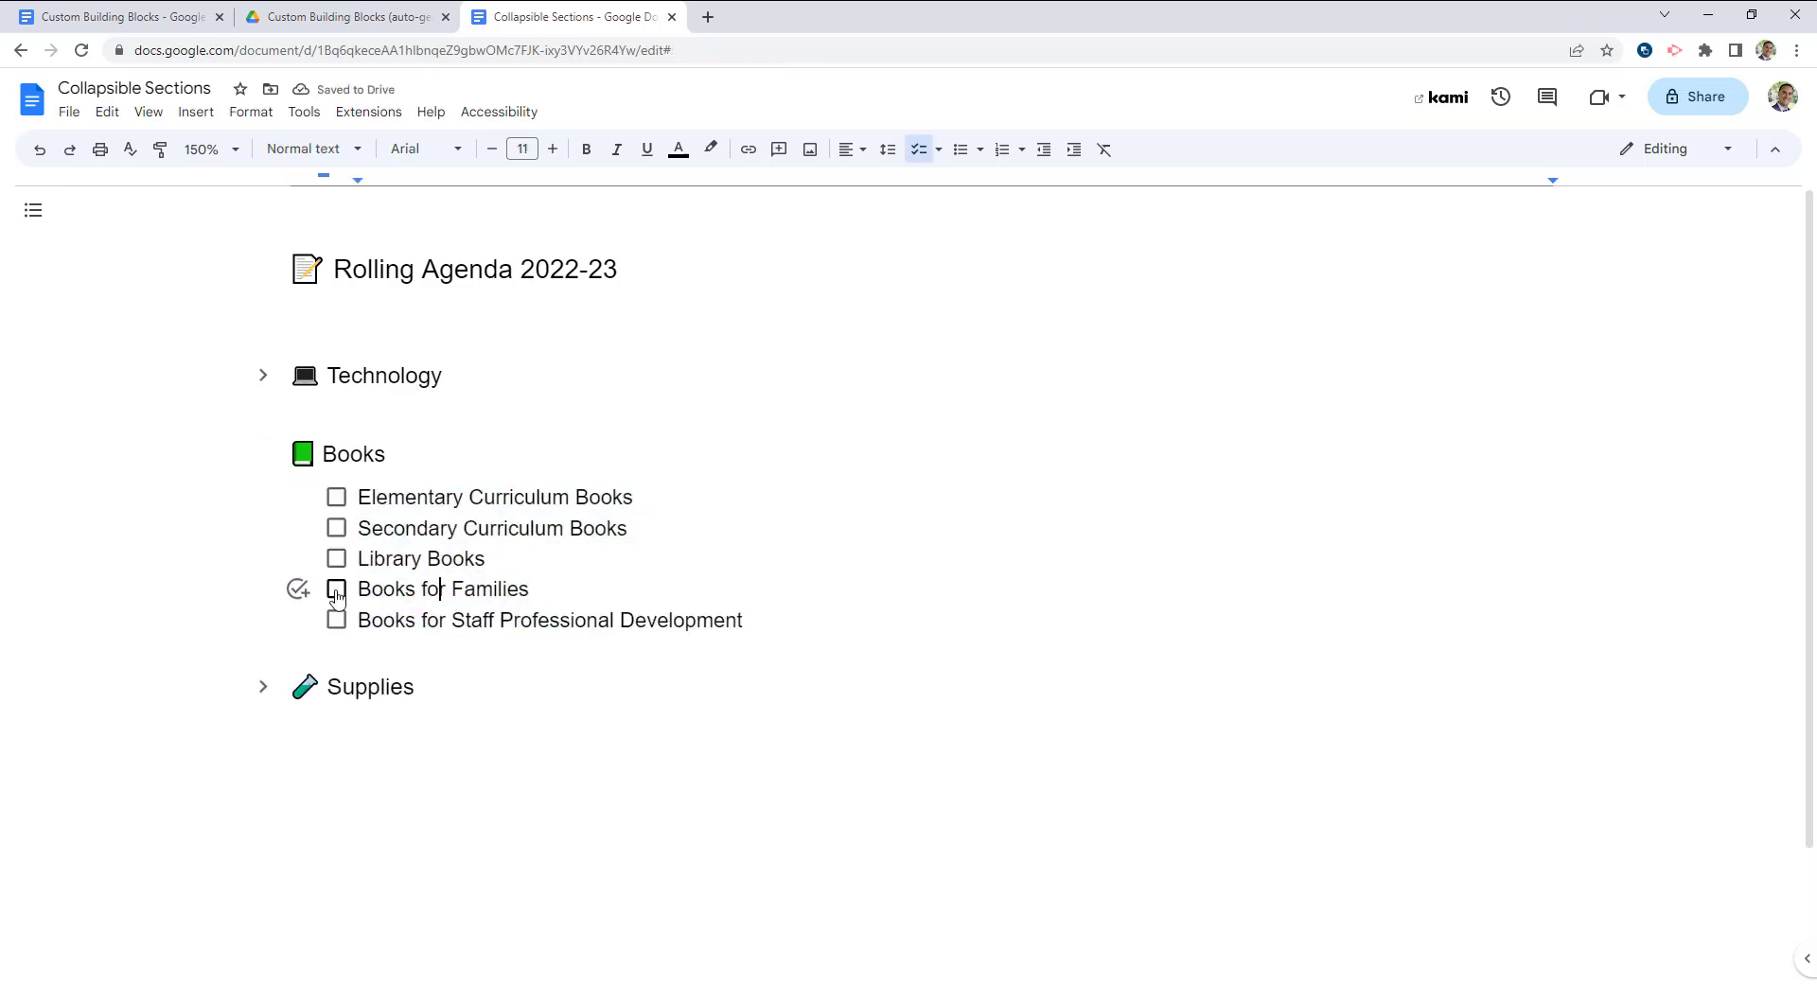
{"action": "left_click", "coordinate": [336, 588]}
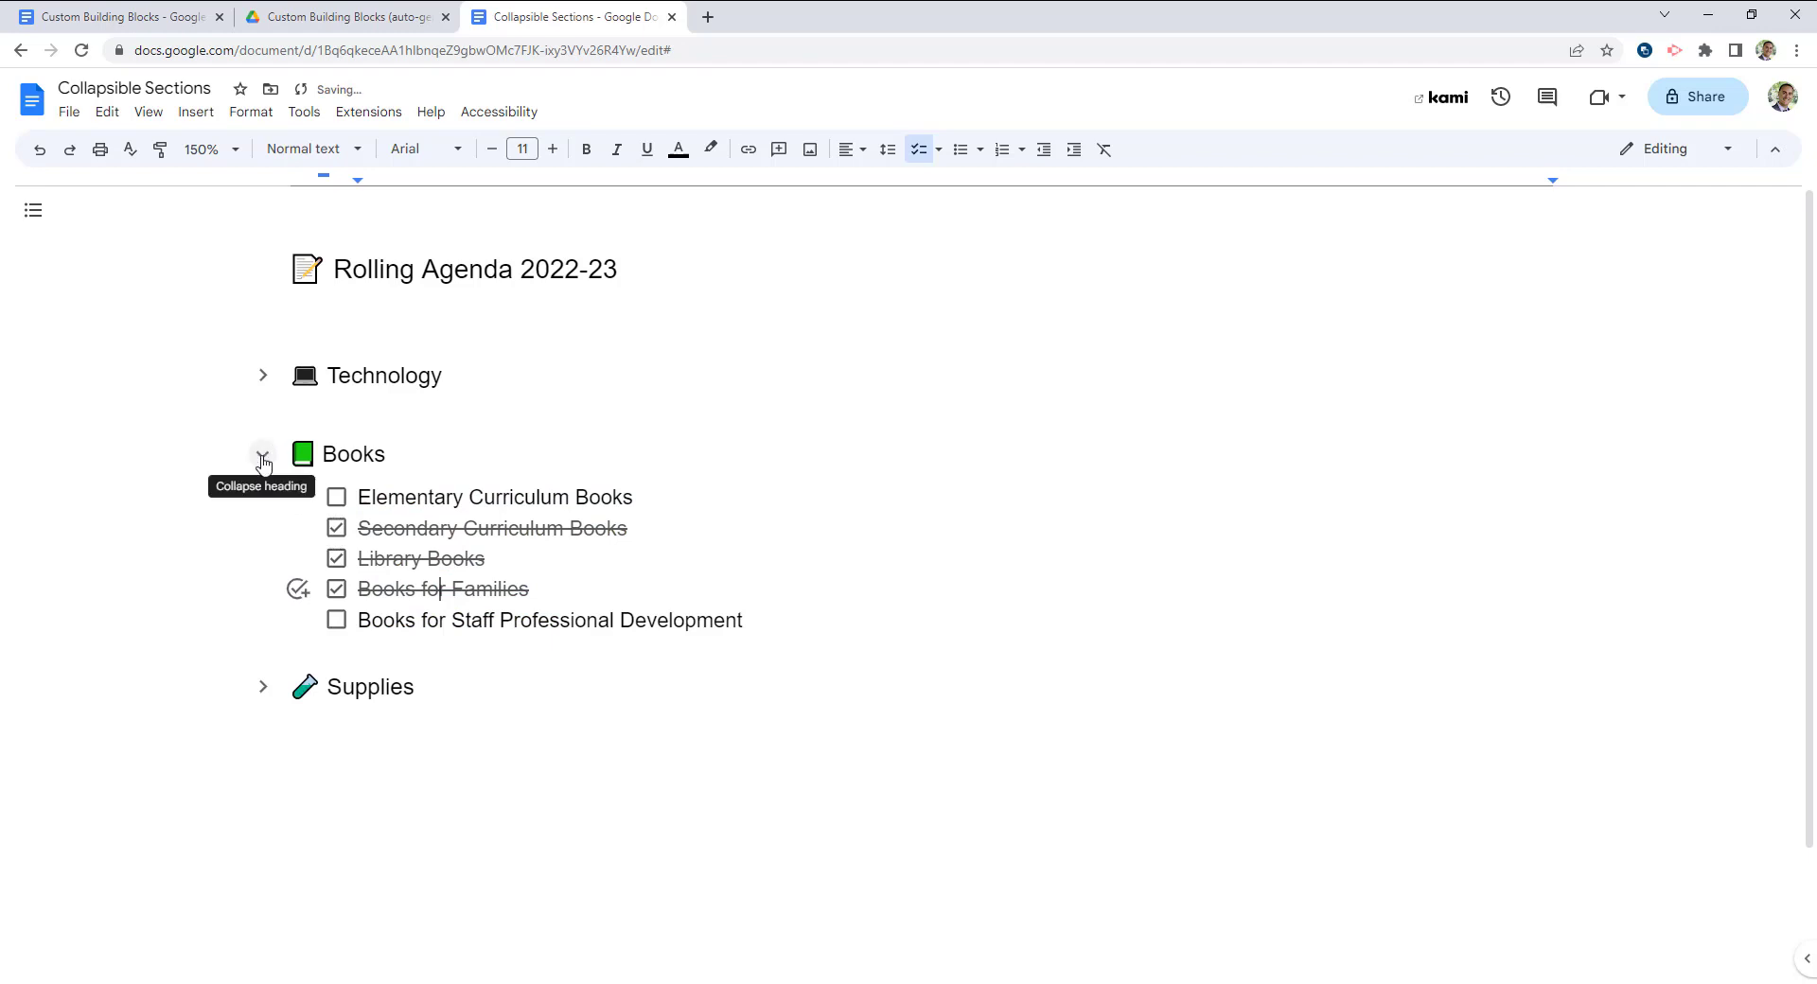
{"action": "left_click", "coordinate": [262, 453]}
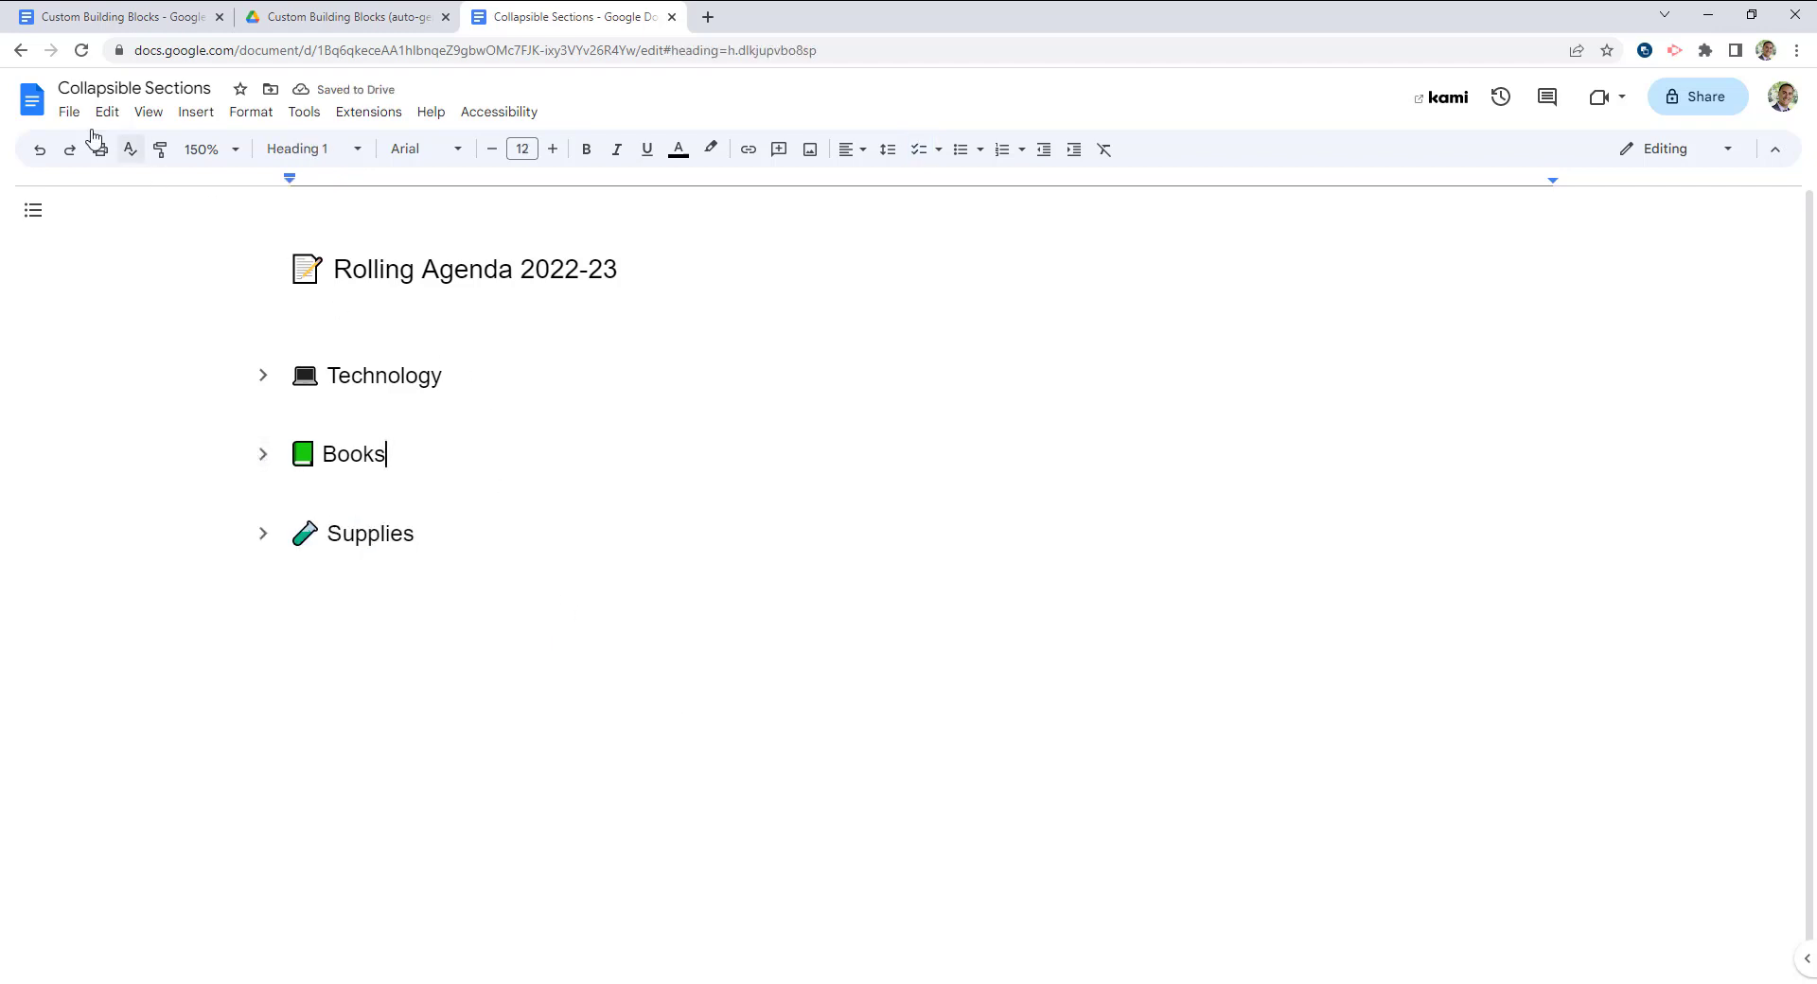
Step: Switch the agenda back to the Pages format in File > Page setup
{"action": "left_click", "coordinate": [68, 112]}
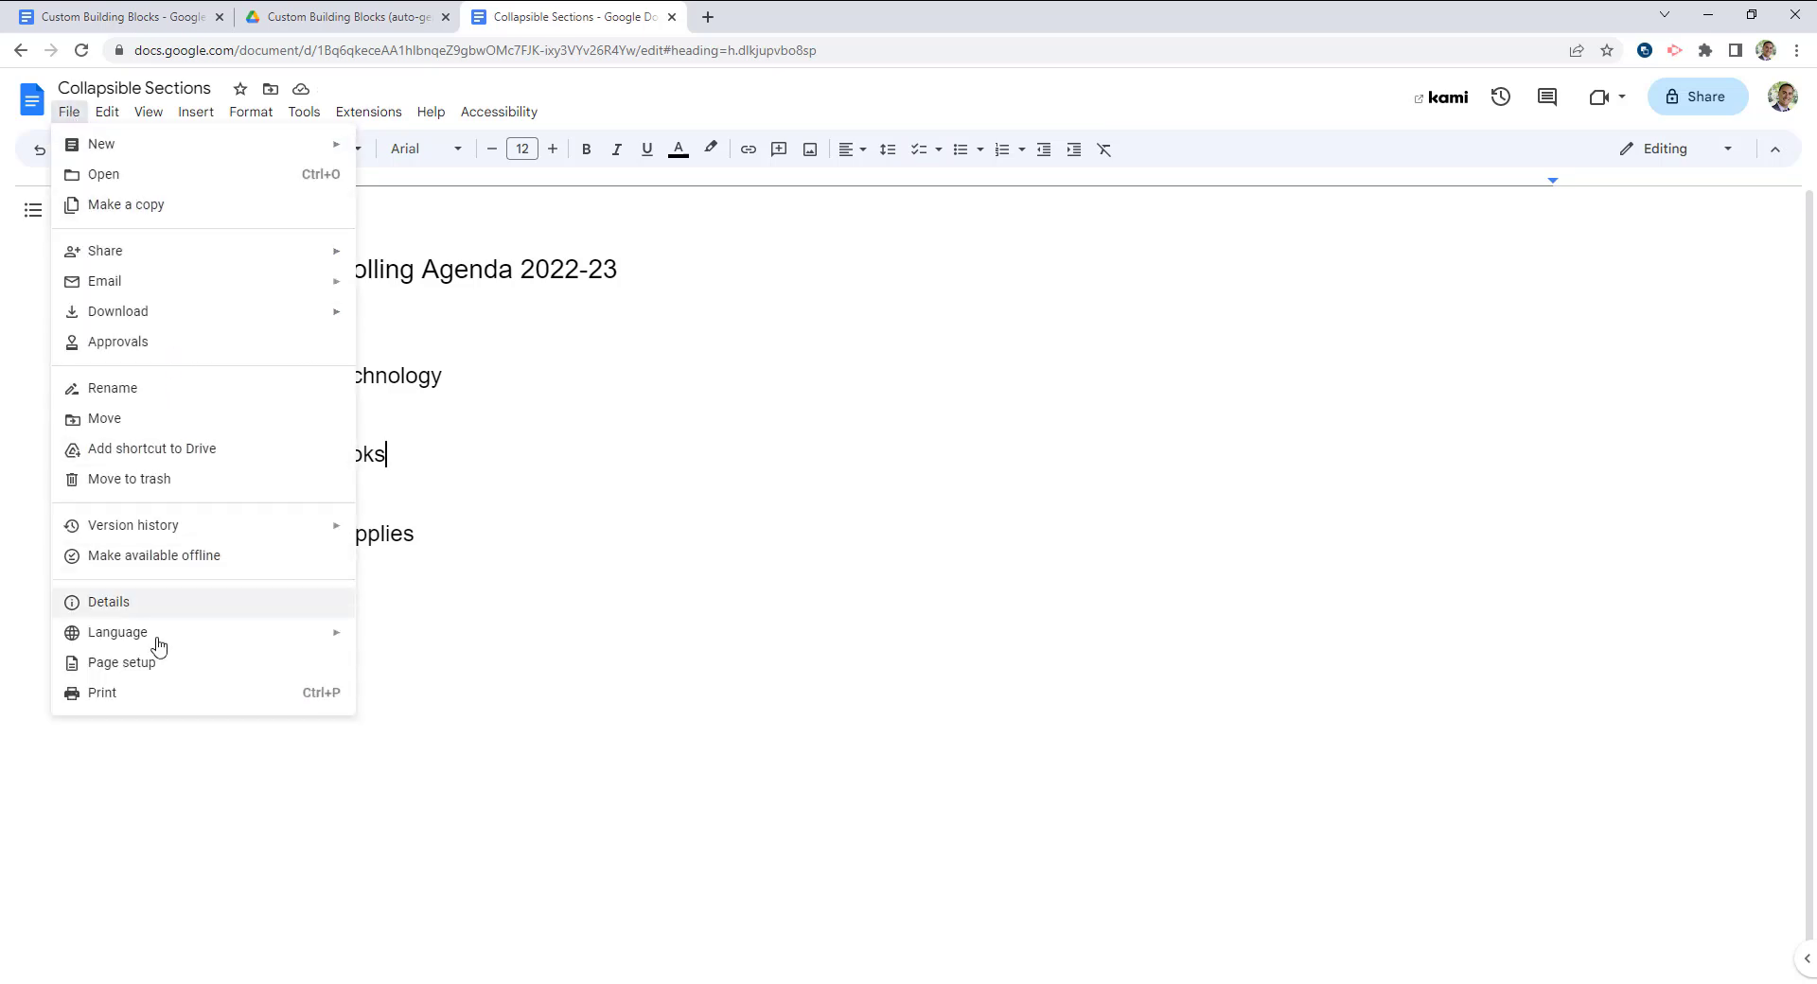
{"action": "left_click", "coordinate": [113, 661]}
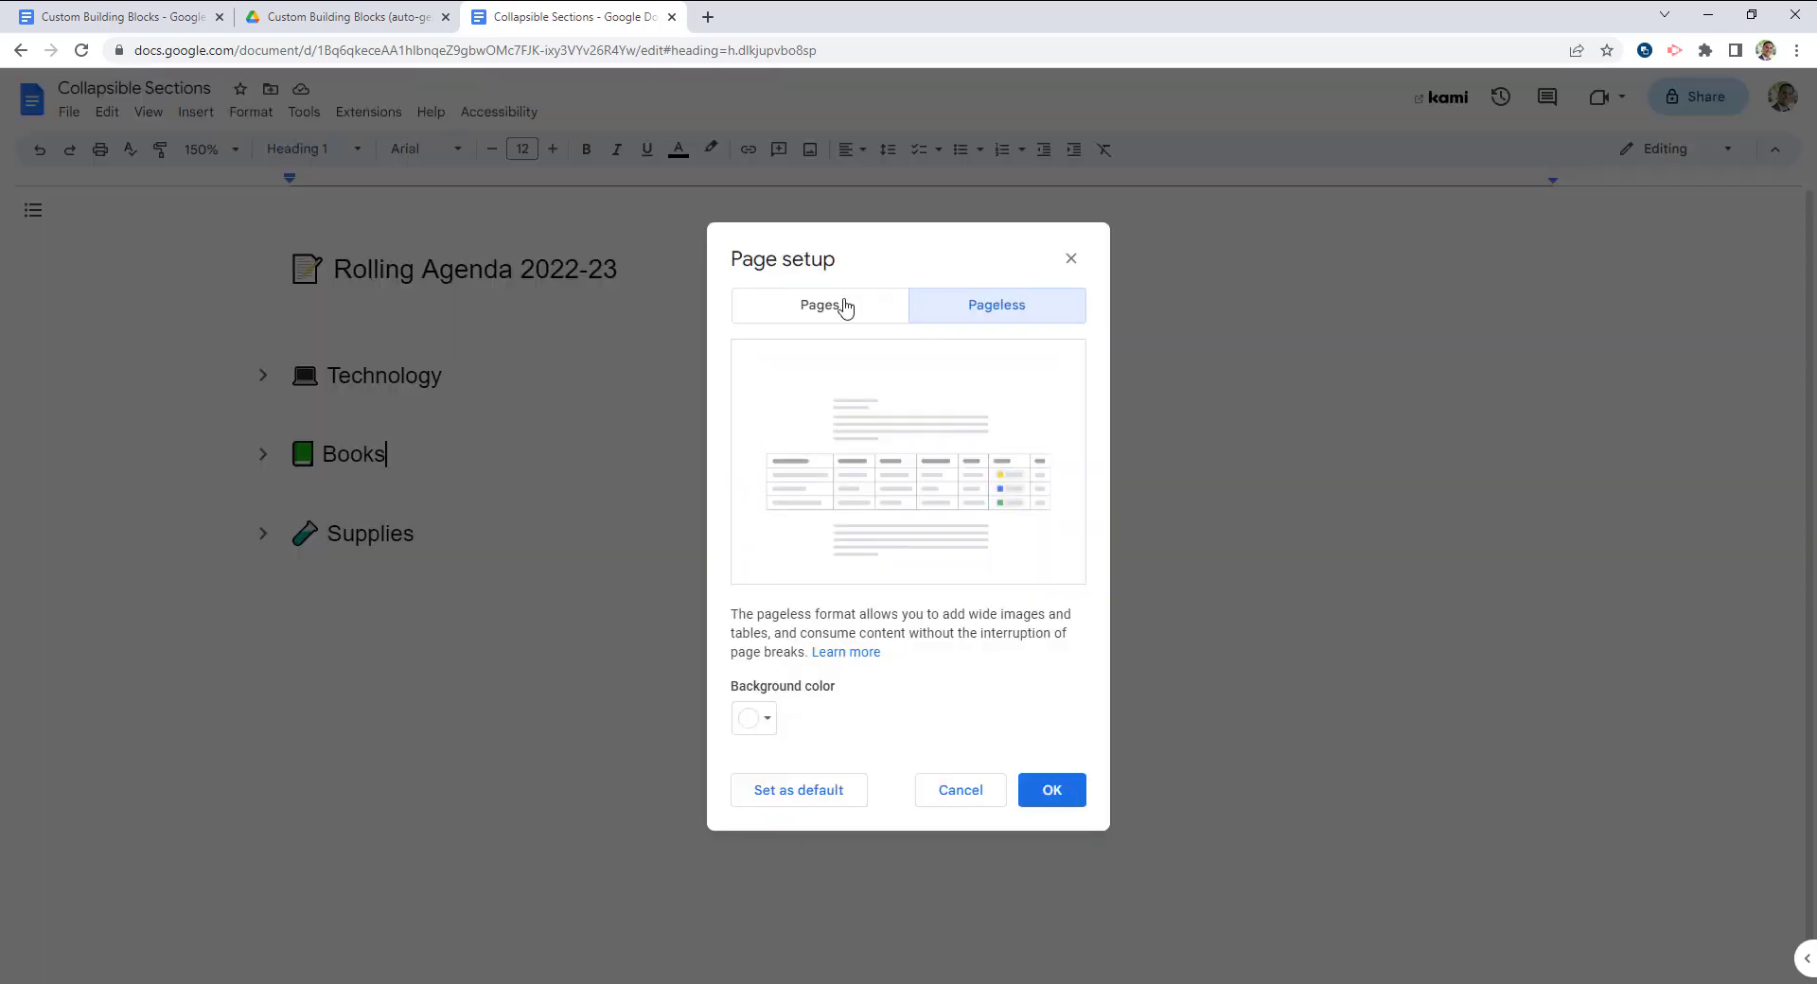
{"action": "left_click", "coordinate": [819, 305]}
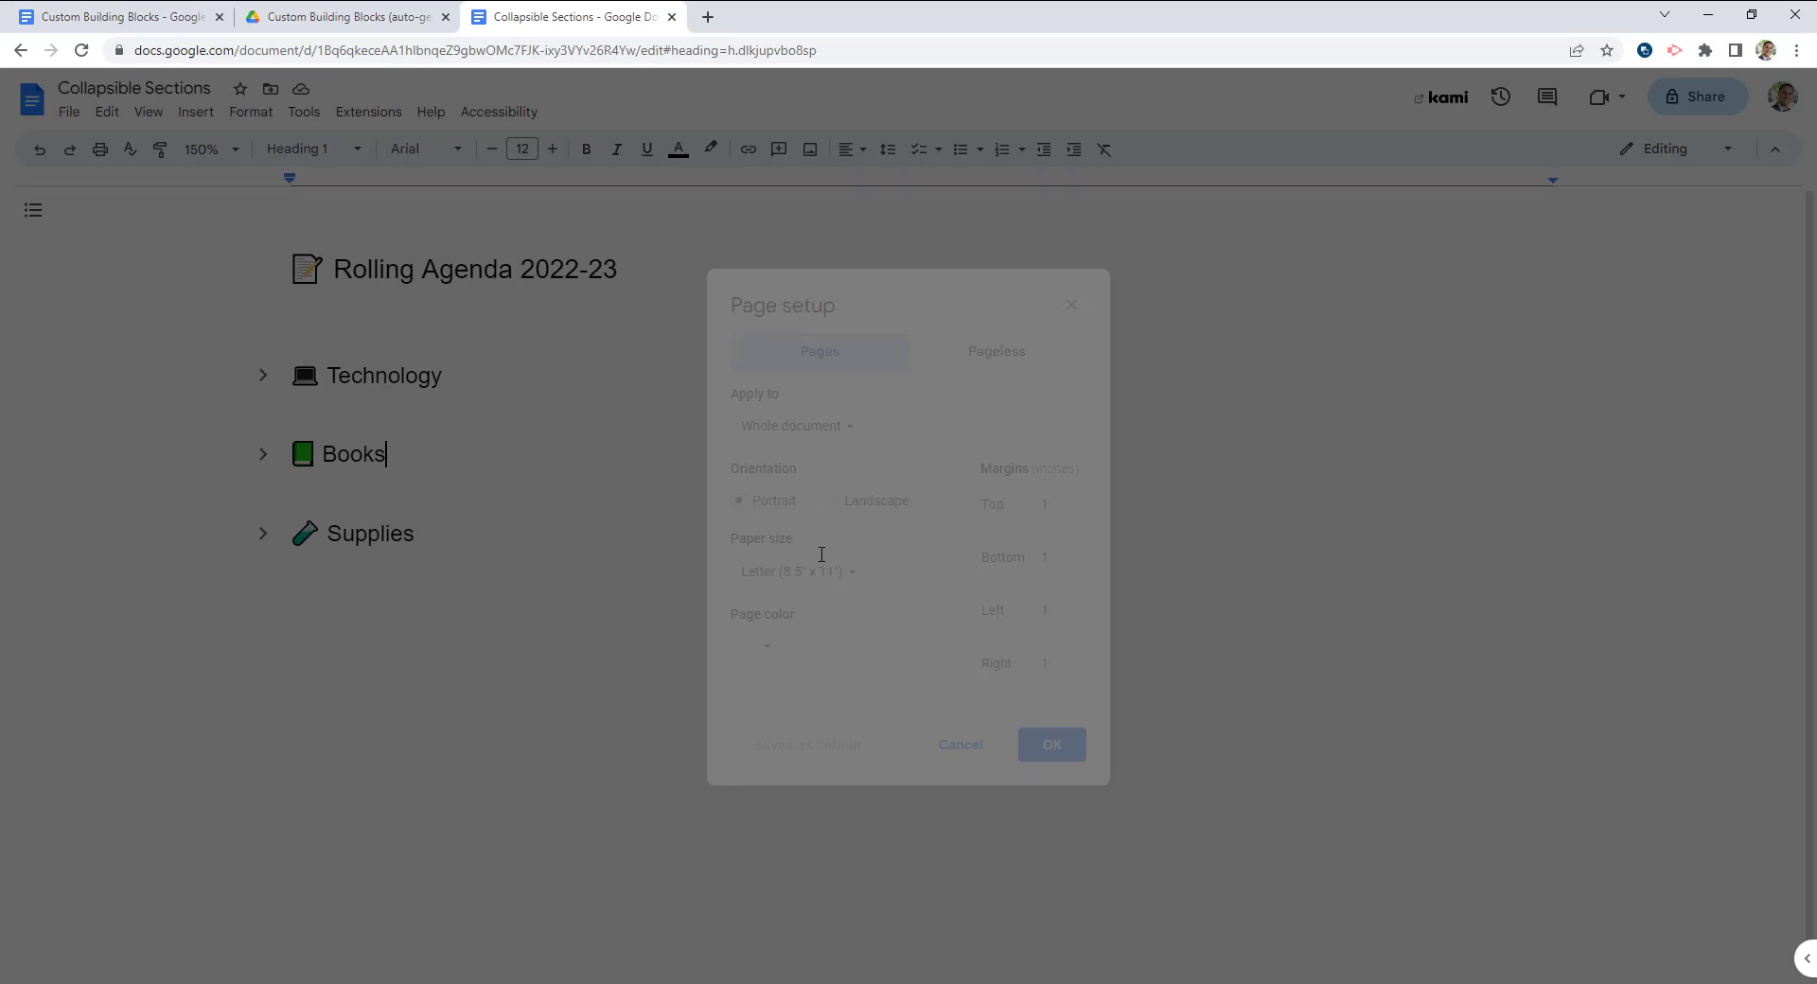
{"action": "left_click", "coordinate": [960, 744]}
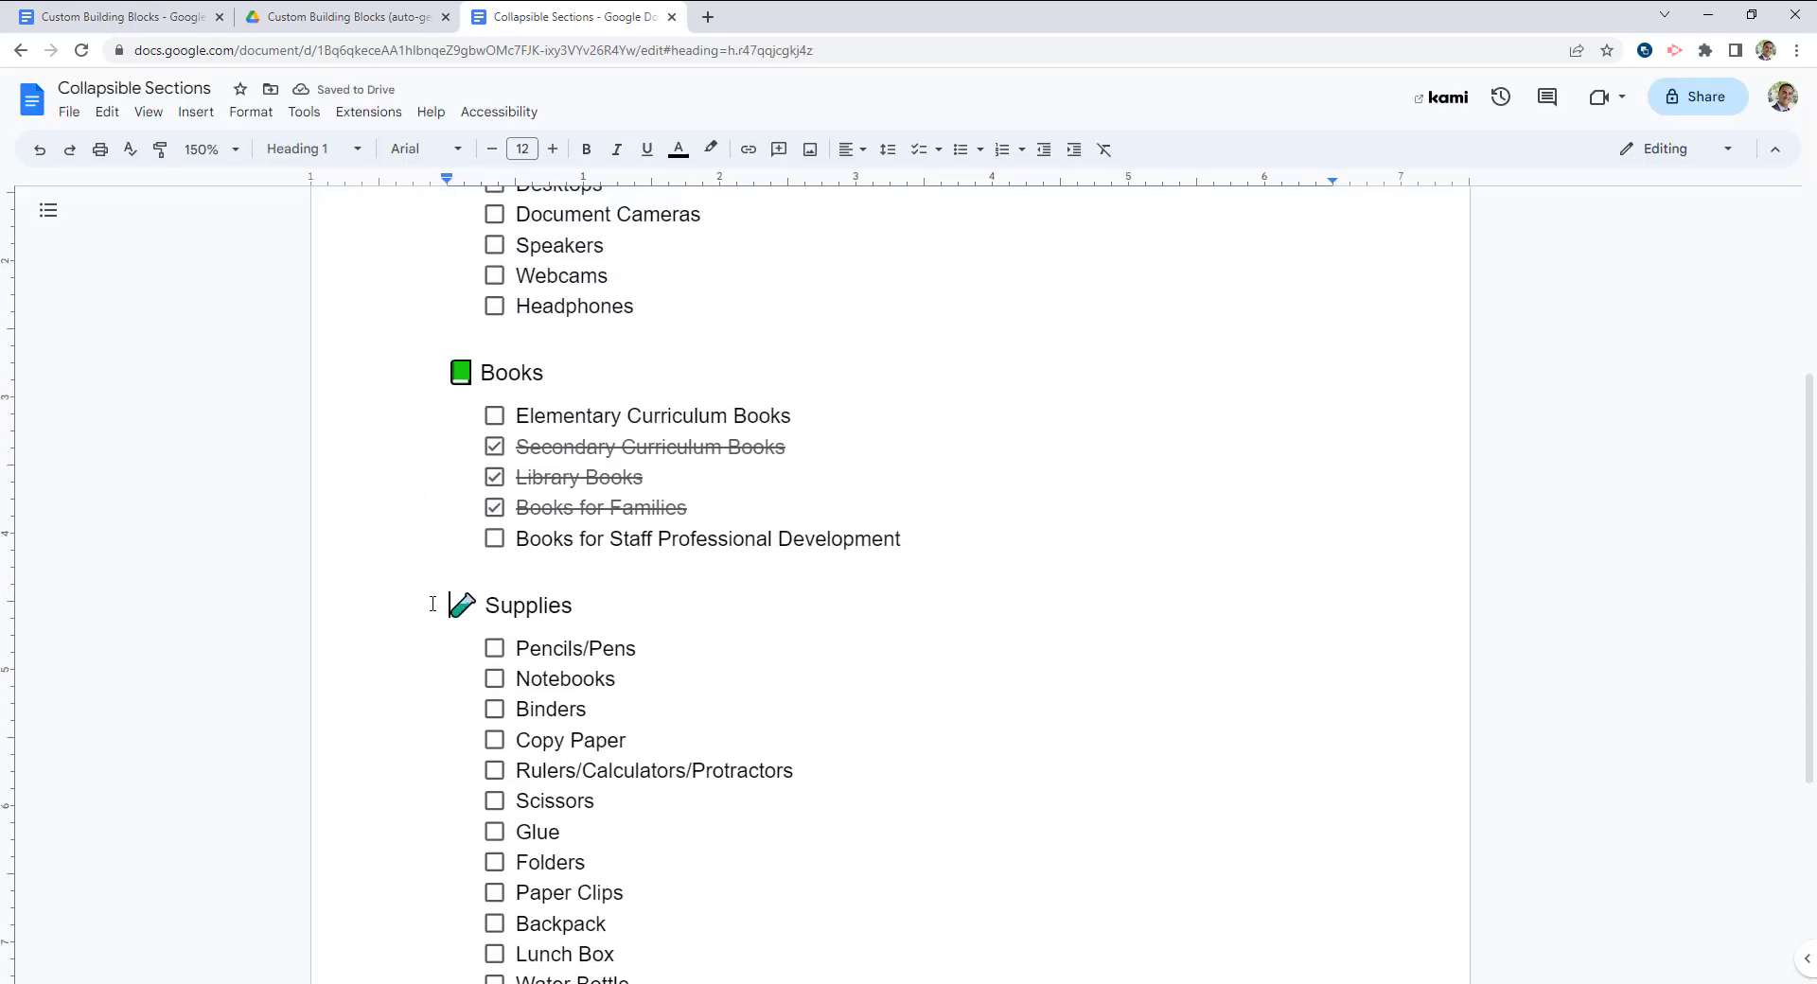
{"action": "scroll", "scroll_direction": "down", "scroll_amount": 3}
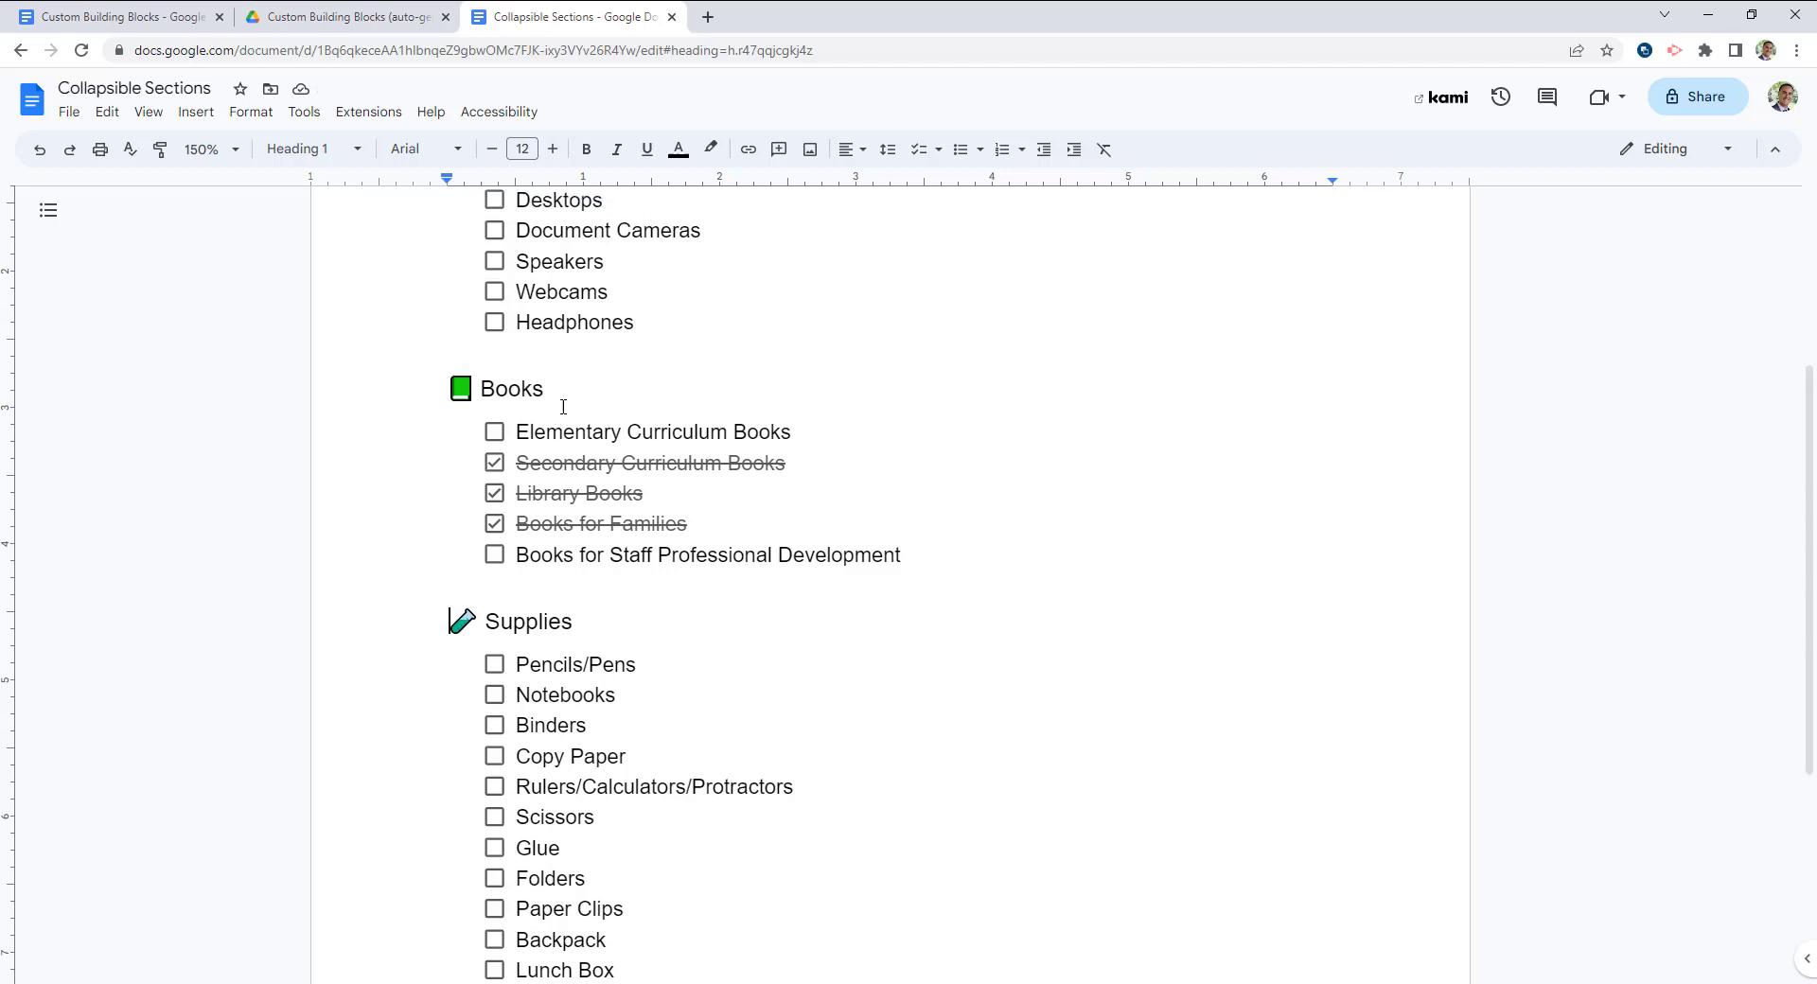
{"action": "scroll", "scroll_direction": "up", "scroll_amount": 3}
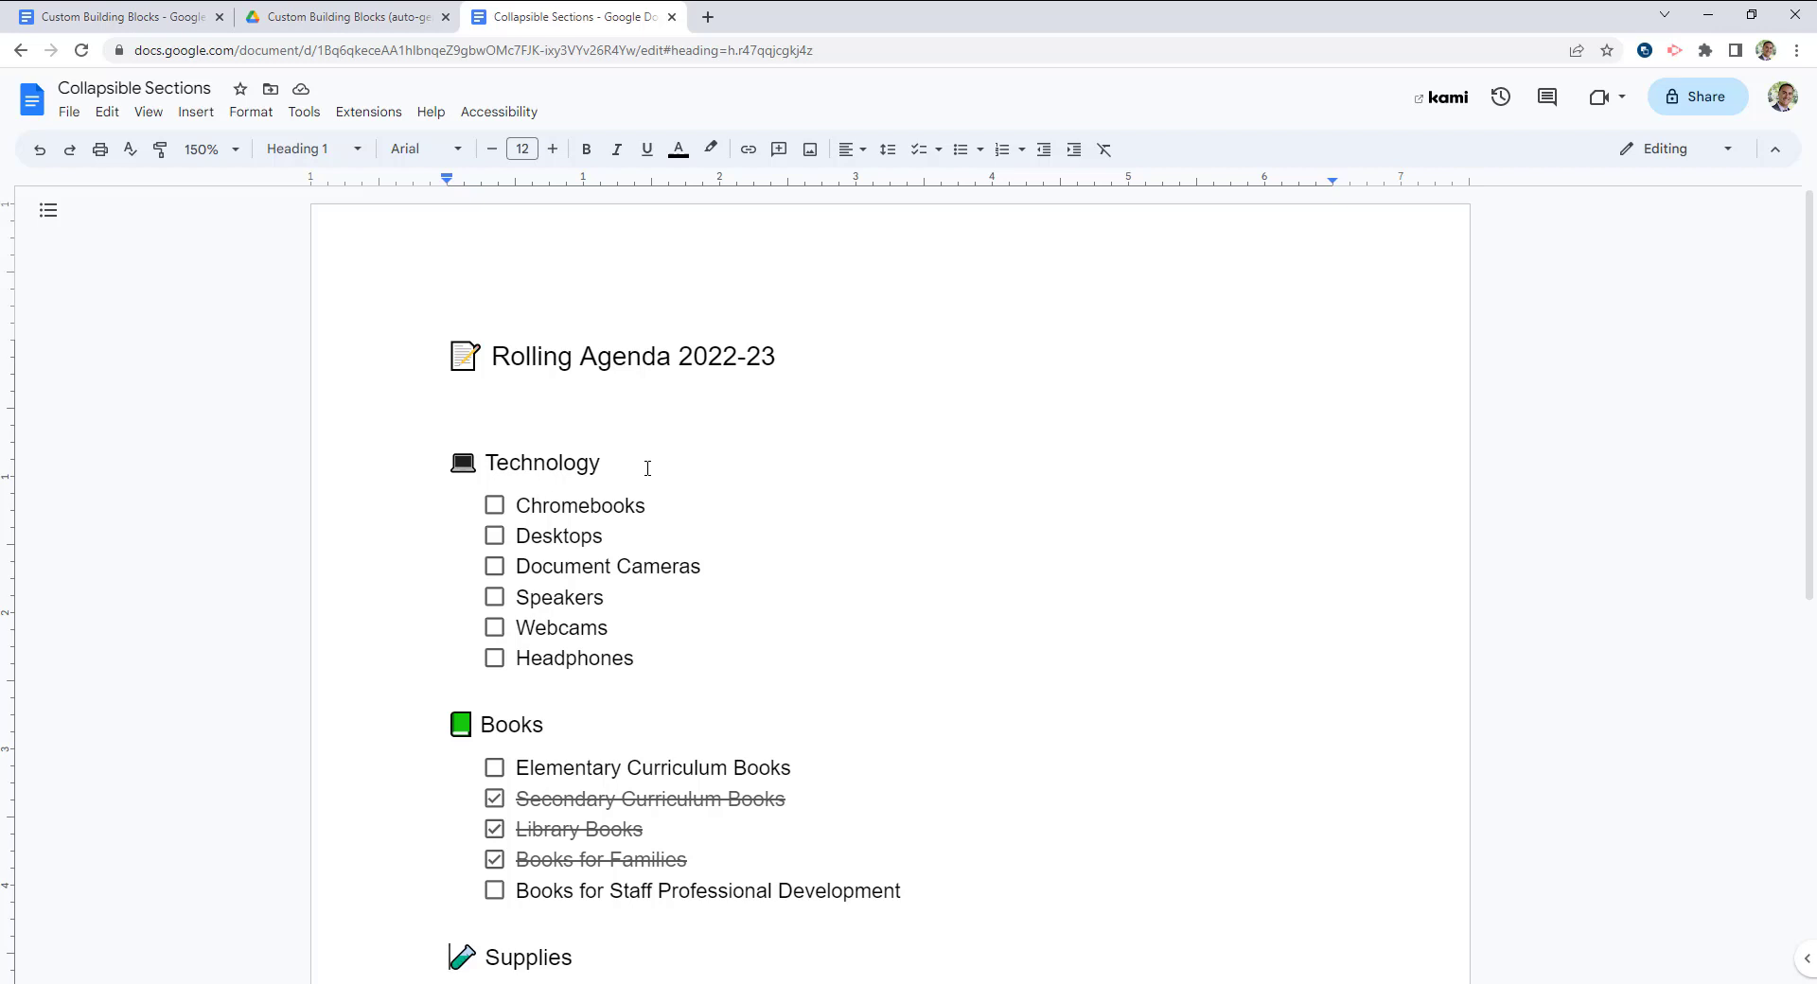
{"action": "mouse_move", "coordinate": [1029, 519]}
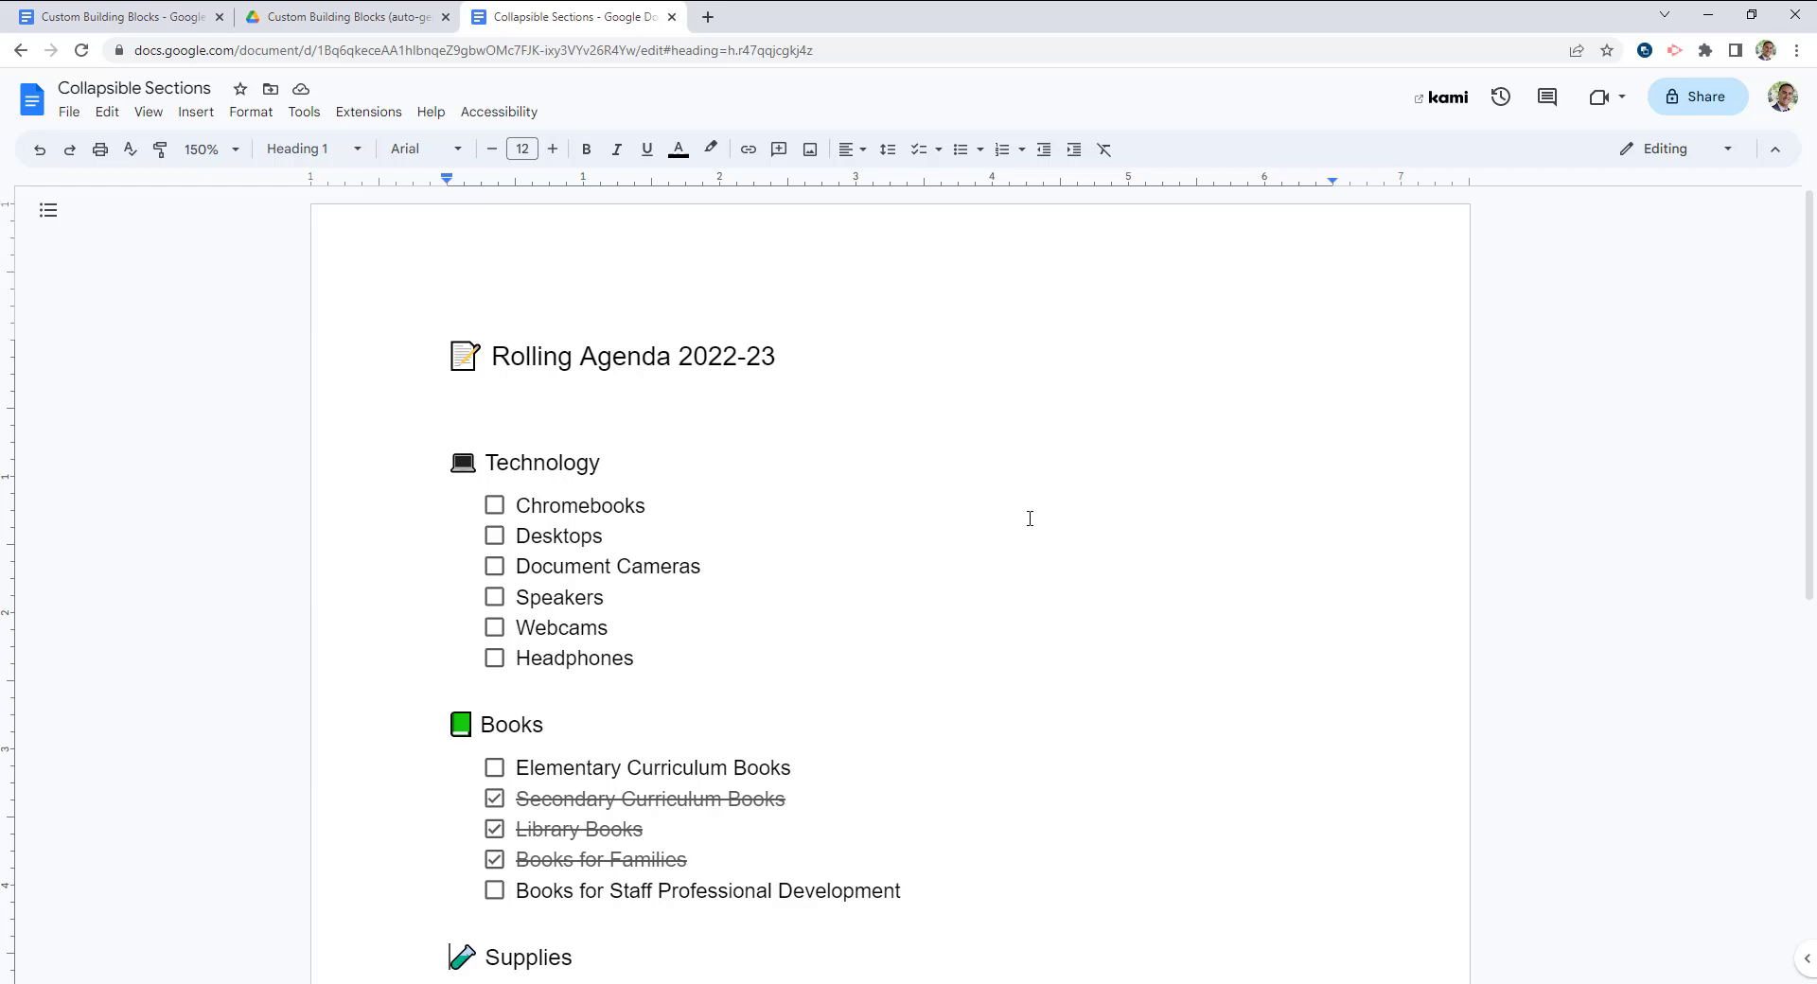